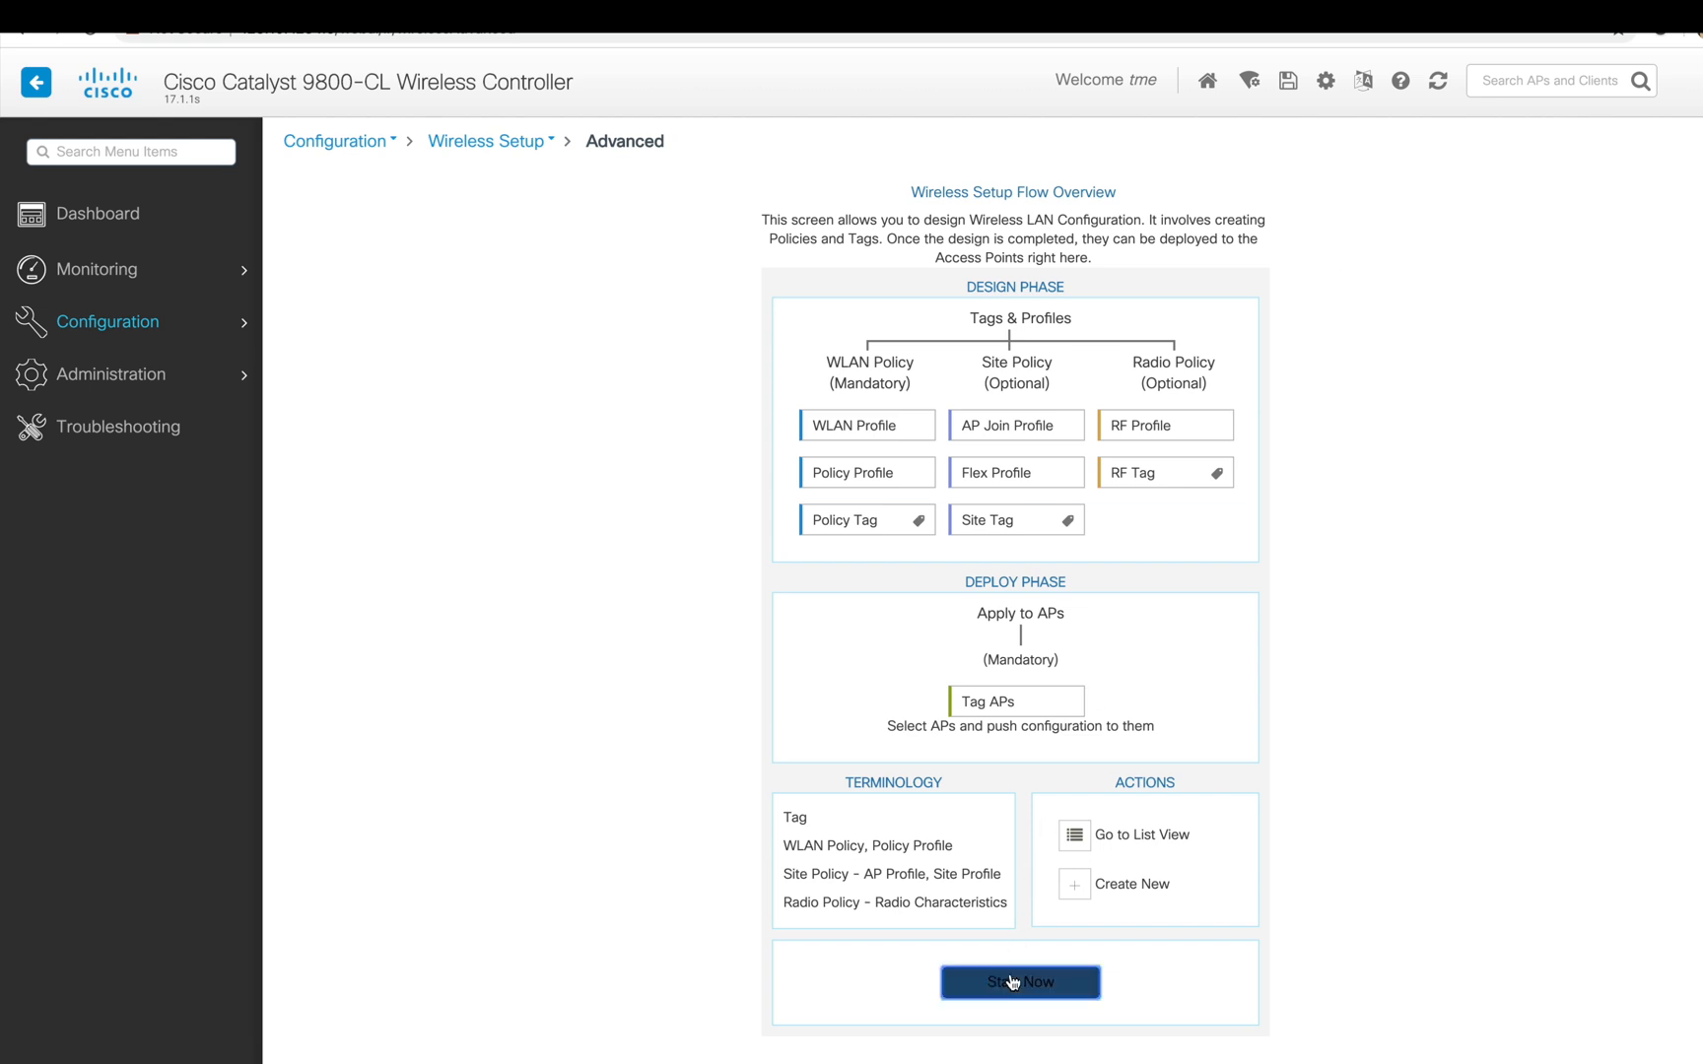
- Start the advanced wireless setup, list 50 WLAN profiles per page, then show the policy profiles
click(1019, 981)
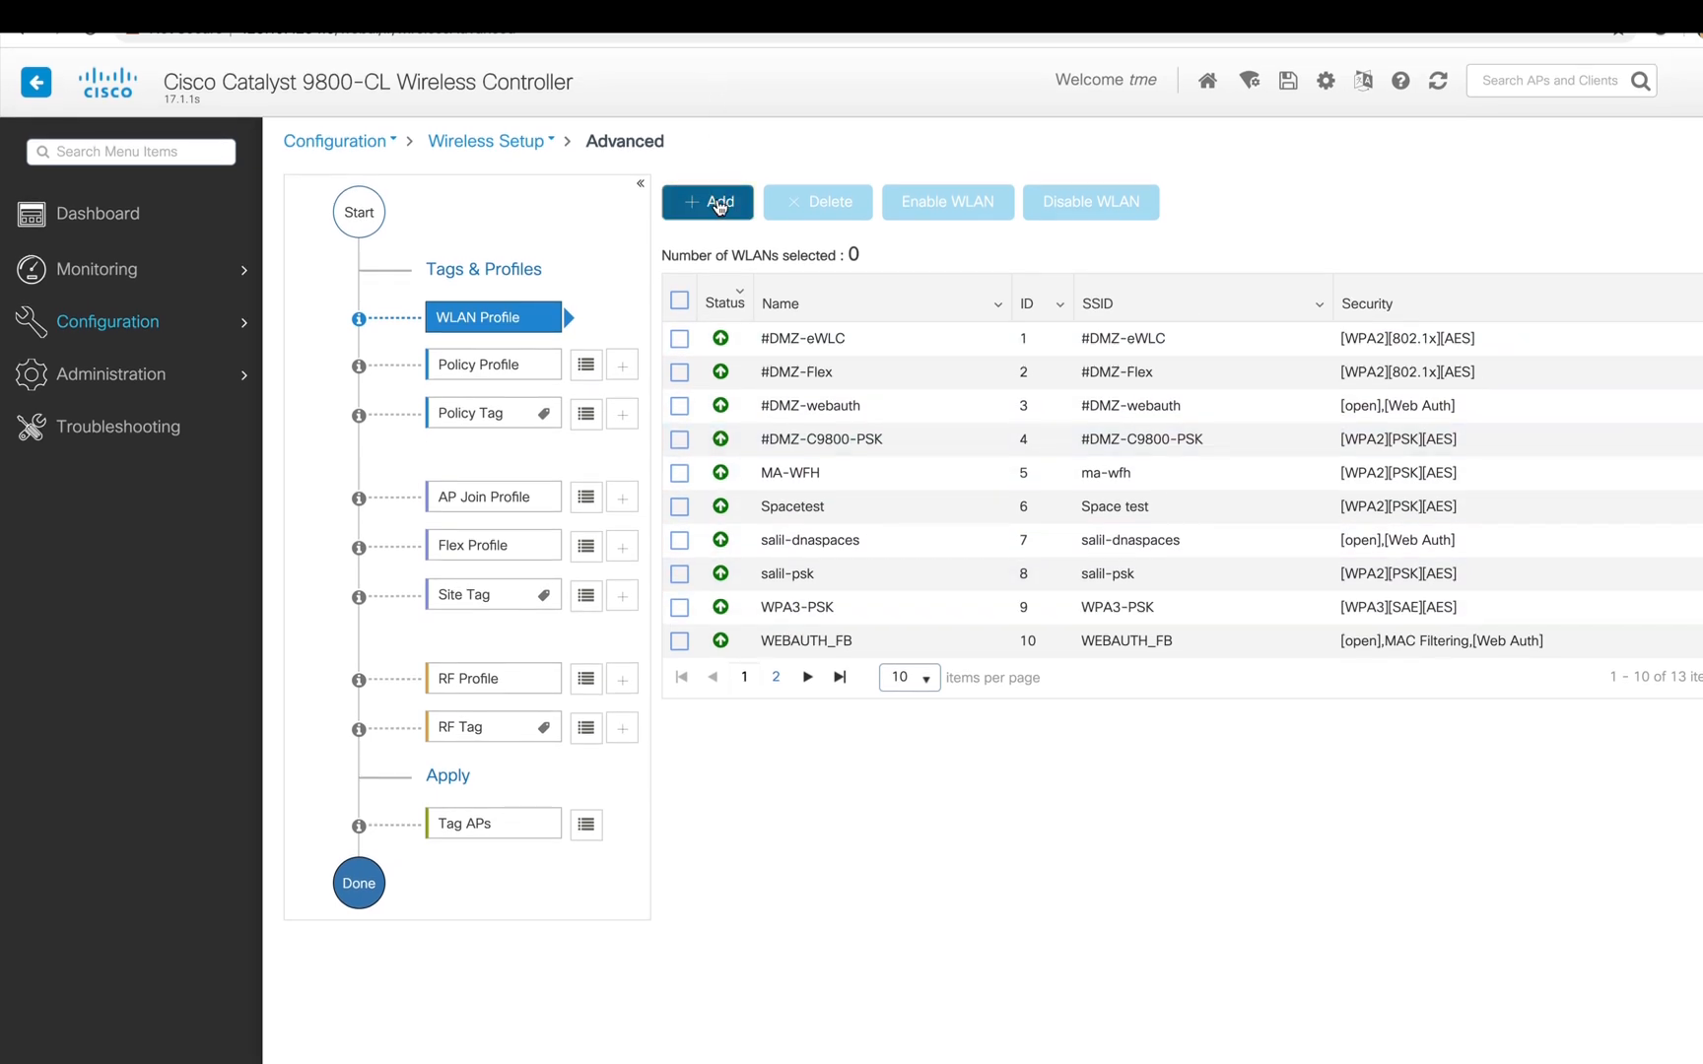
click(909, 676)
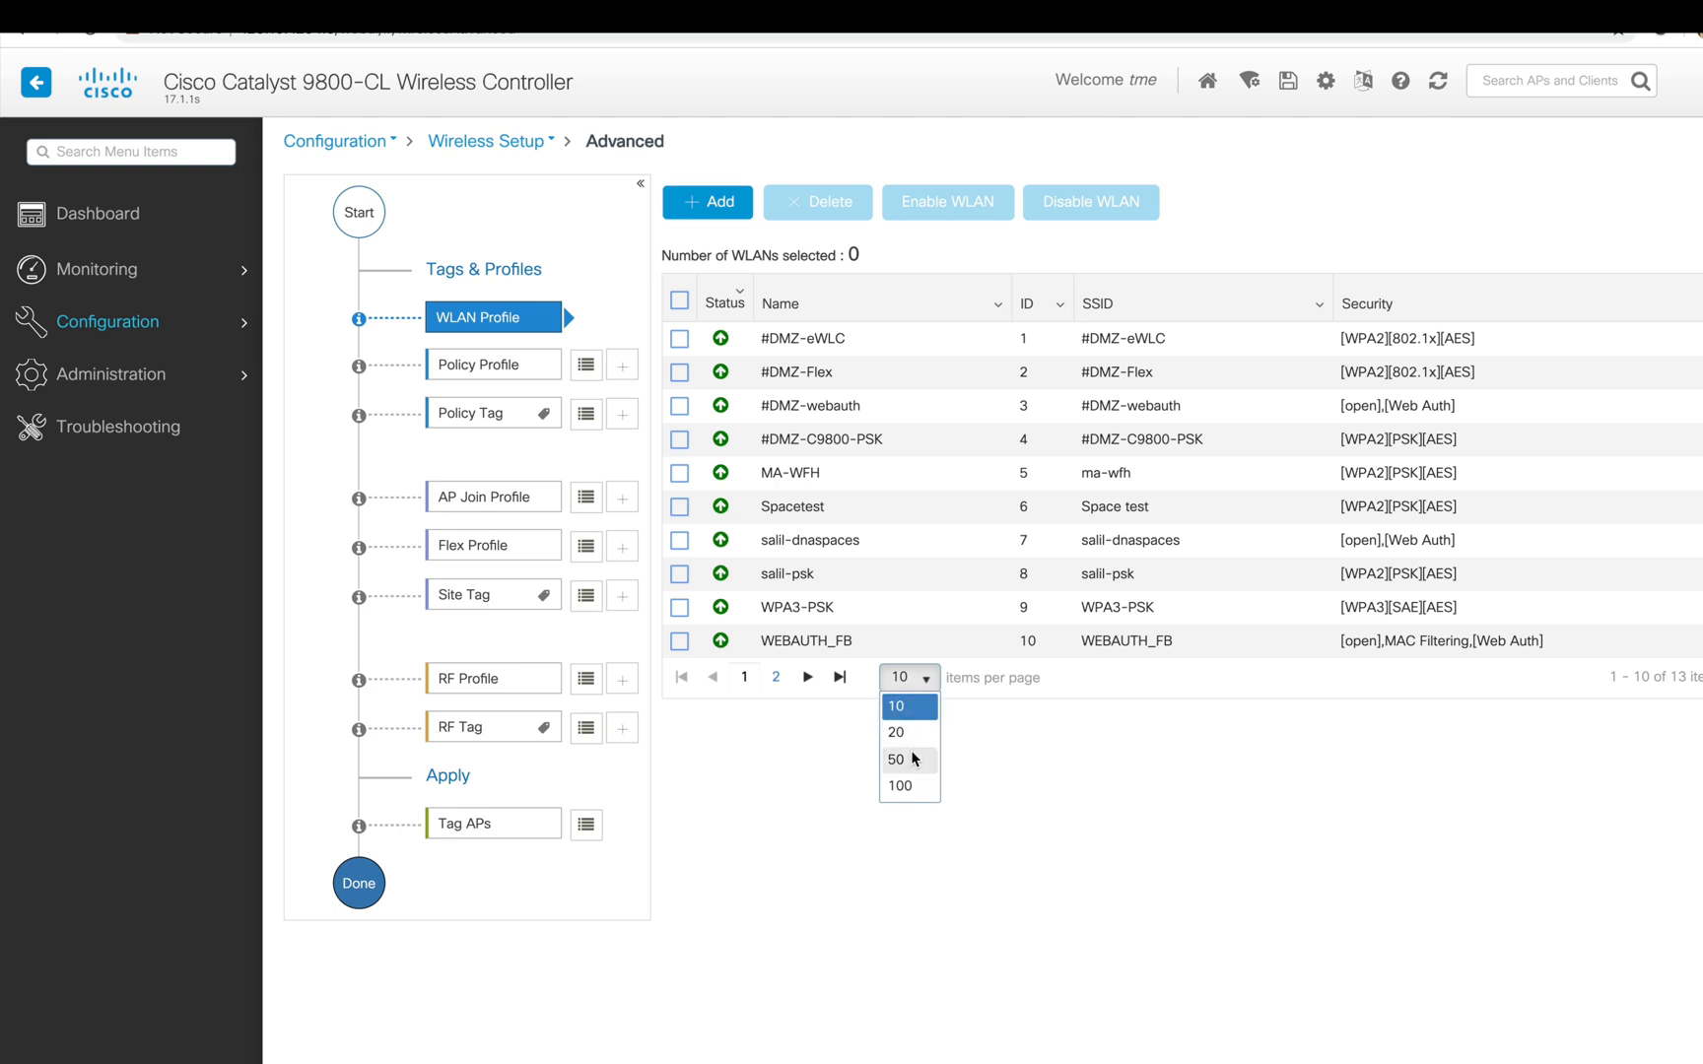
click(895, 759)
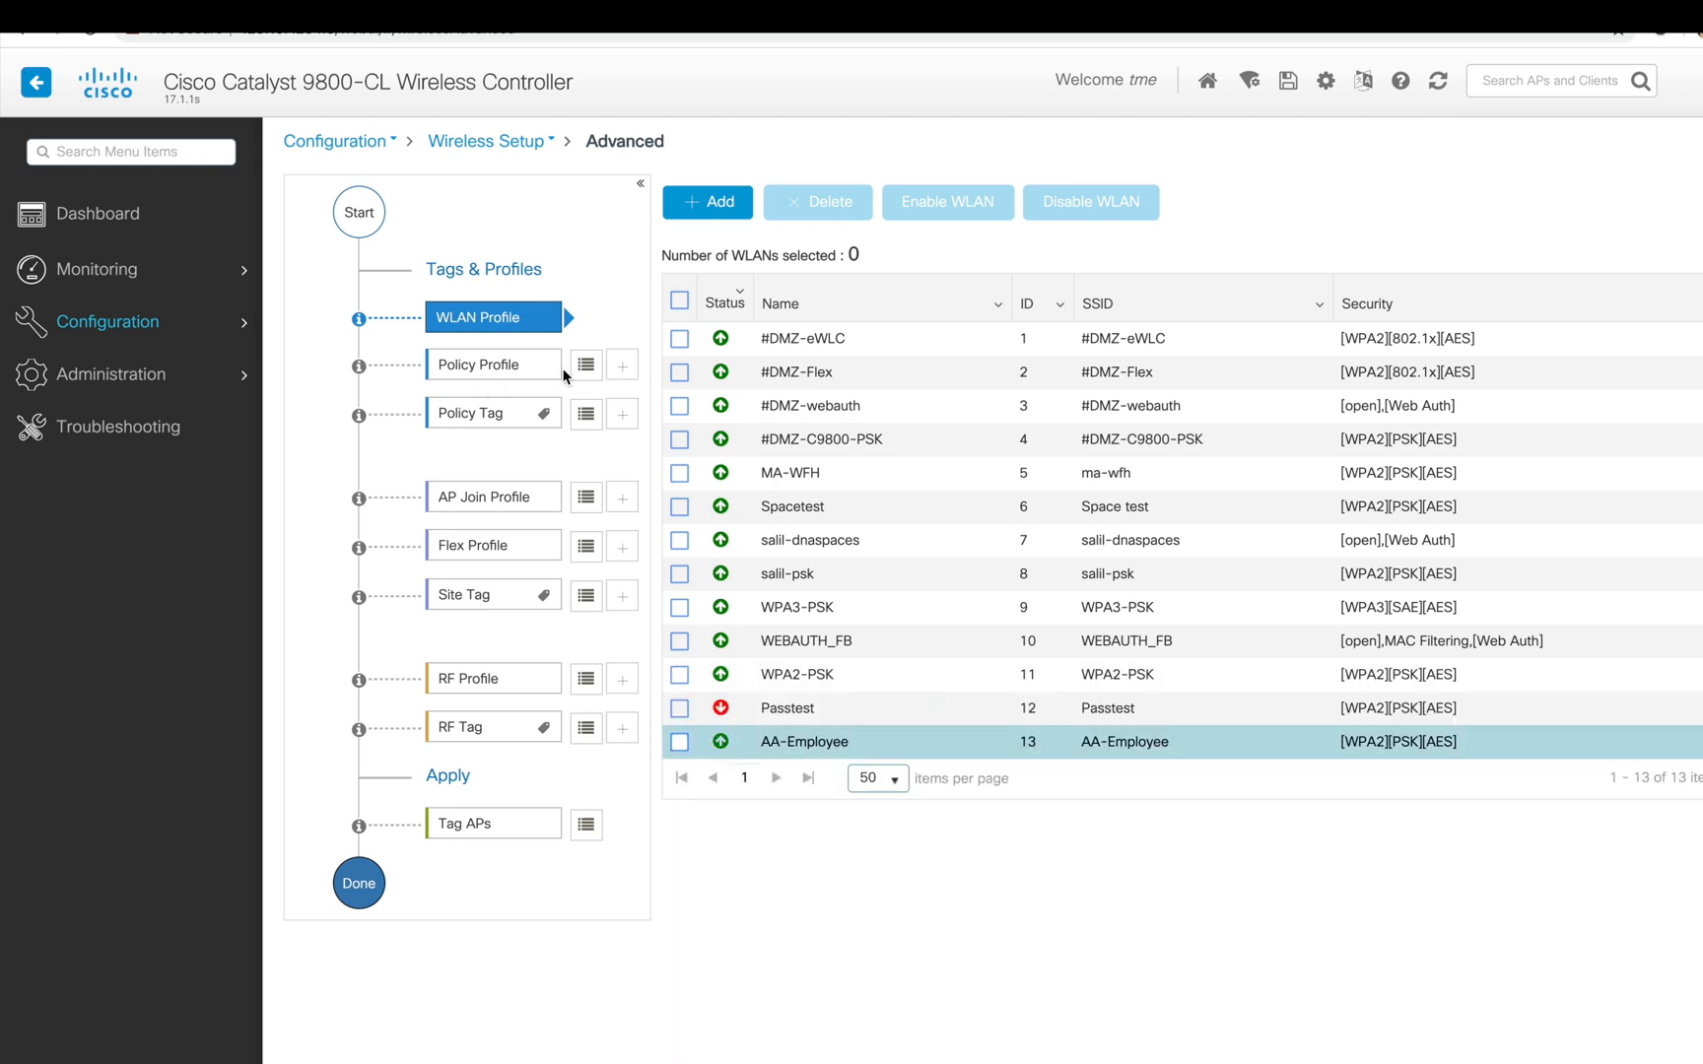
click(477, 365)
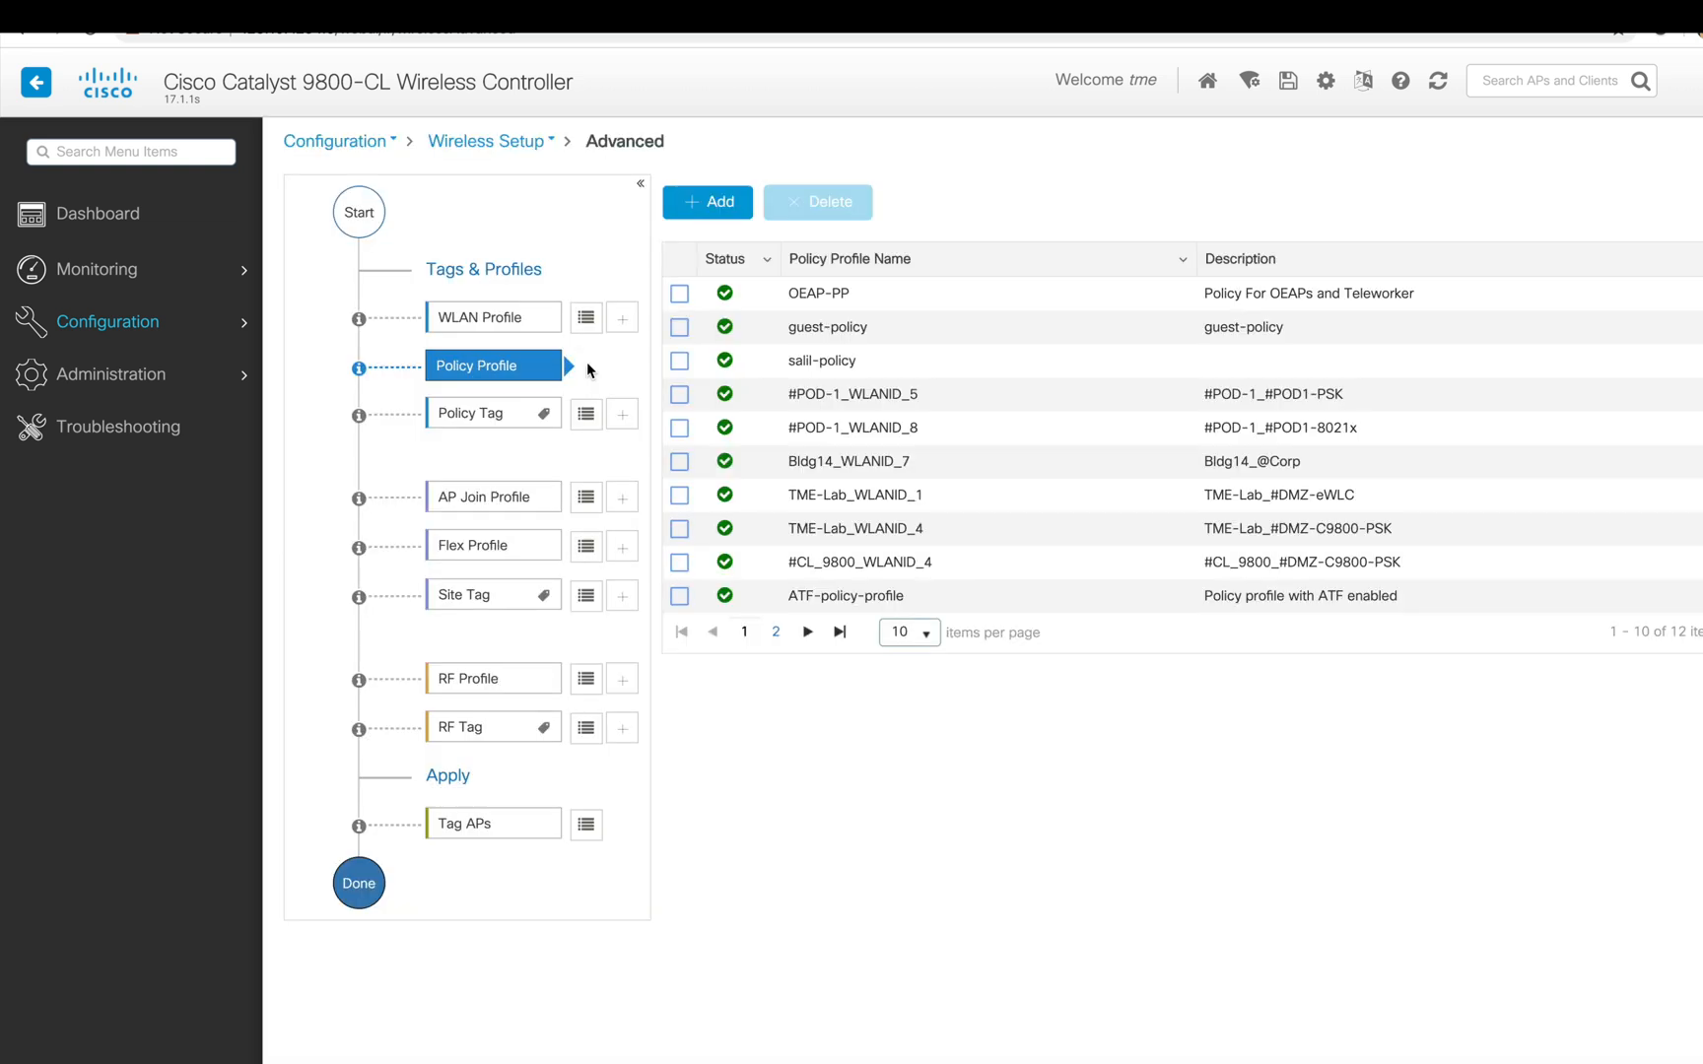
- Add policy profile OEAP-PP1 with status Enabled, apply it to the device, then show policy tags
click(708, 201)
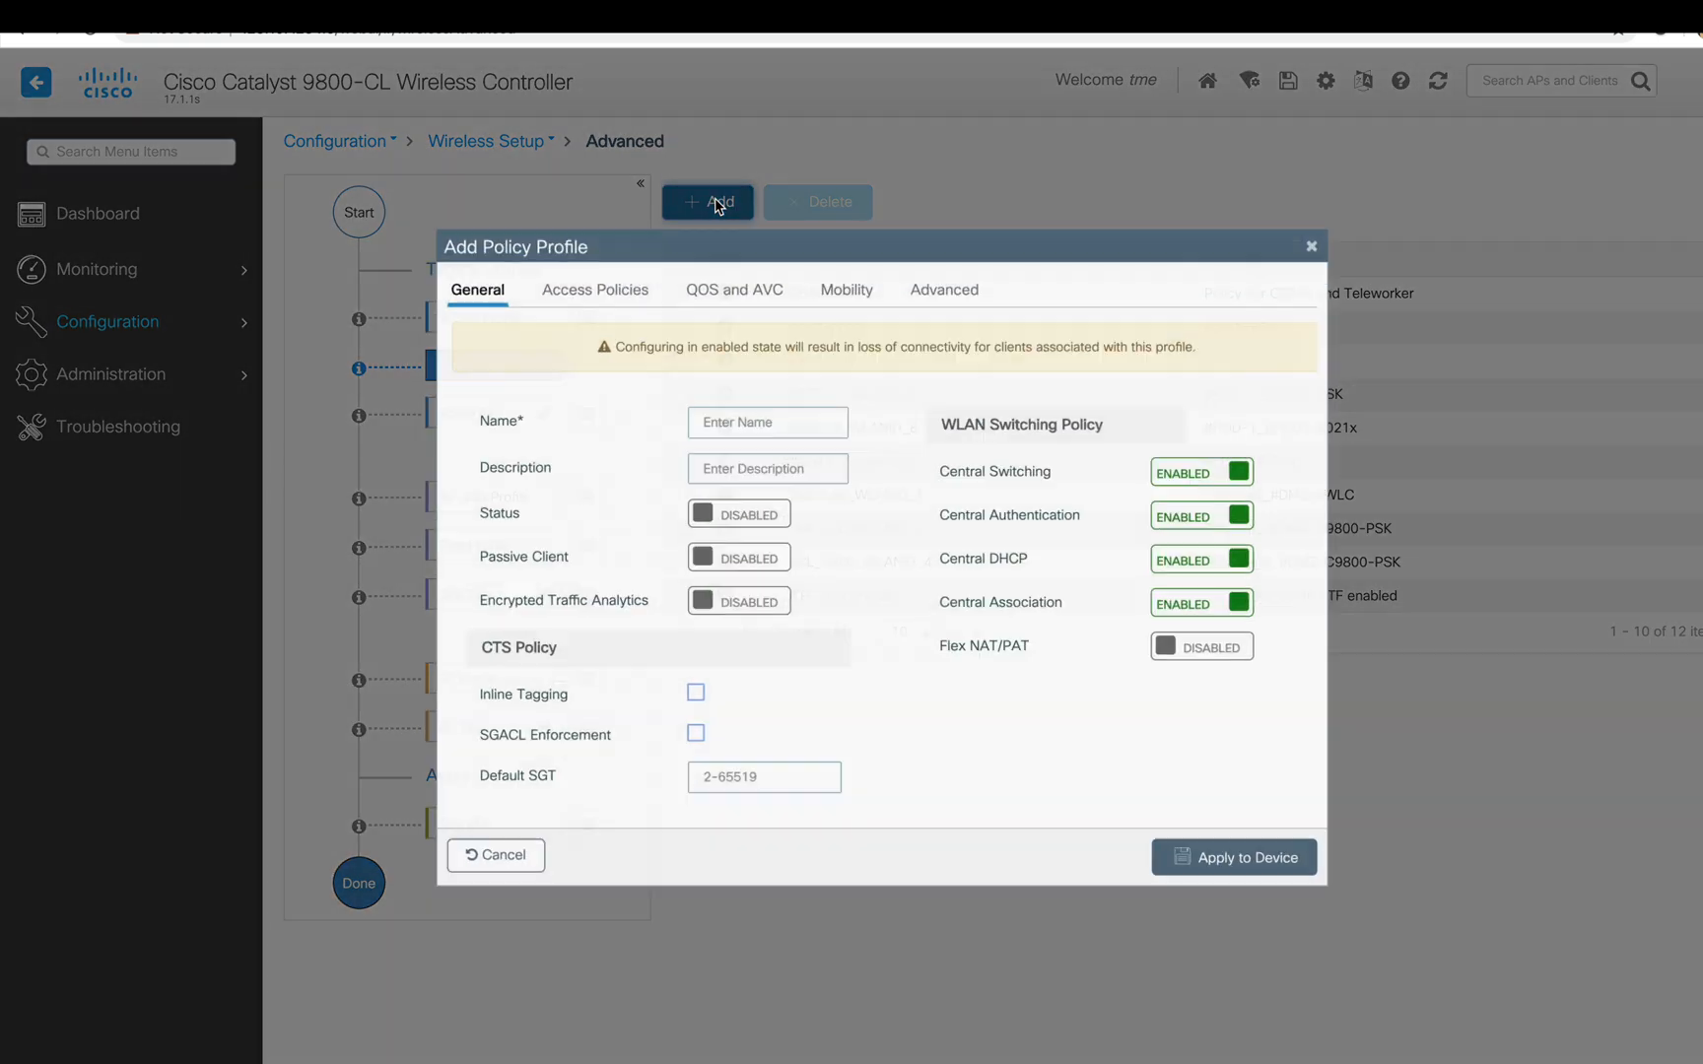
text(o)
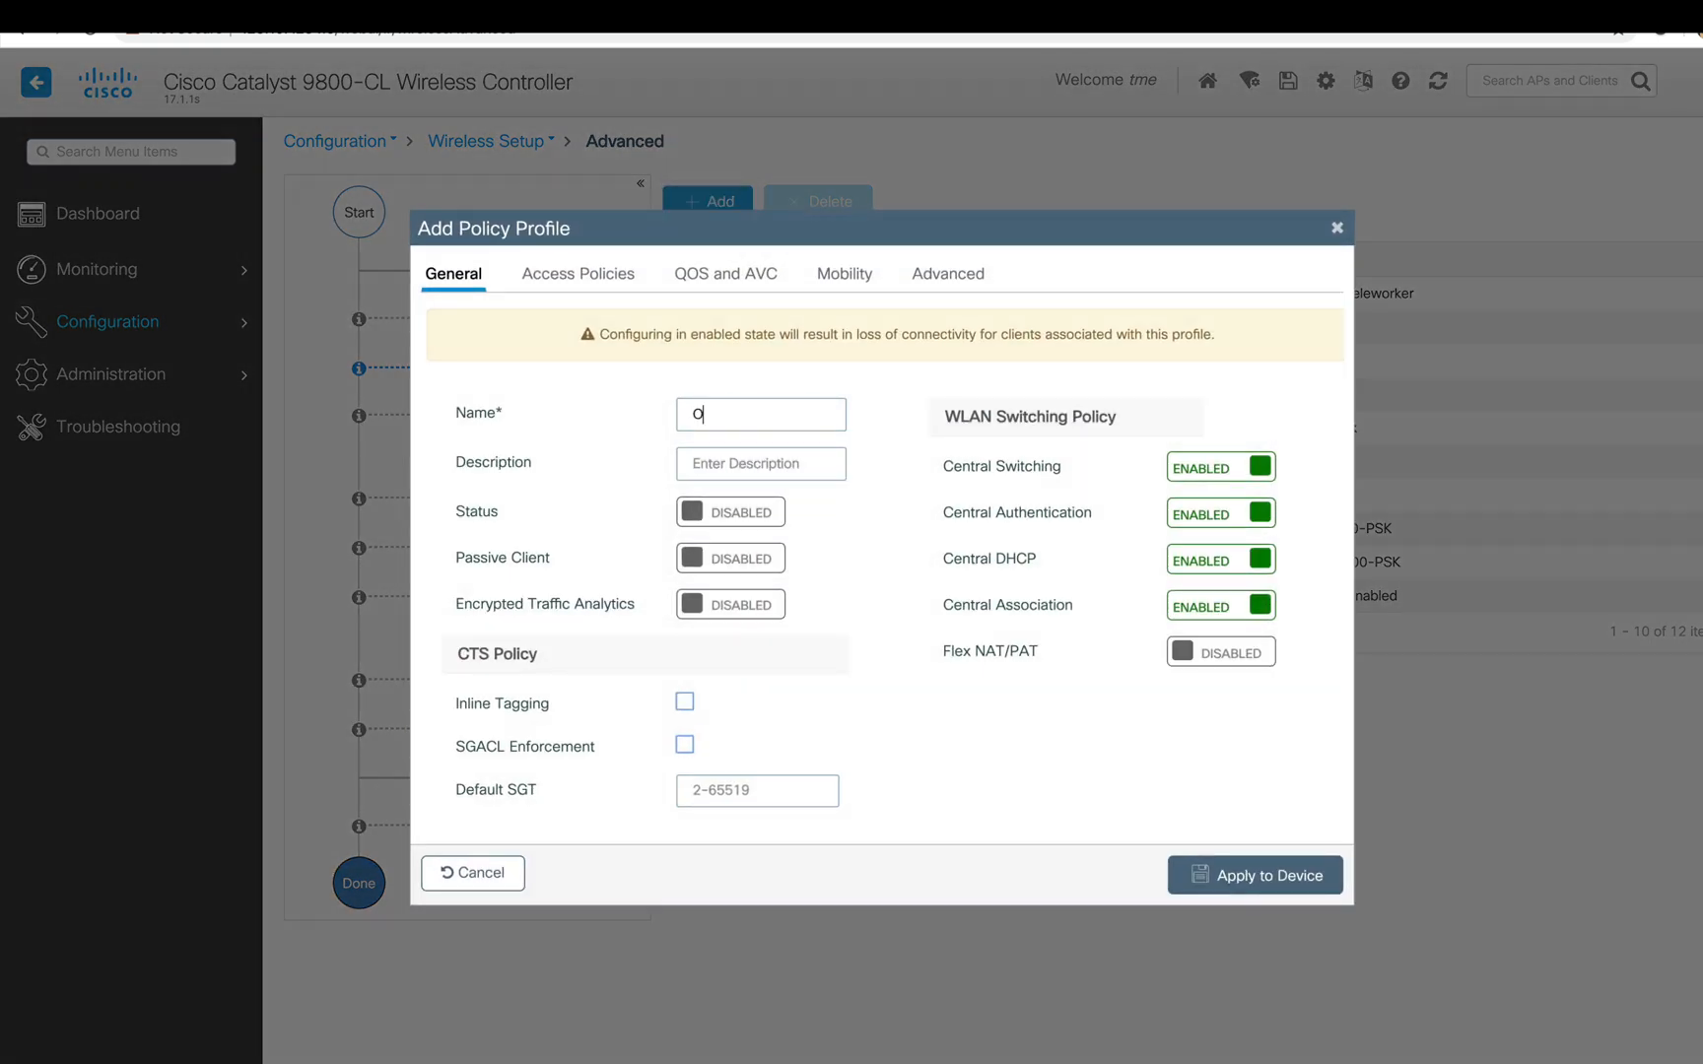
click(729, 512)
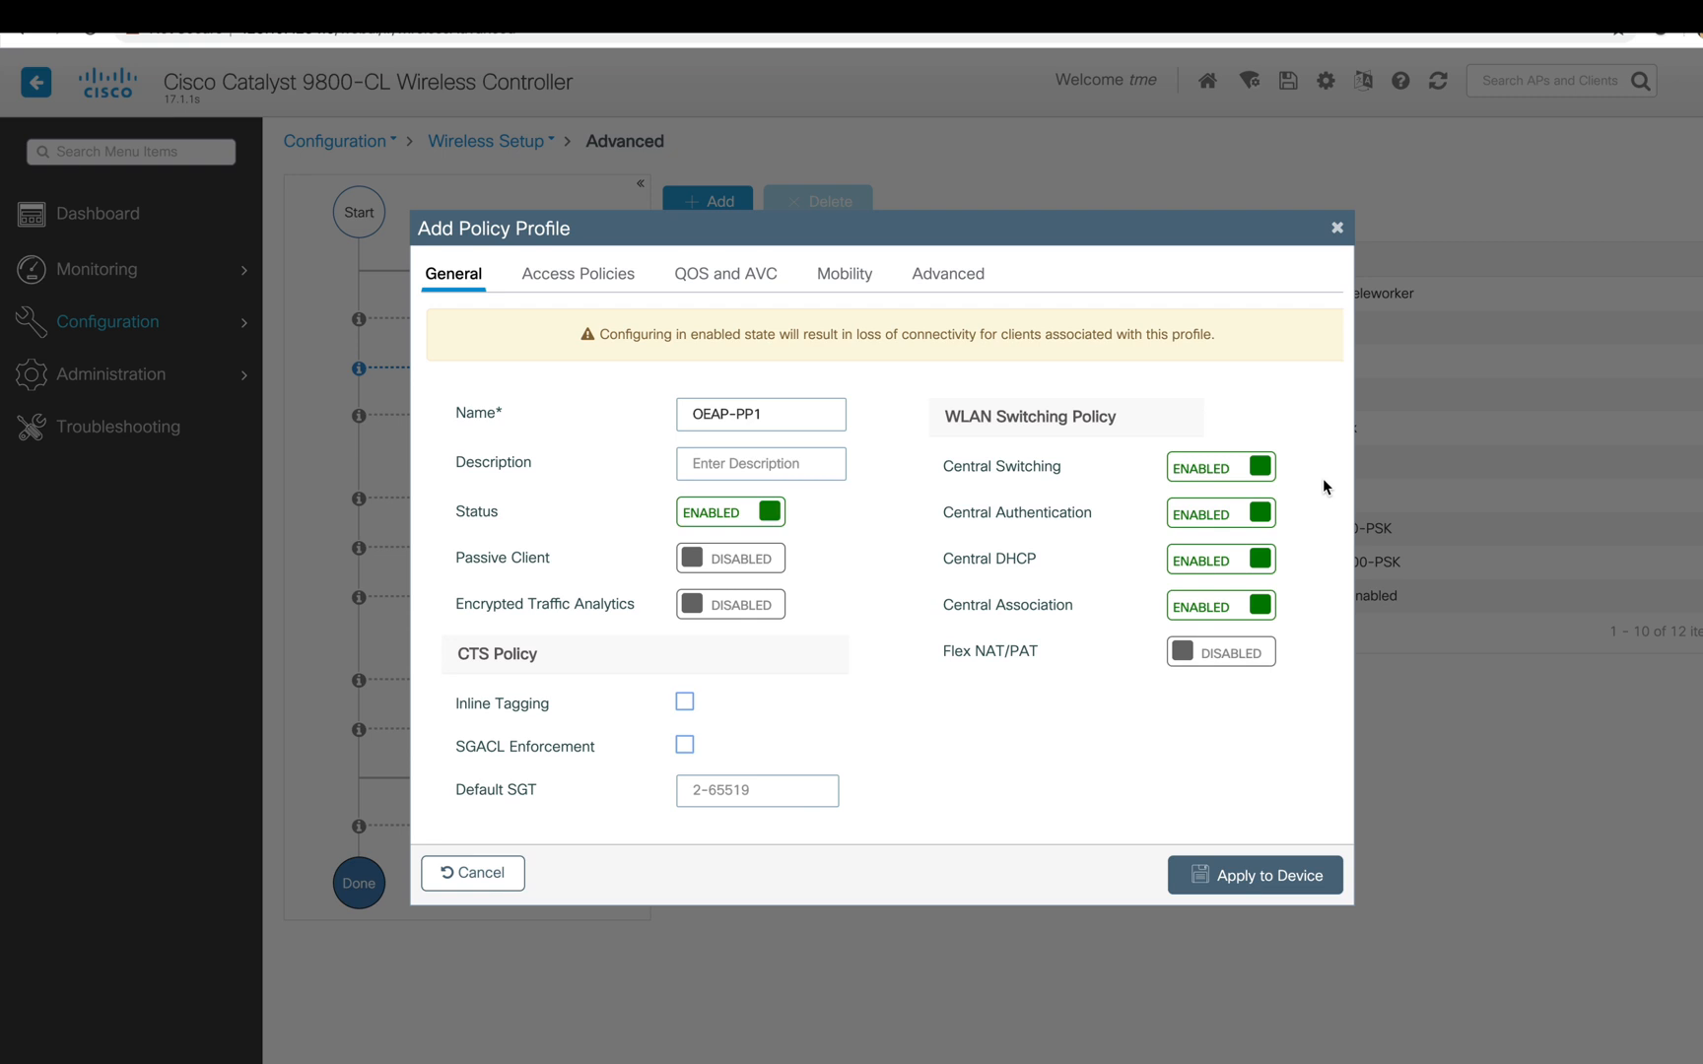
mouse_move(609, 274)
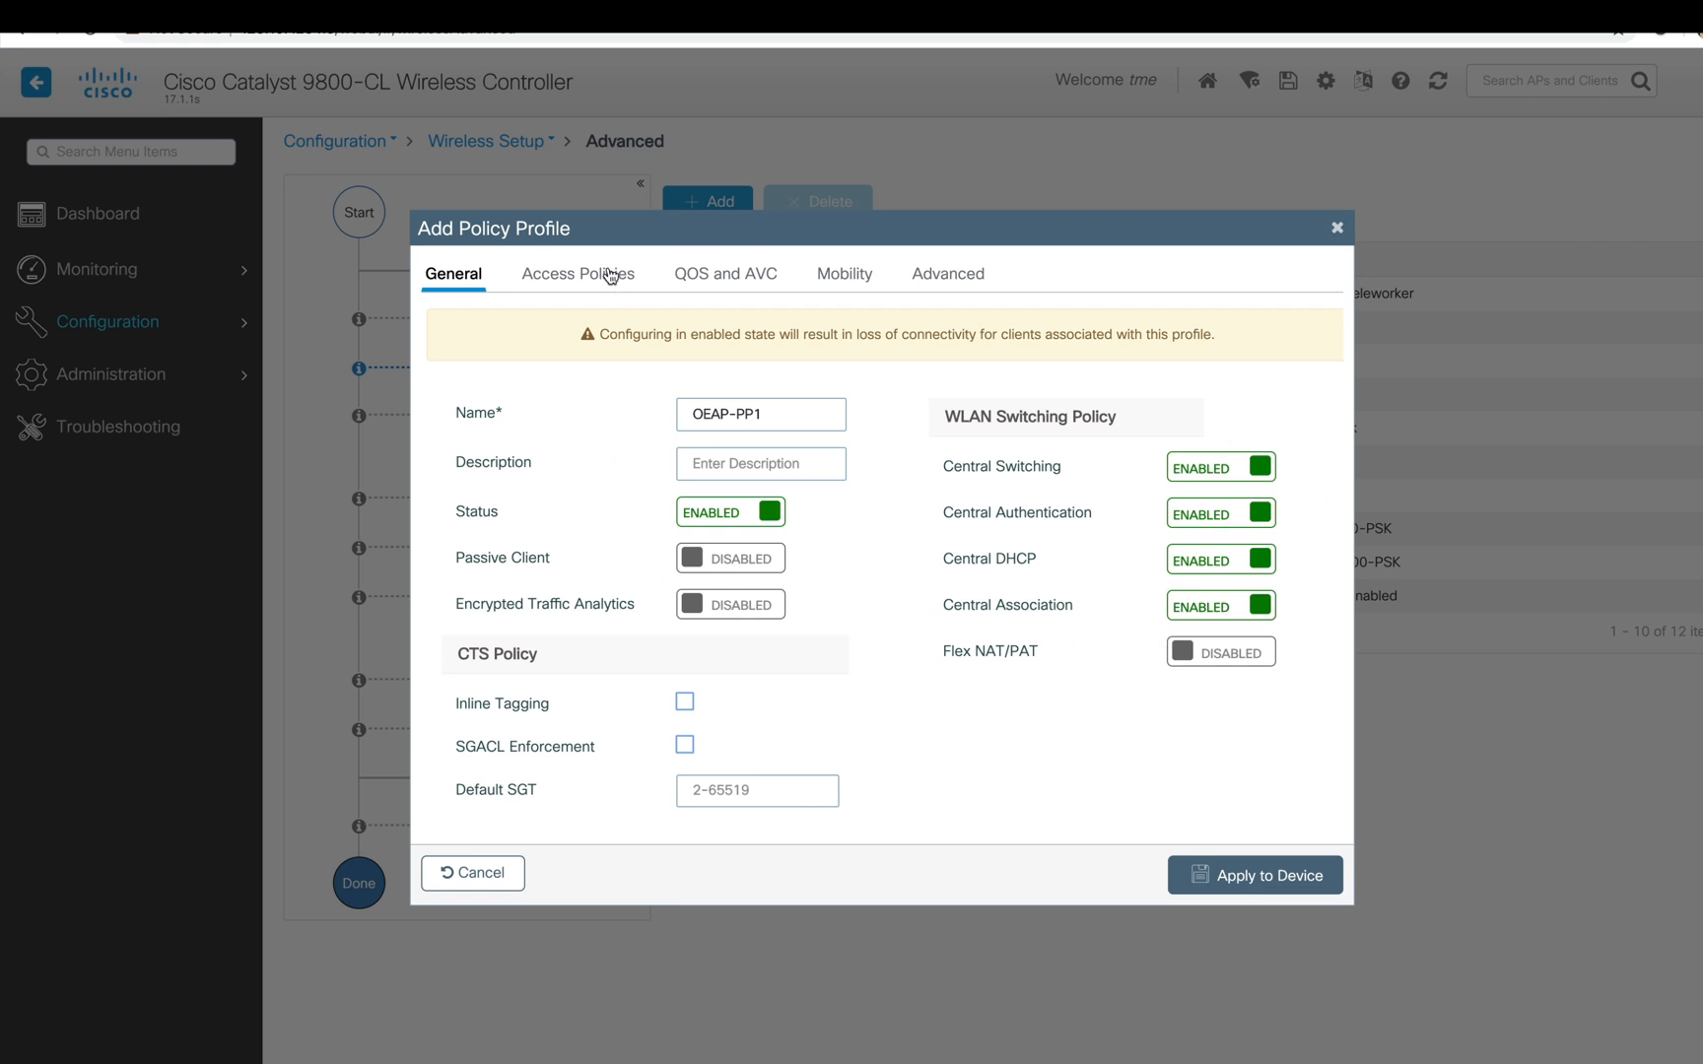
click(578, 274)
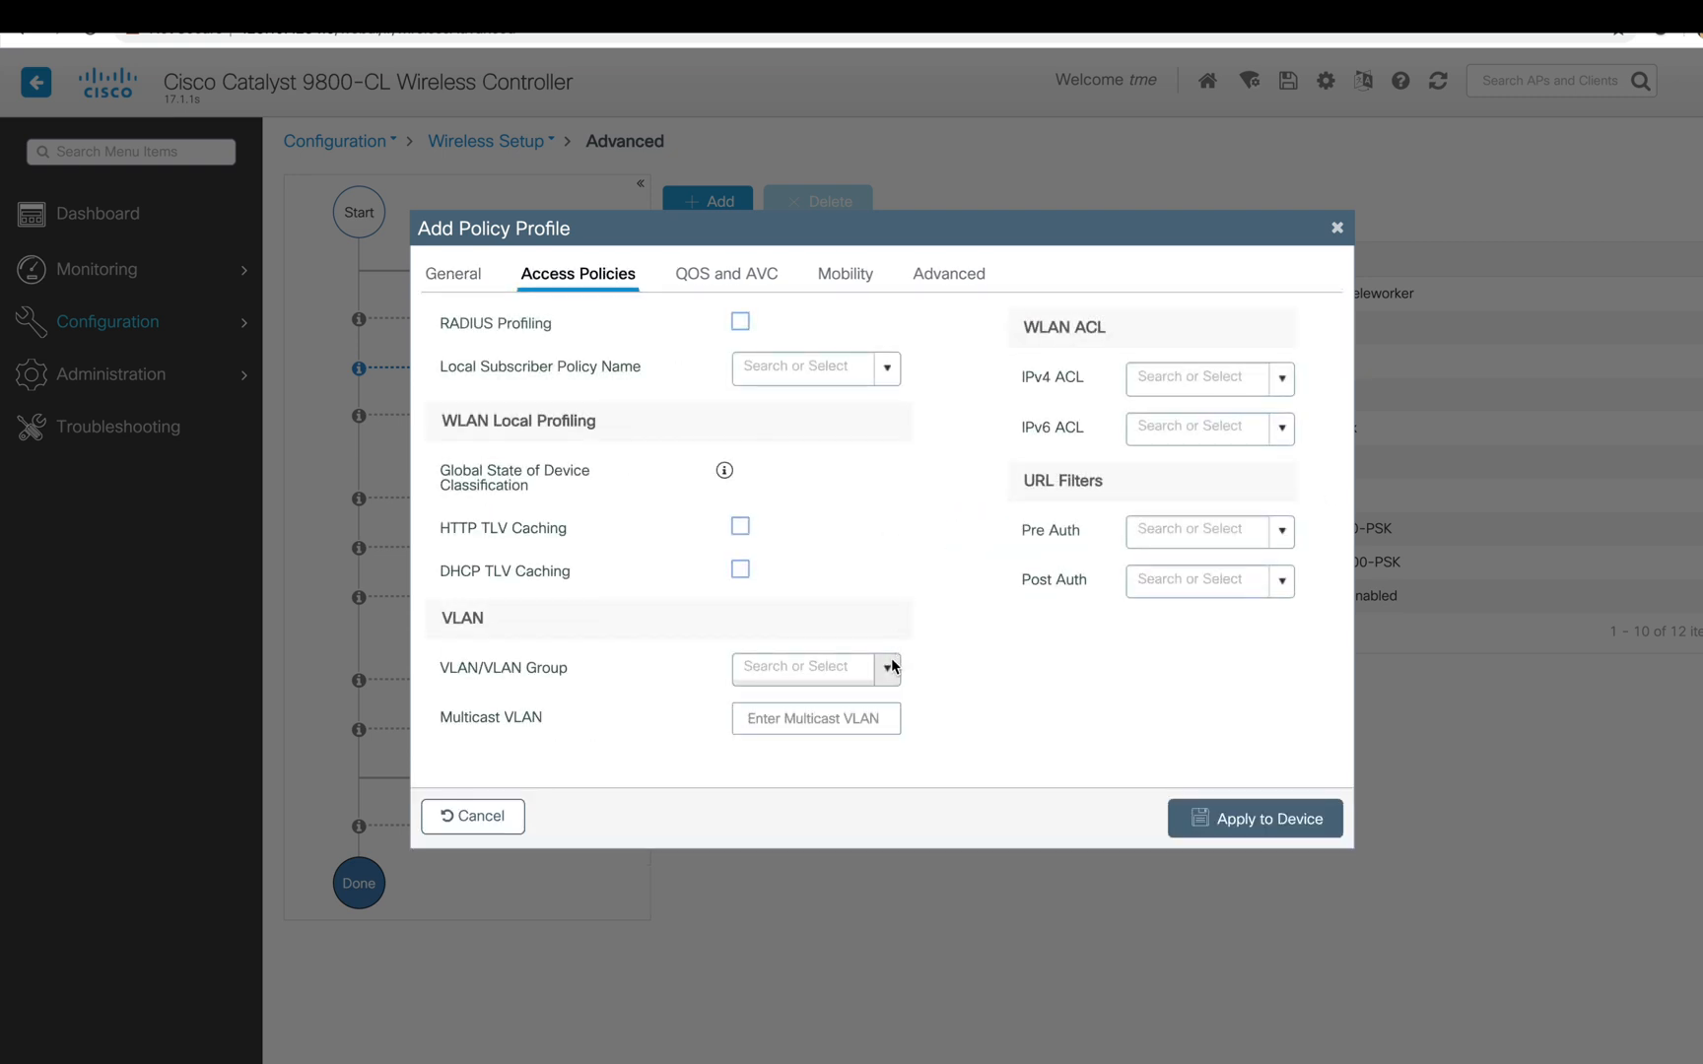
click(946, 274)
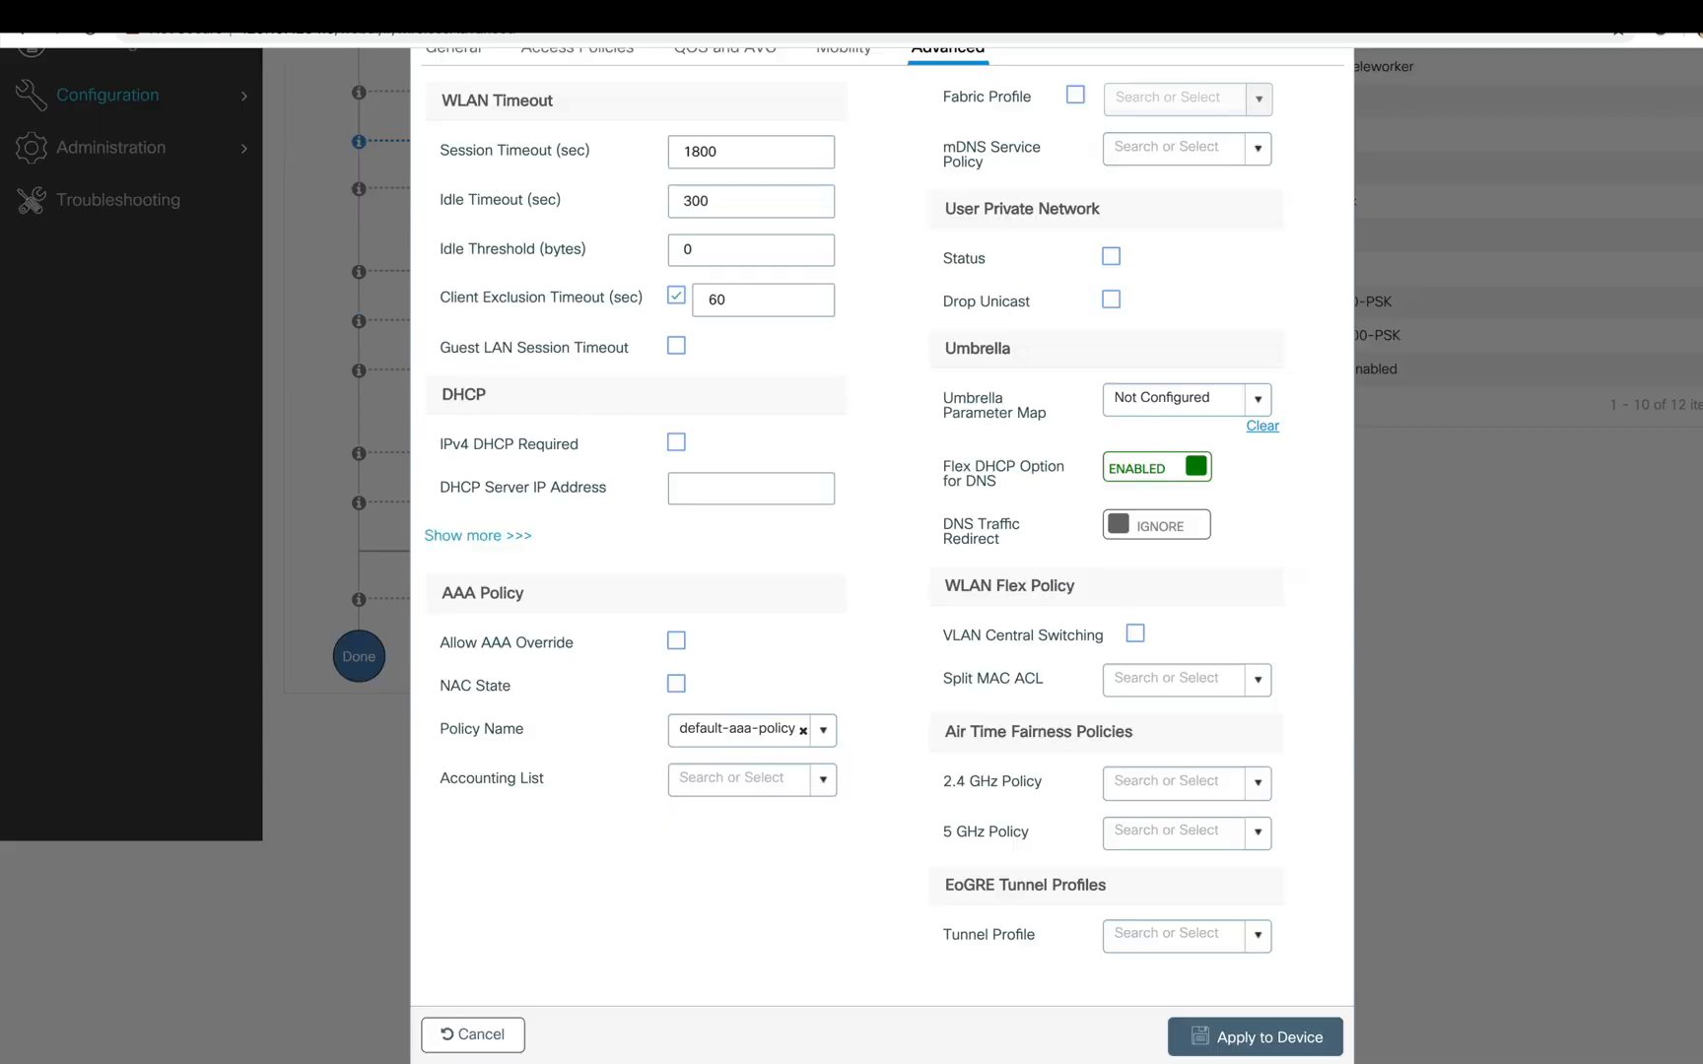
click(1254, 1036)
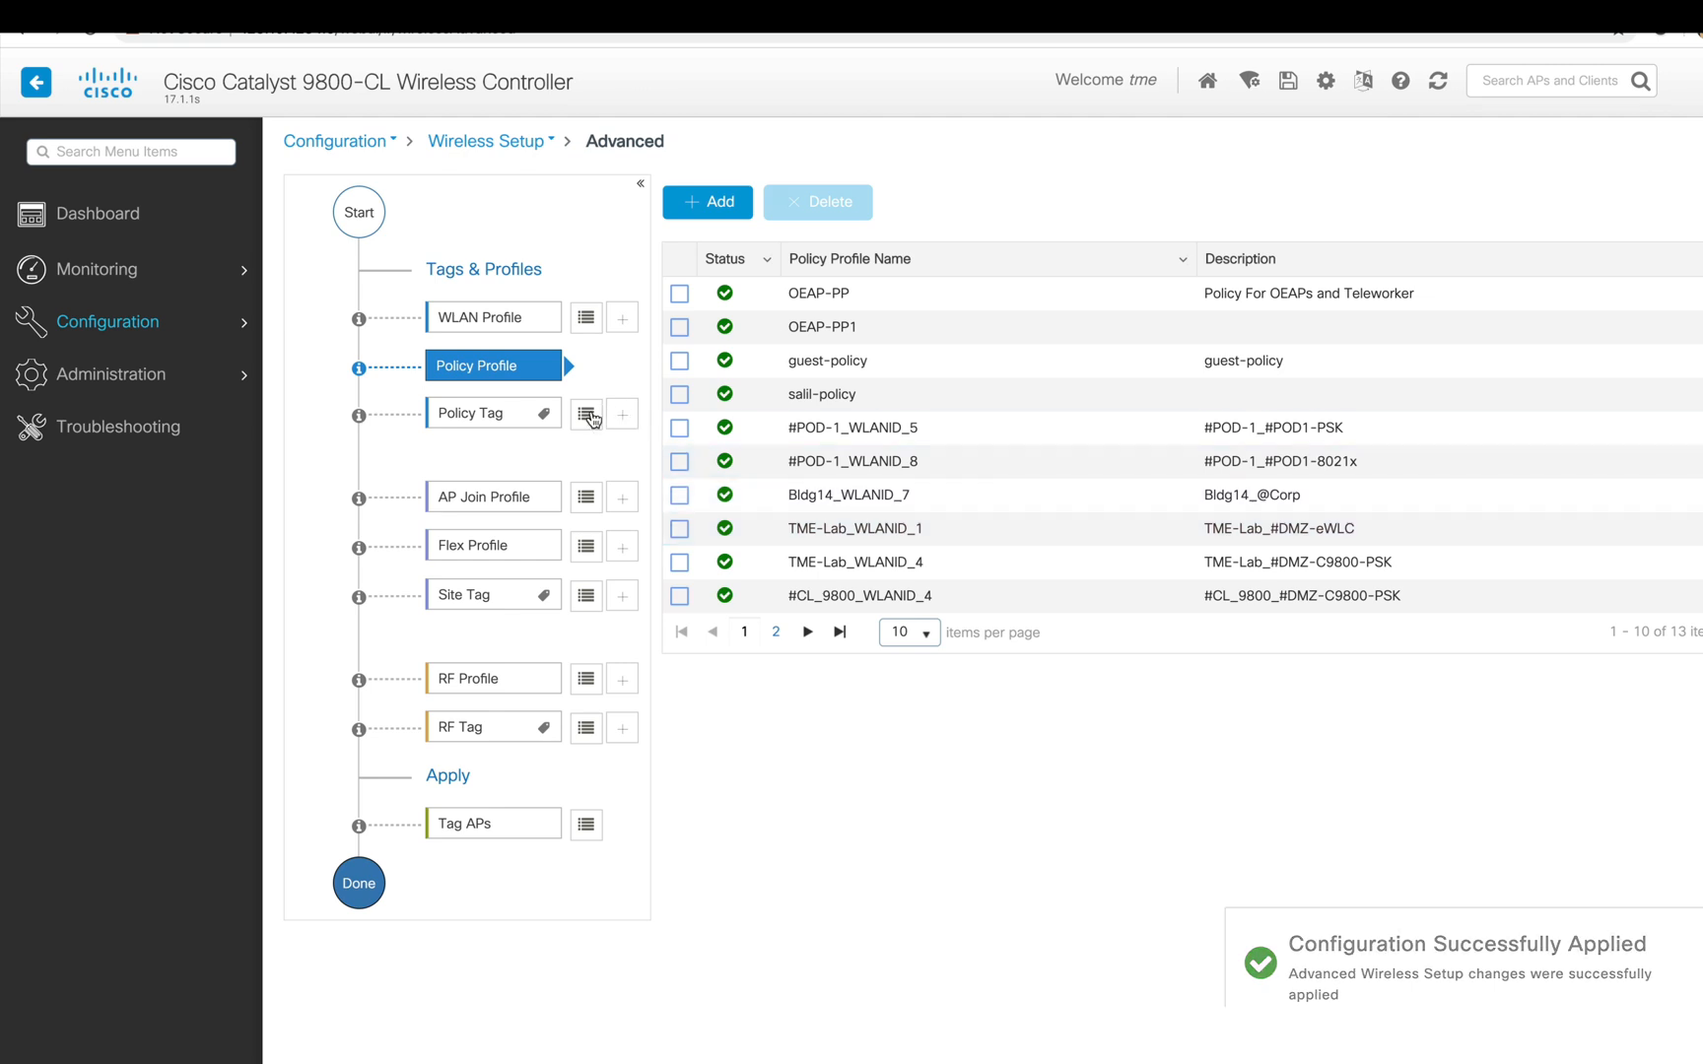
click(585, 414)
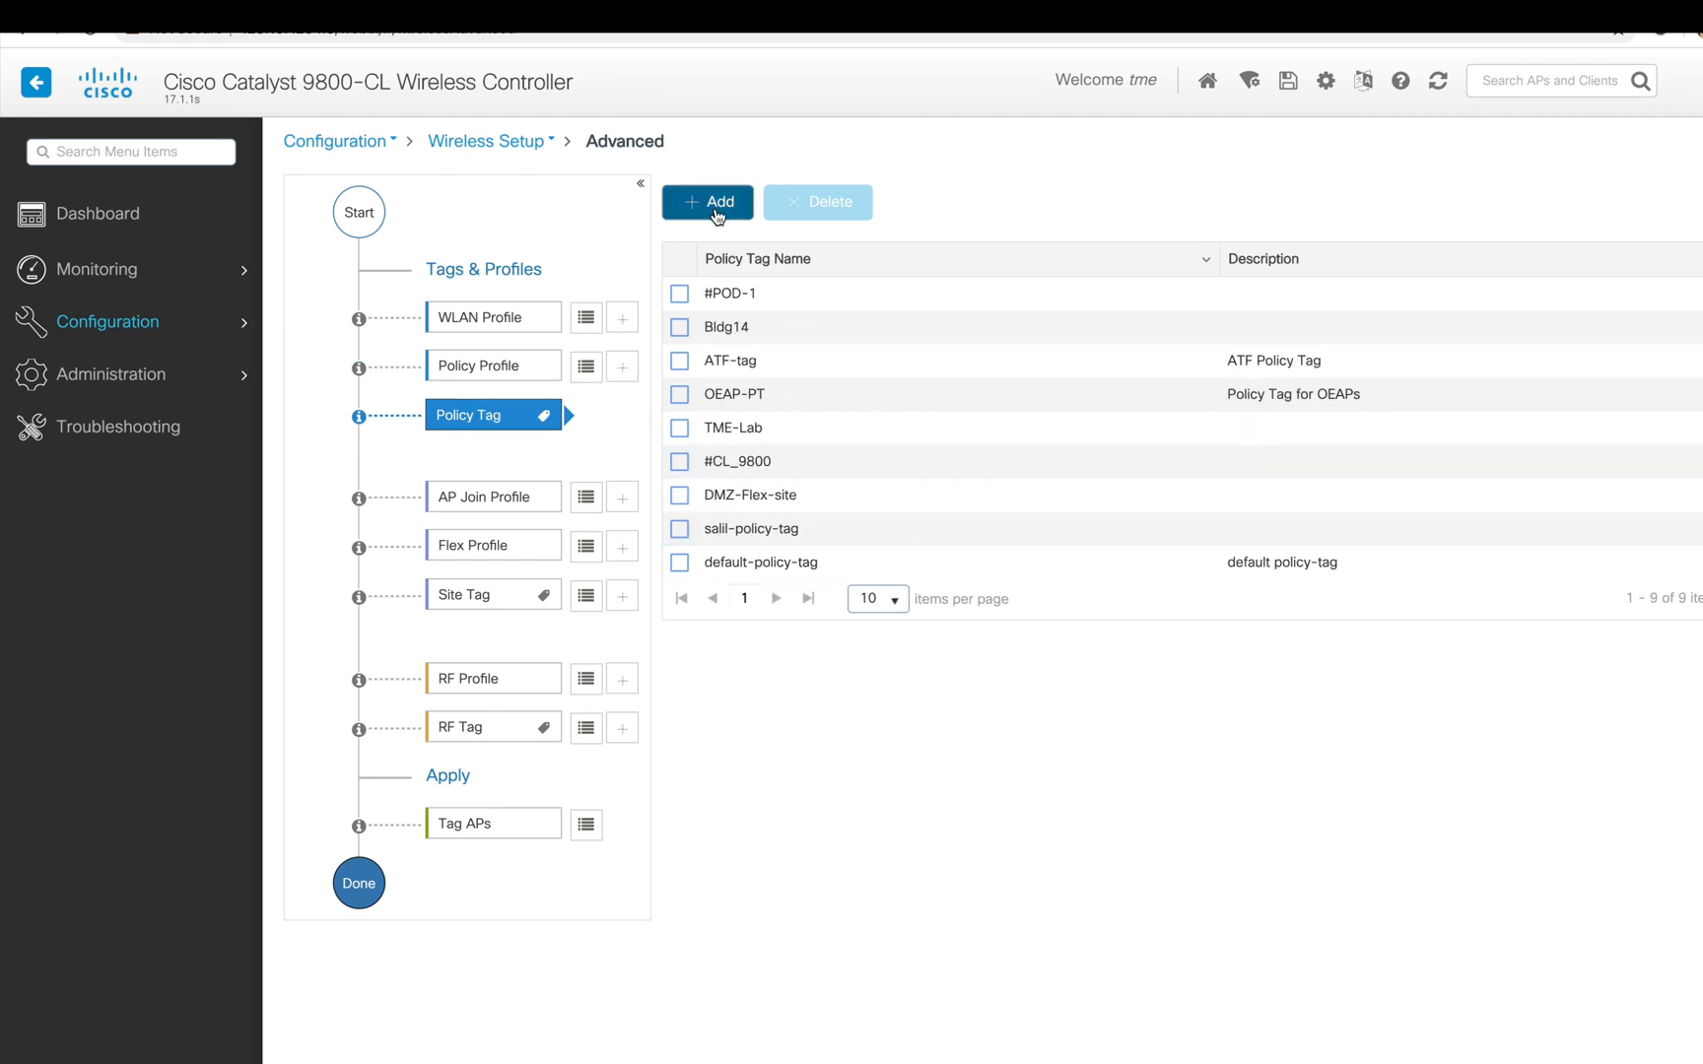
- Add policy tag OEAP-PolicyTag mapping WLAN AA-Employee to OEAP-PP1 and apply it to the device
click(705, 201)
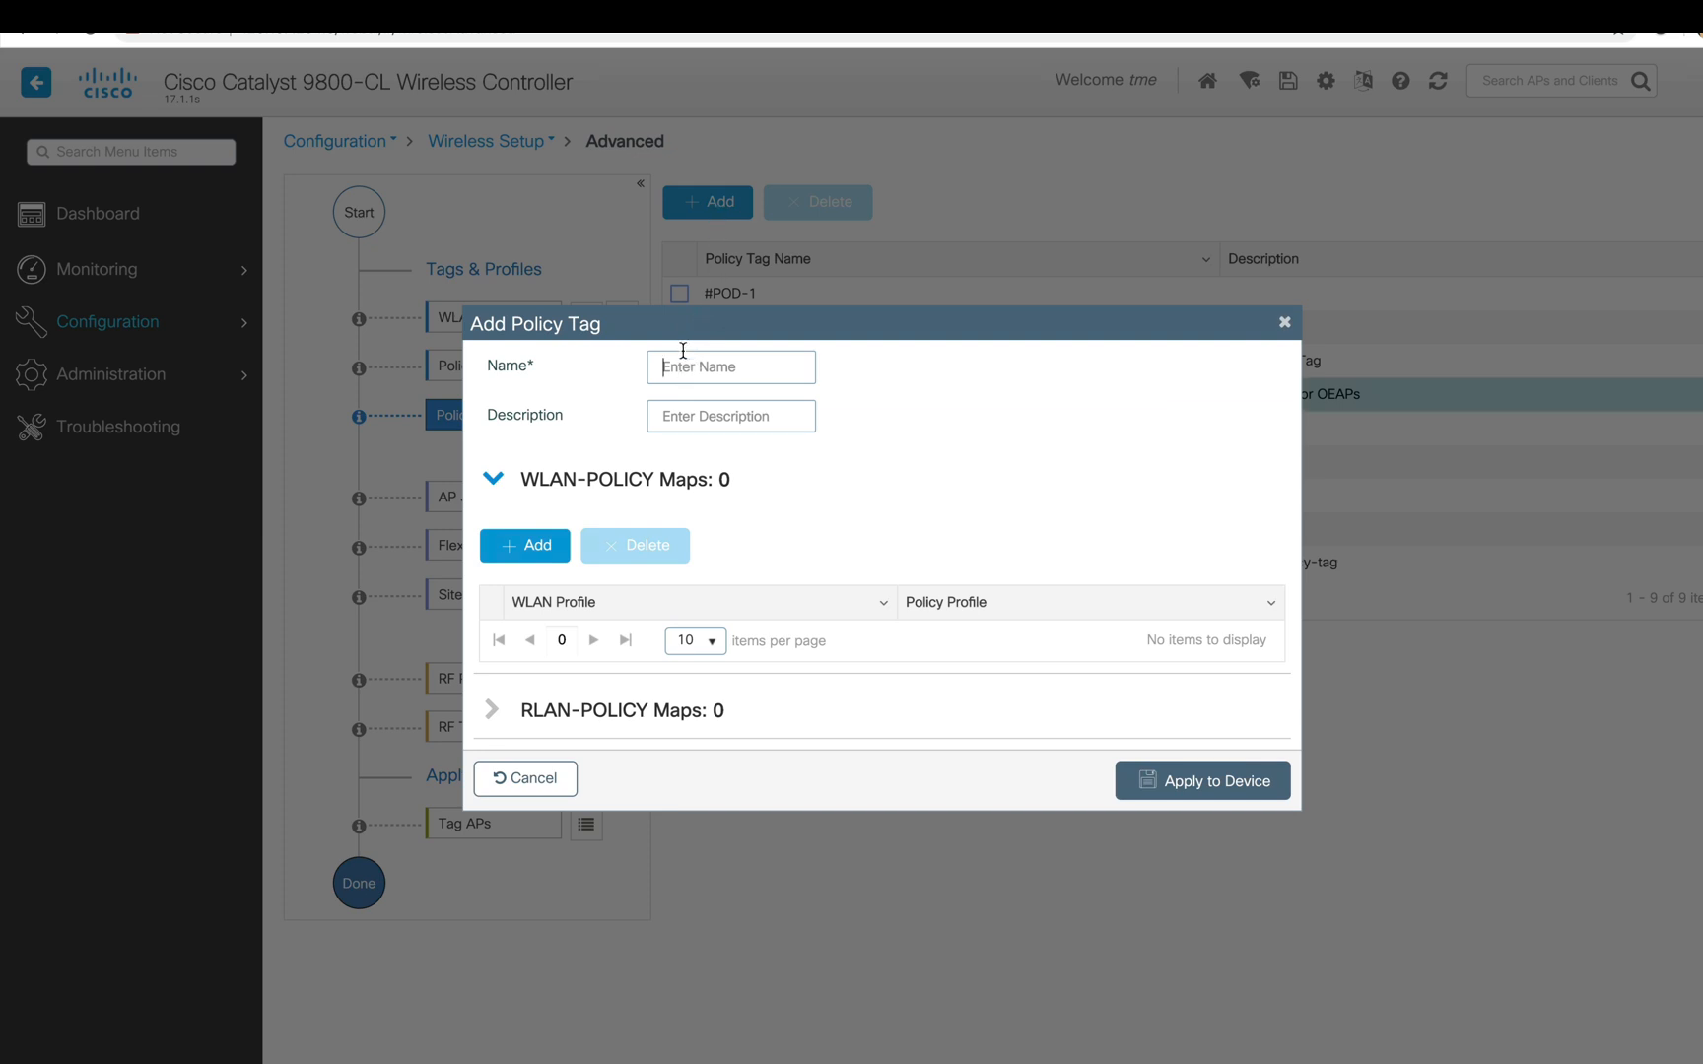
text(o)
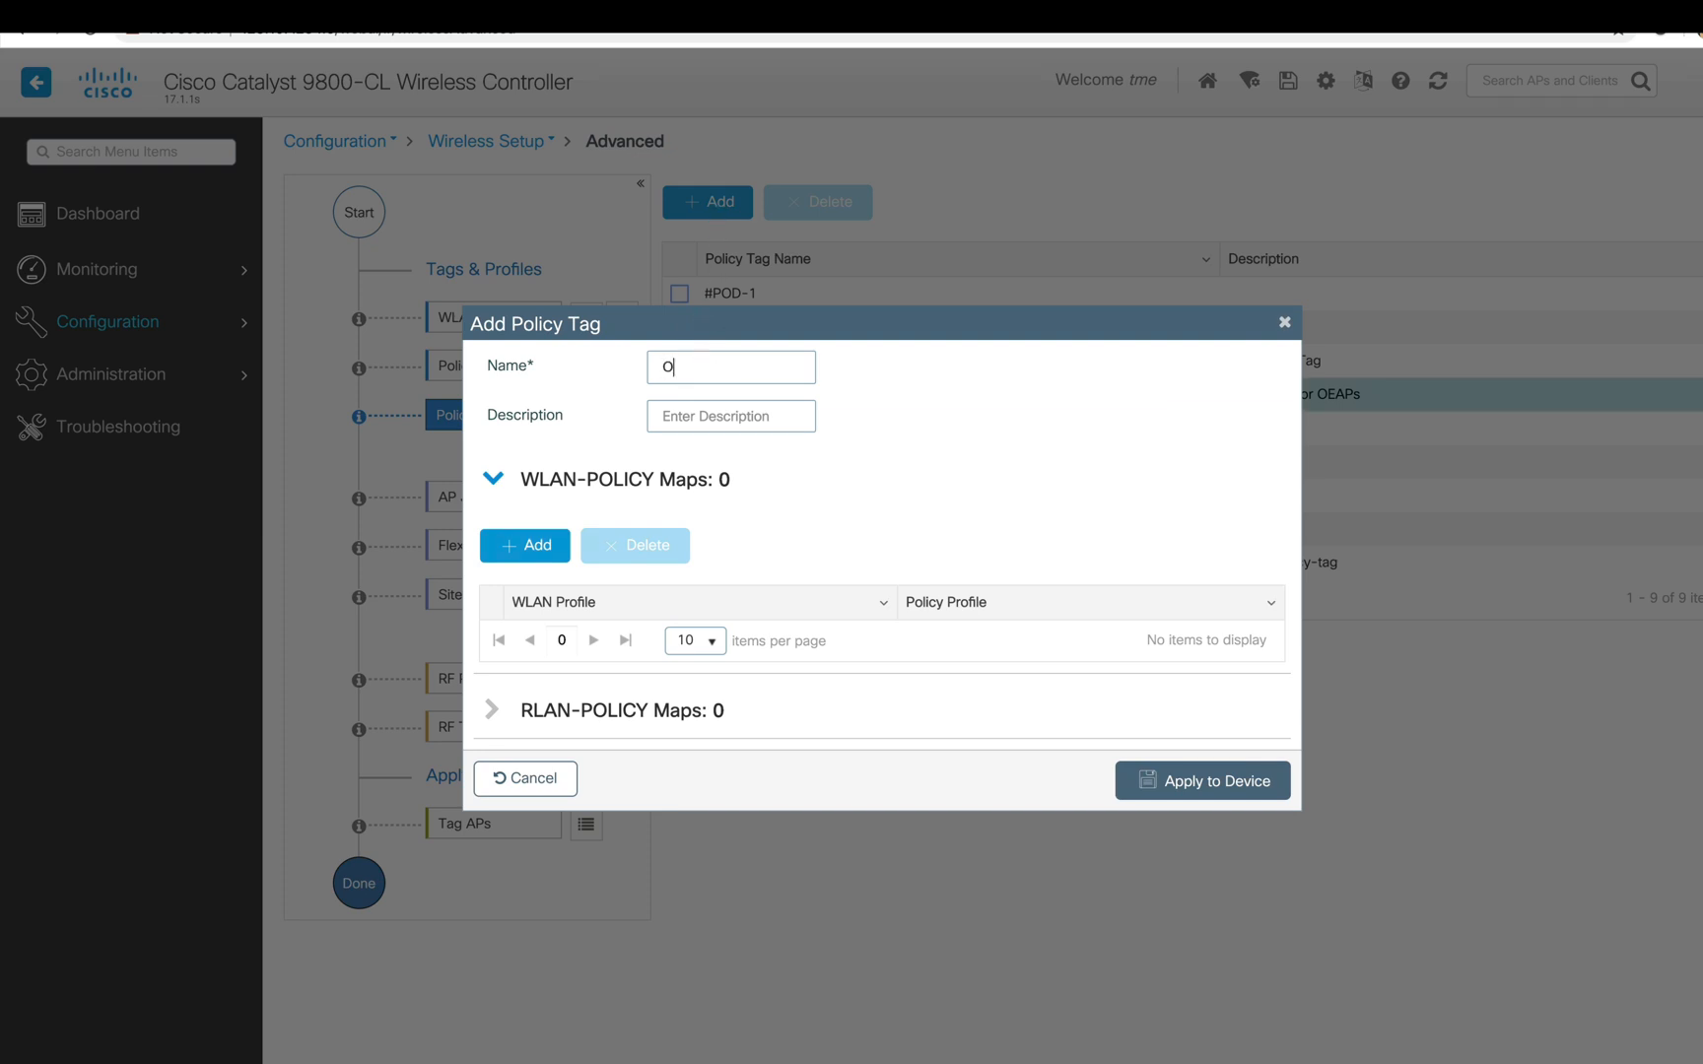
click(524, 546)
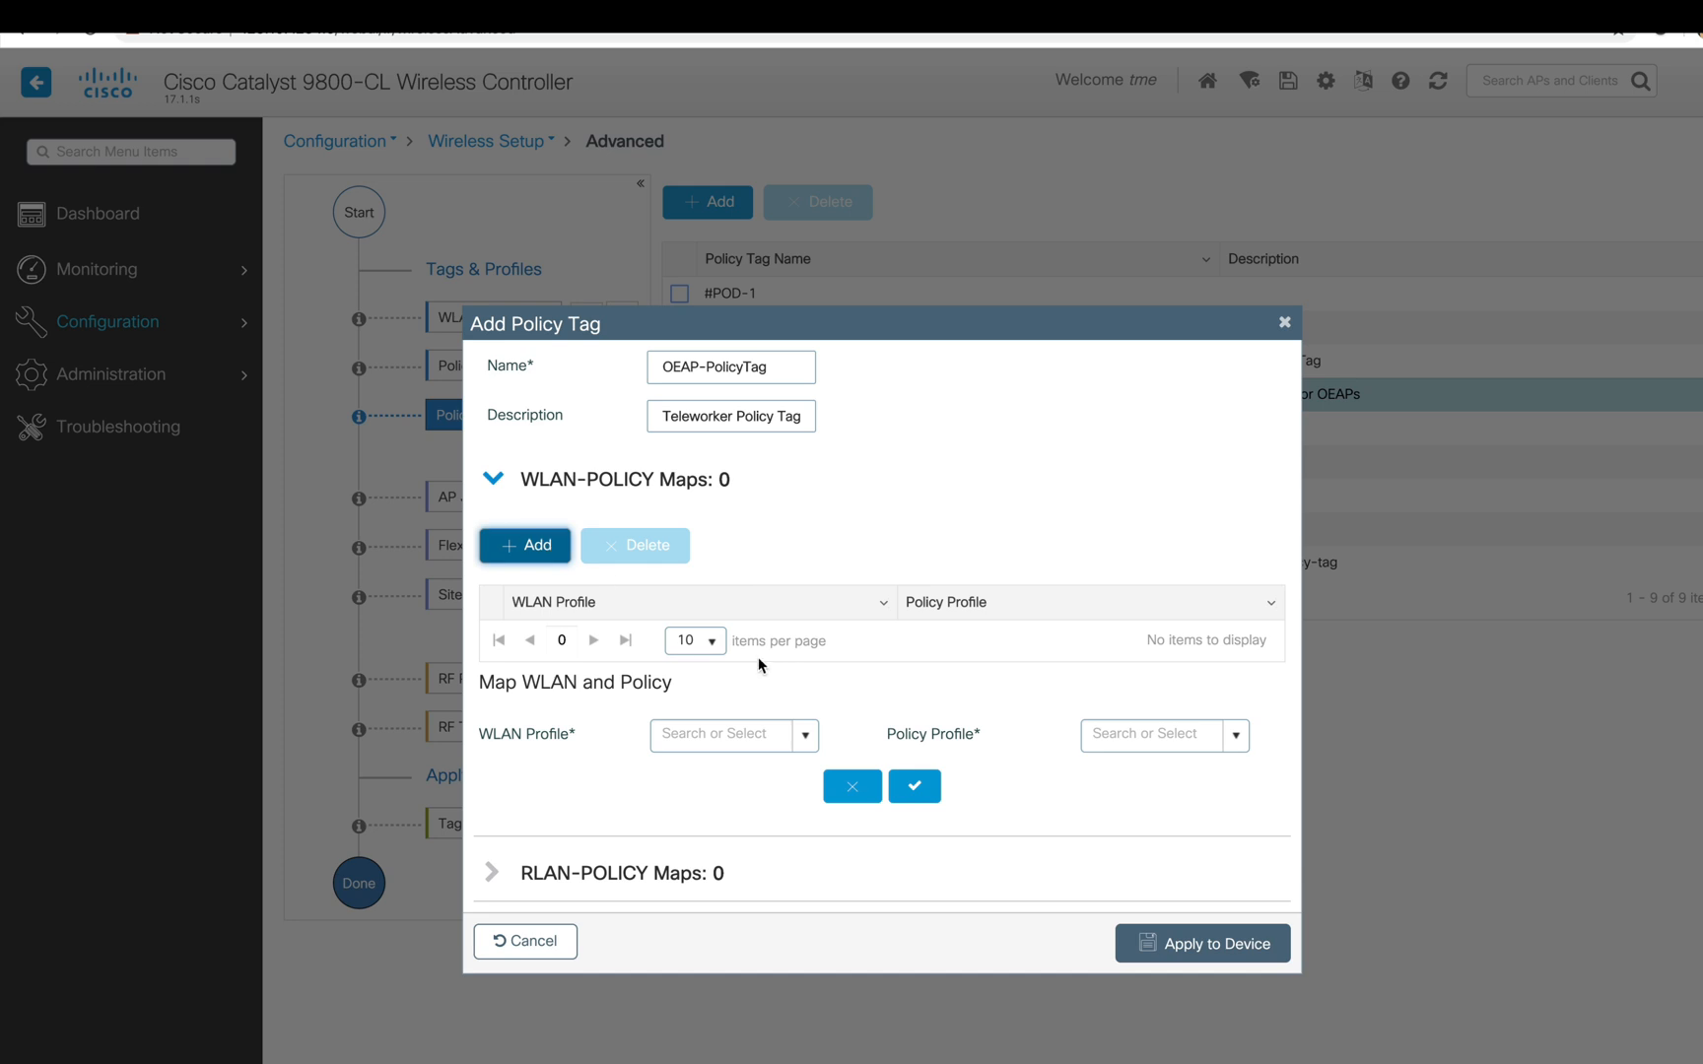
mouse_move(805, 735)
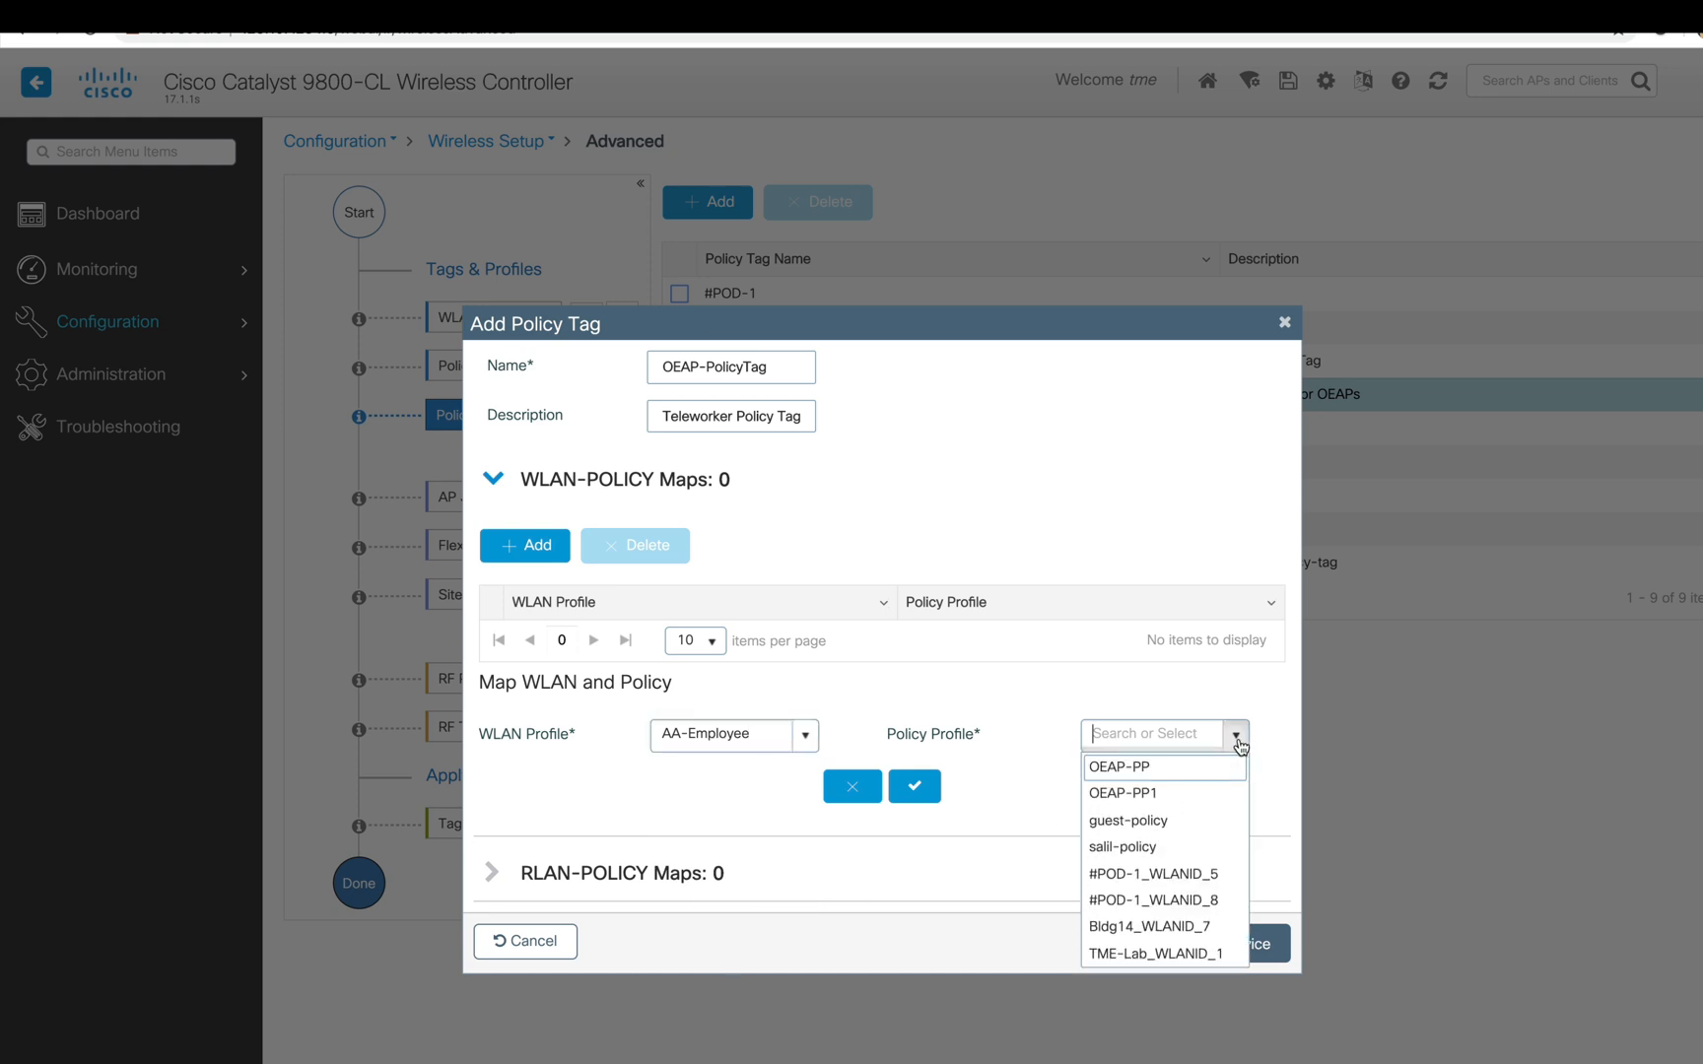
click(1124, 792)
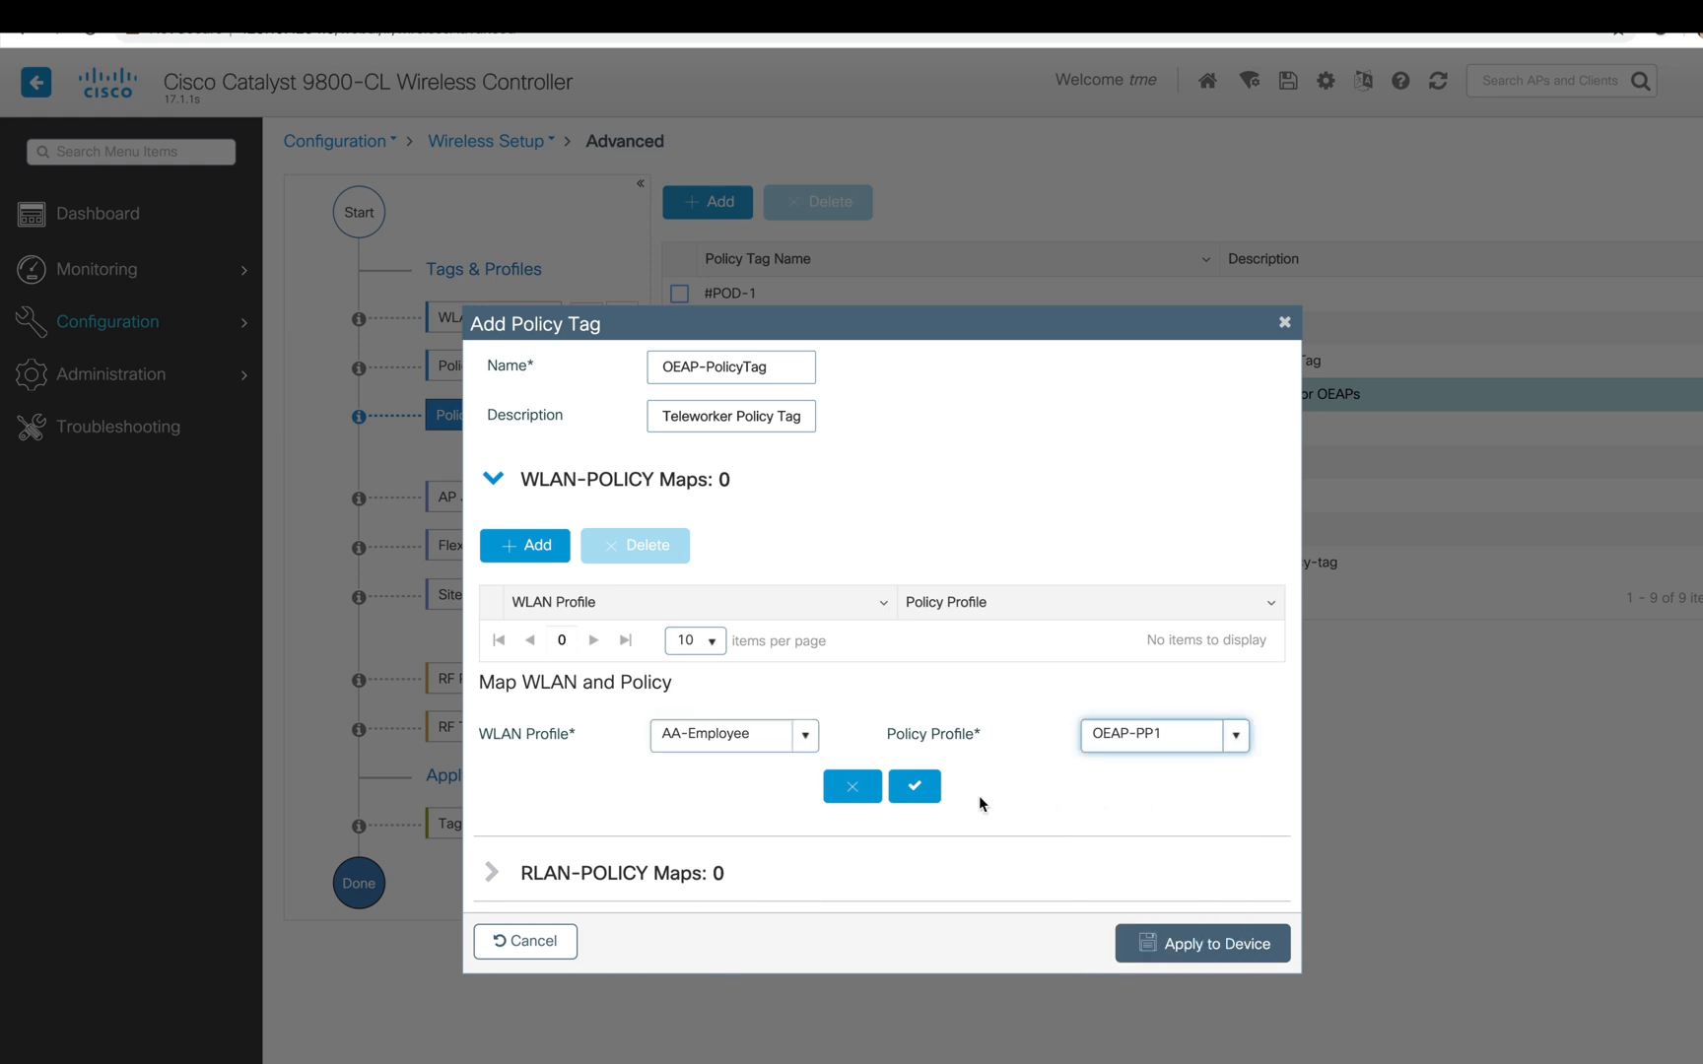
click(913, 784)
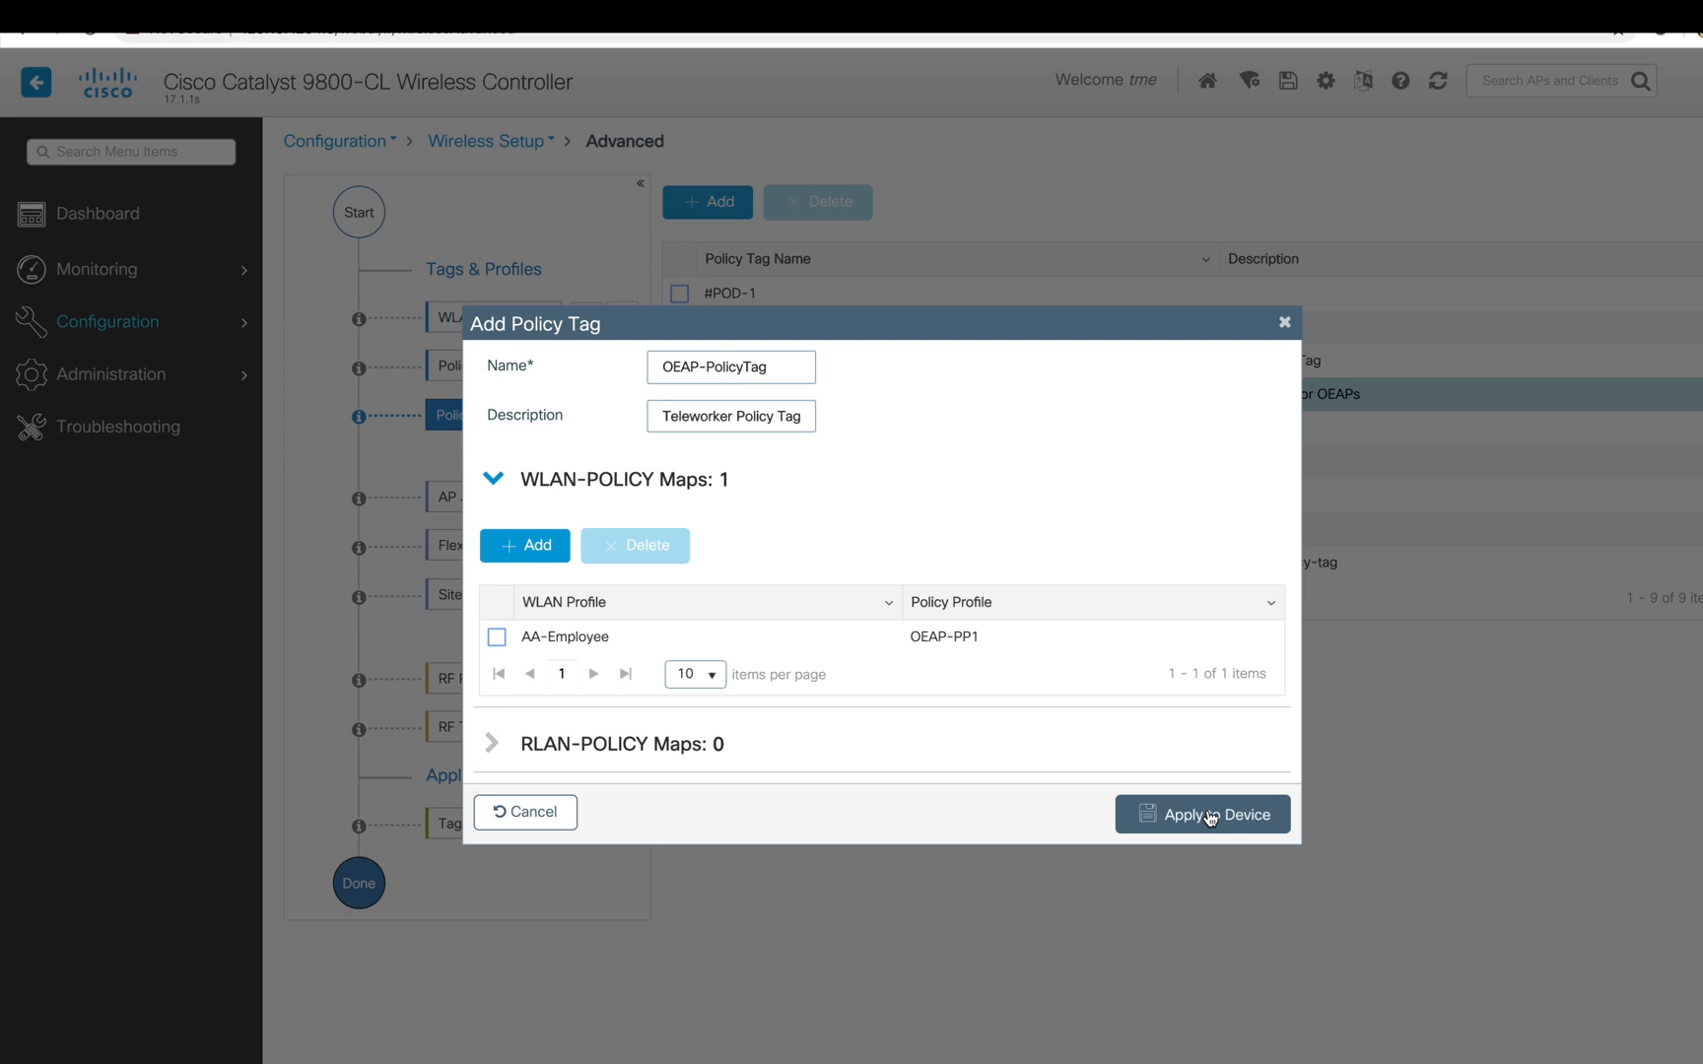
click(1200, 814)
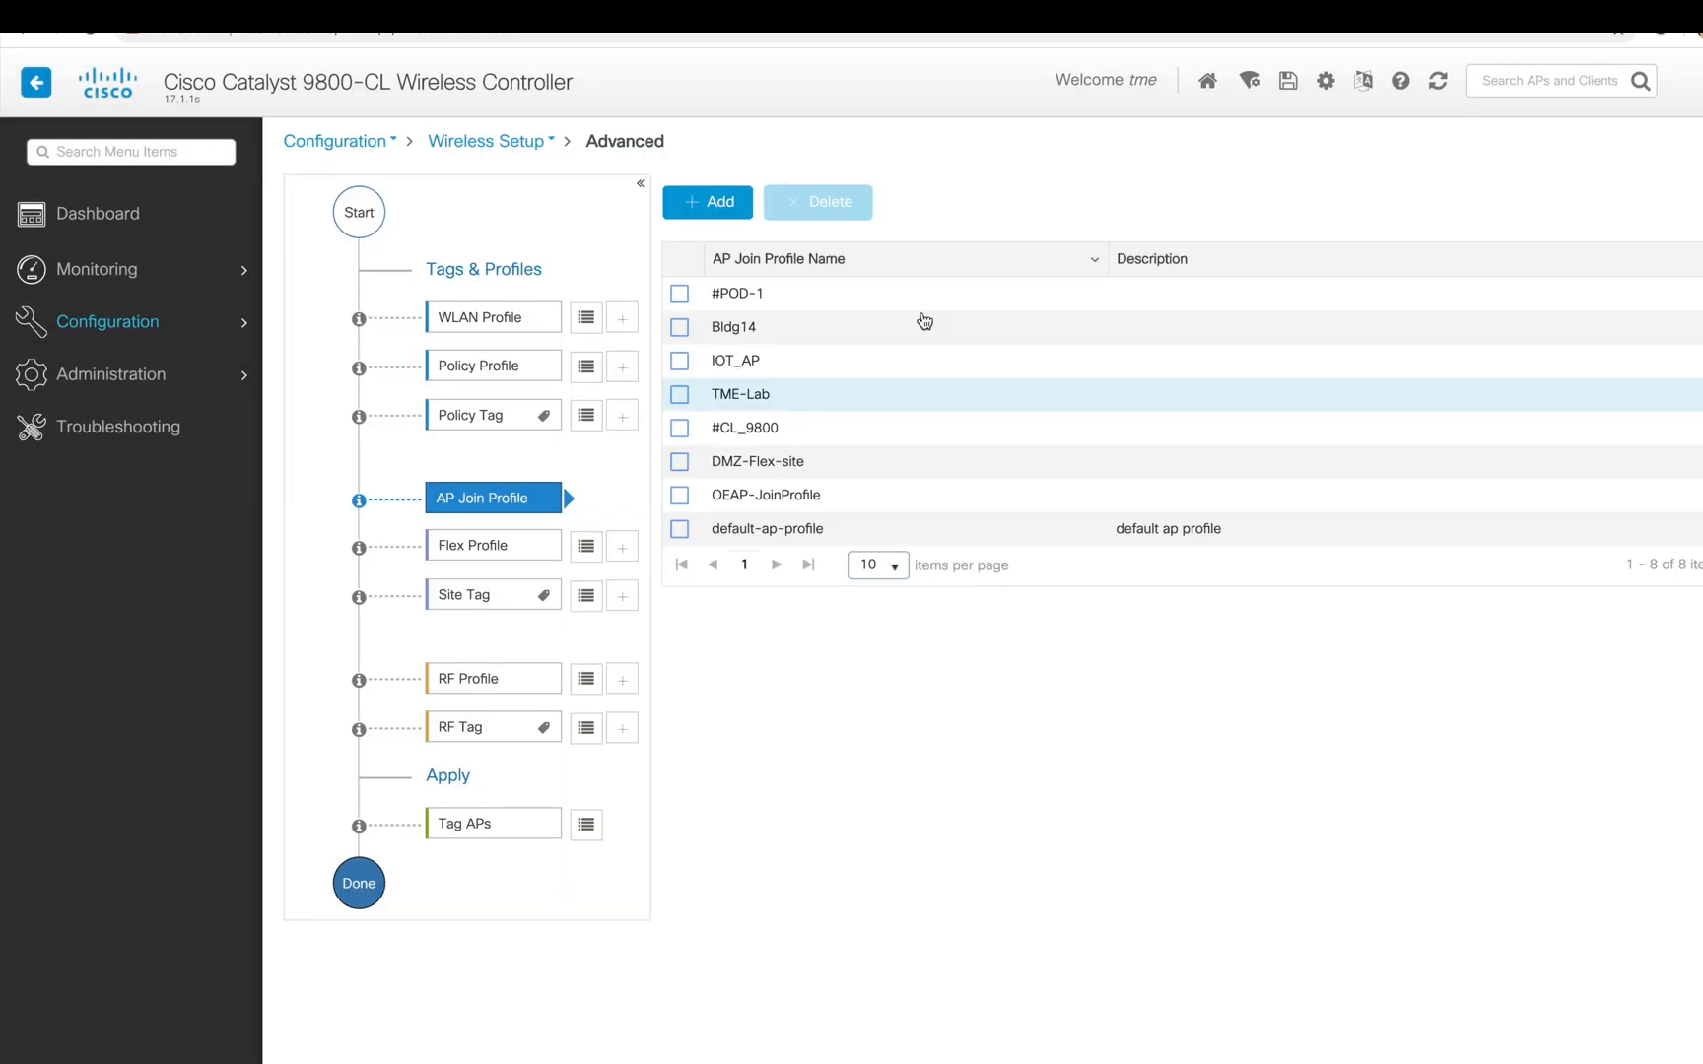
mouse_move(708, 201)
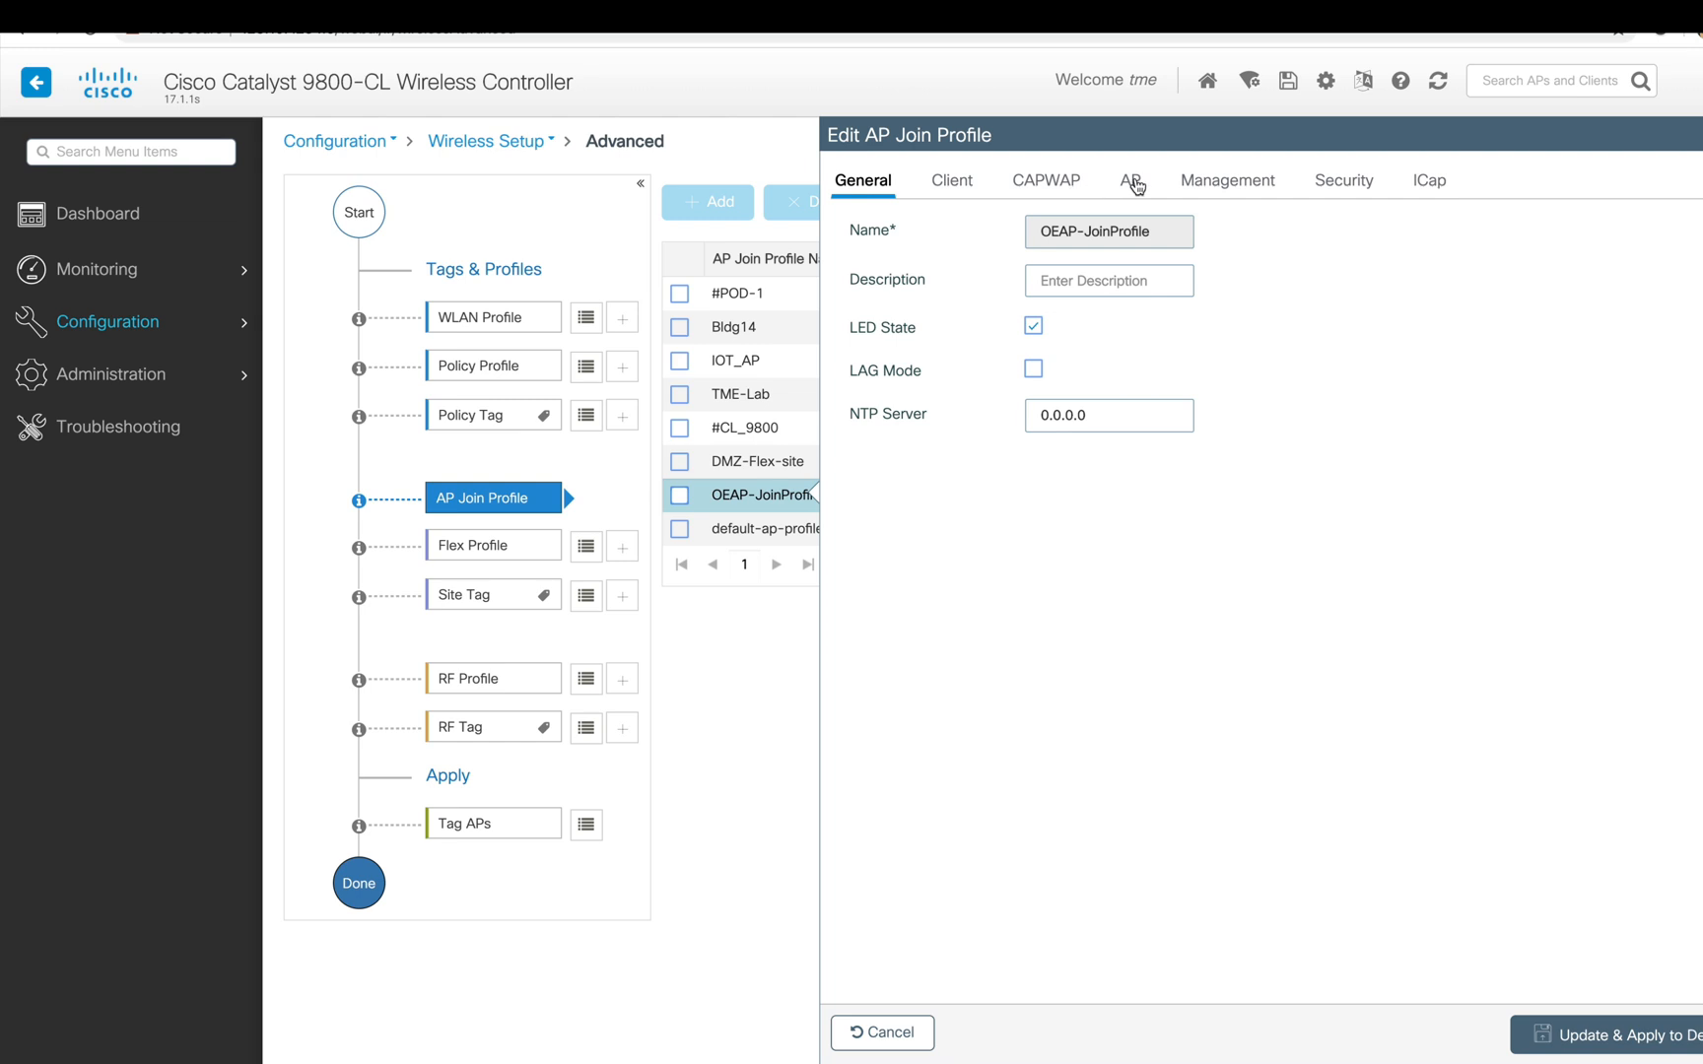
mouse_move(1133, 186)
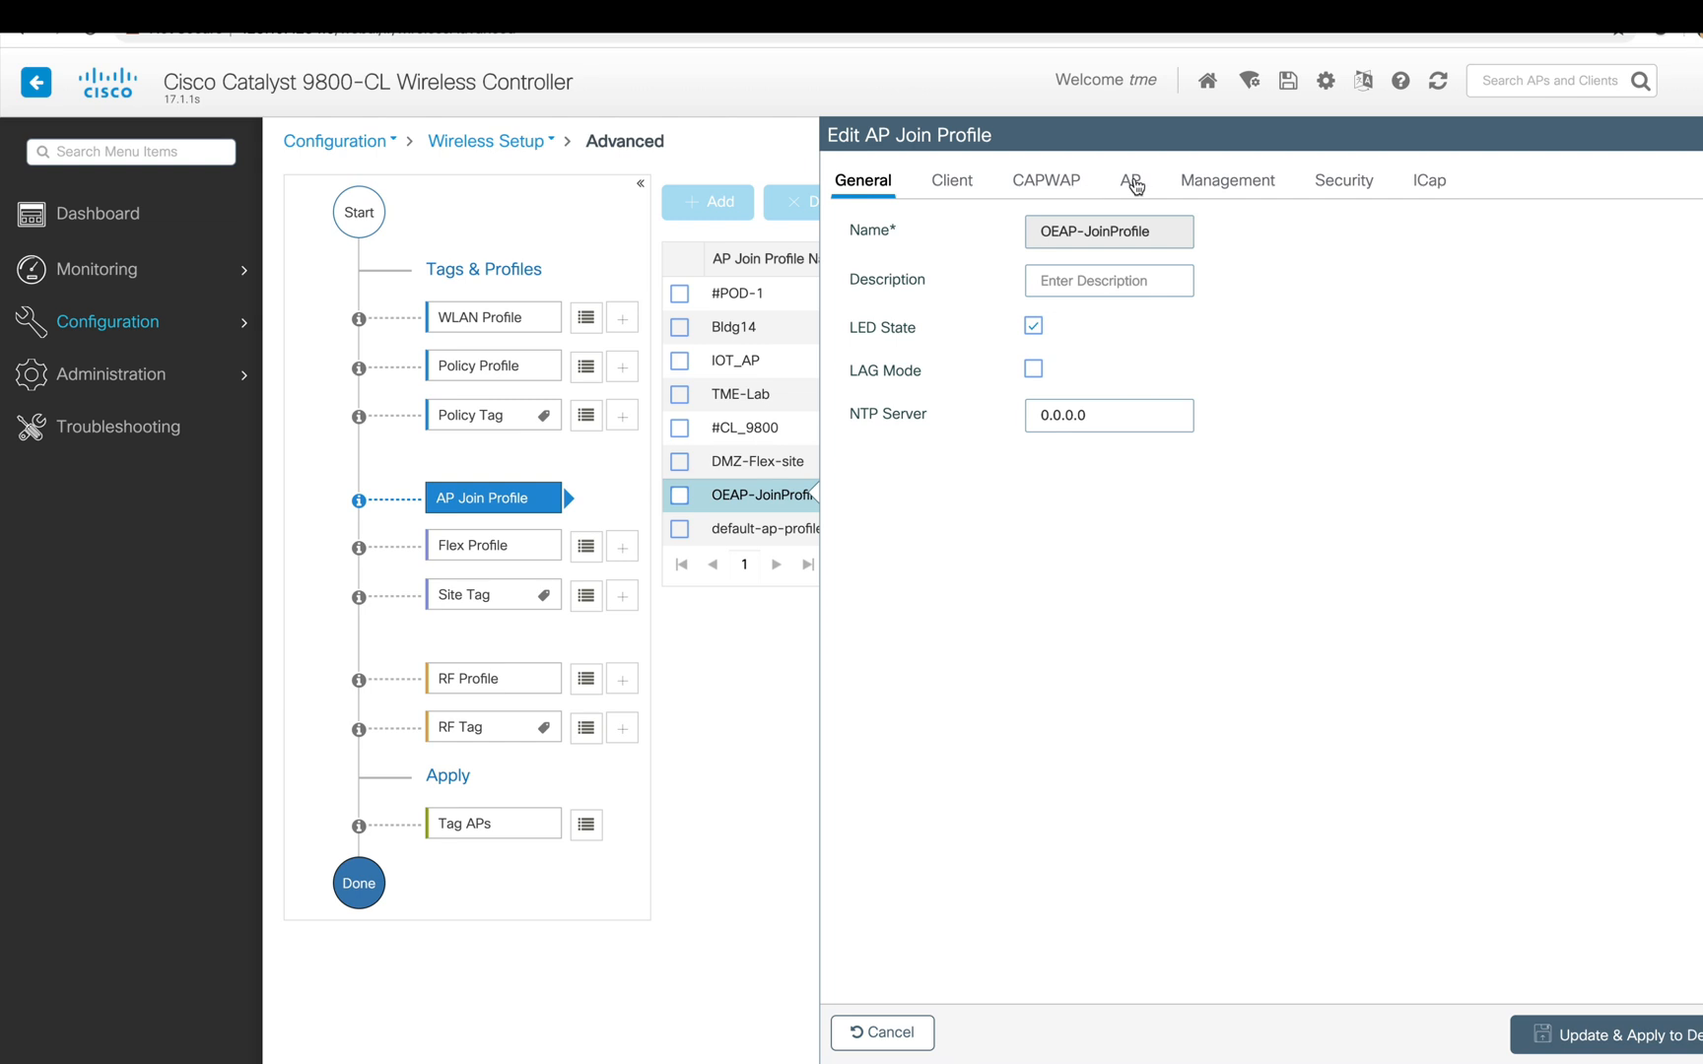
- Set the join profile's CAPWAP primary controller WLC to 128.107.234.18 and apply to the device
click(1129, 180)
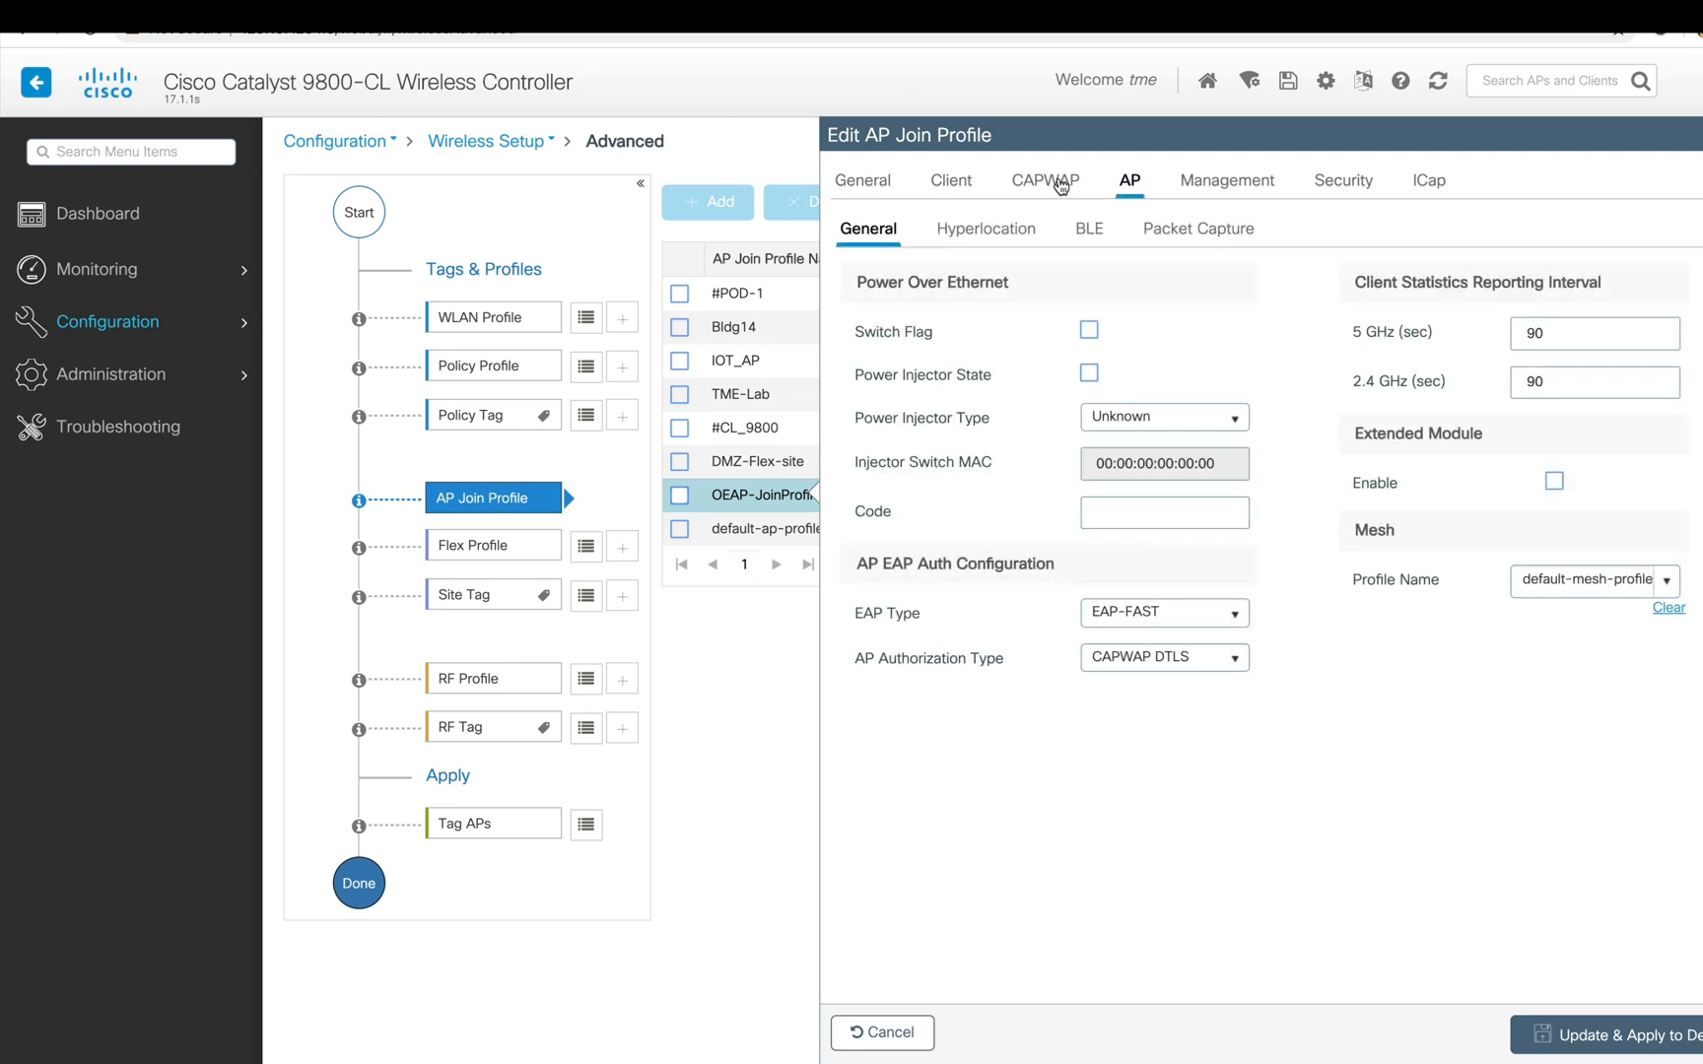
click(1044, 180)
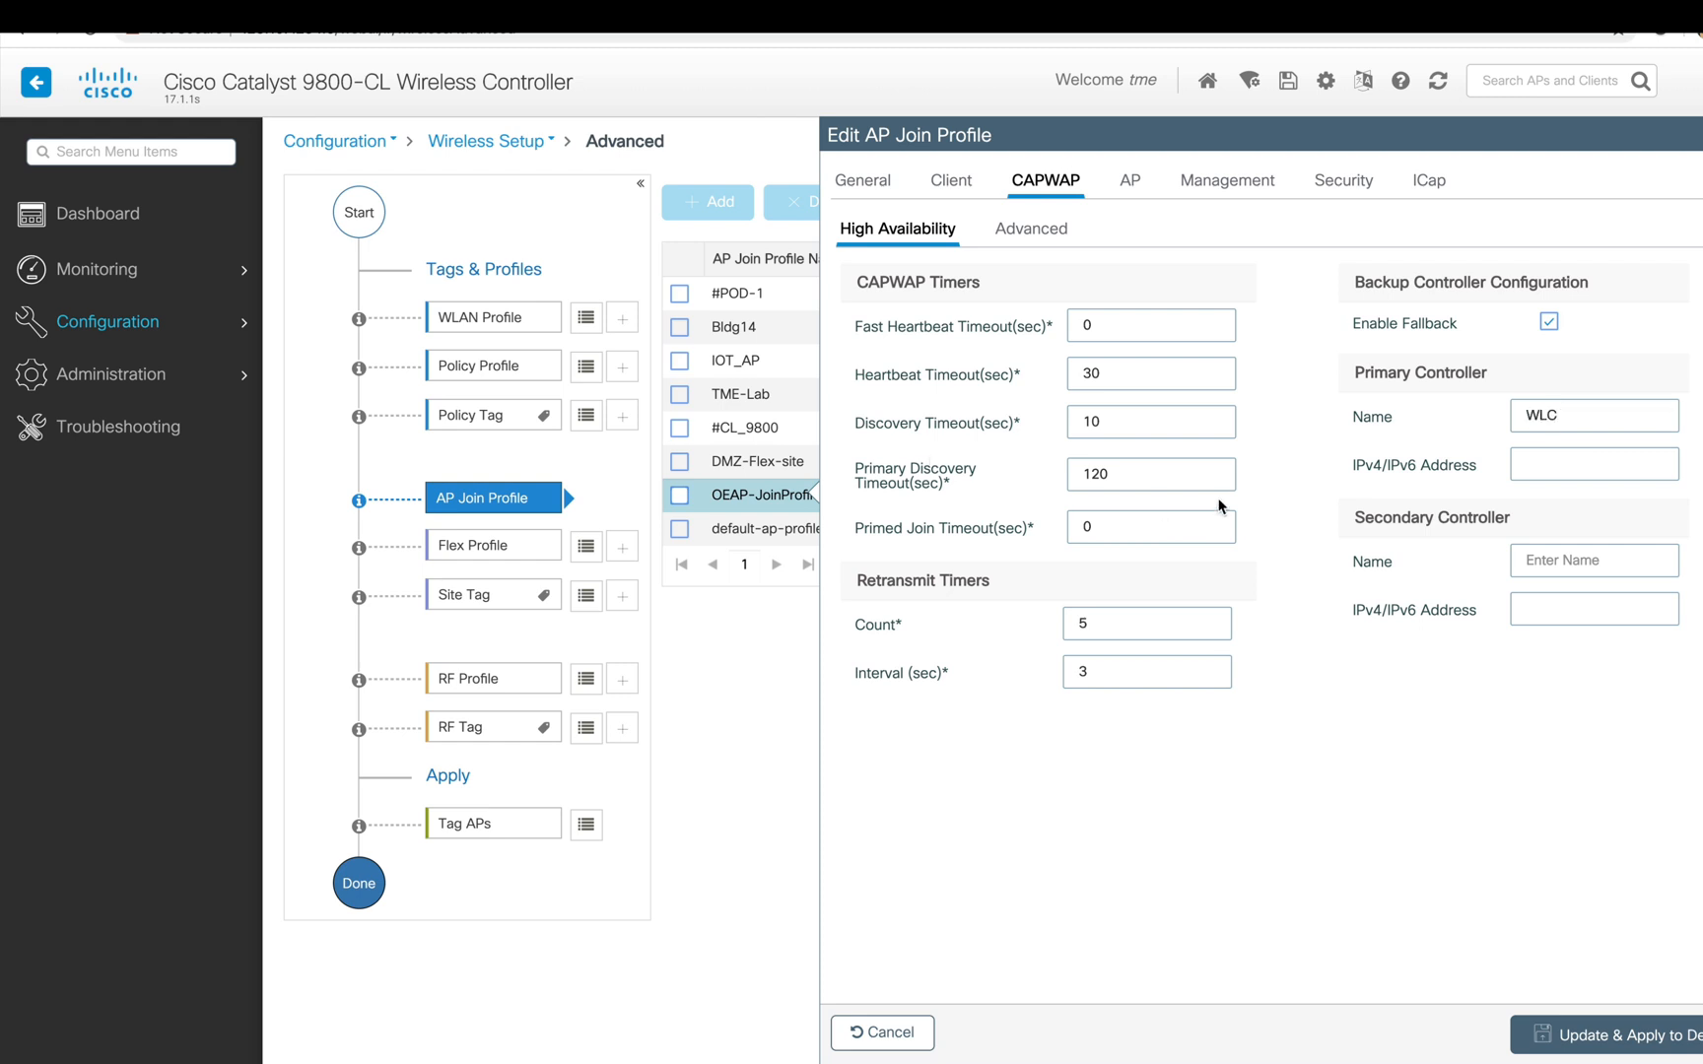
click(1593, 465)
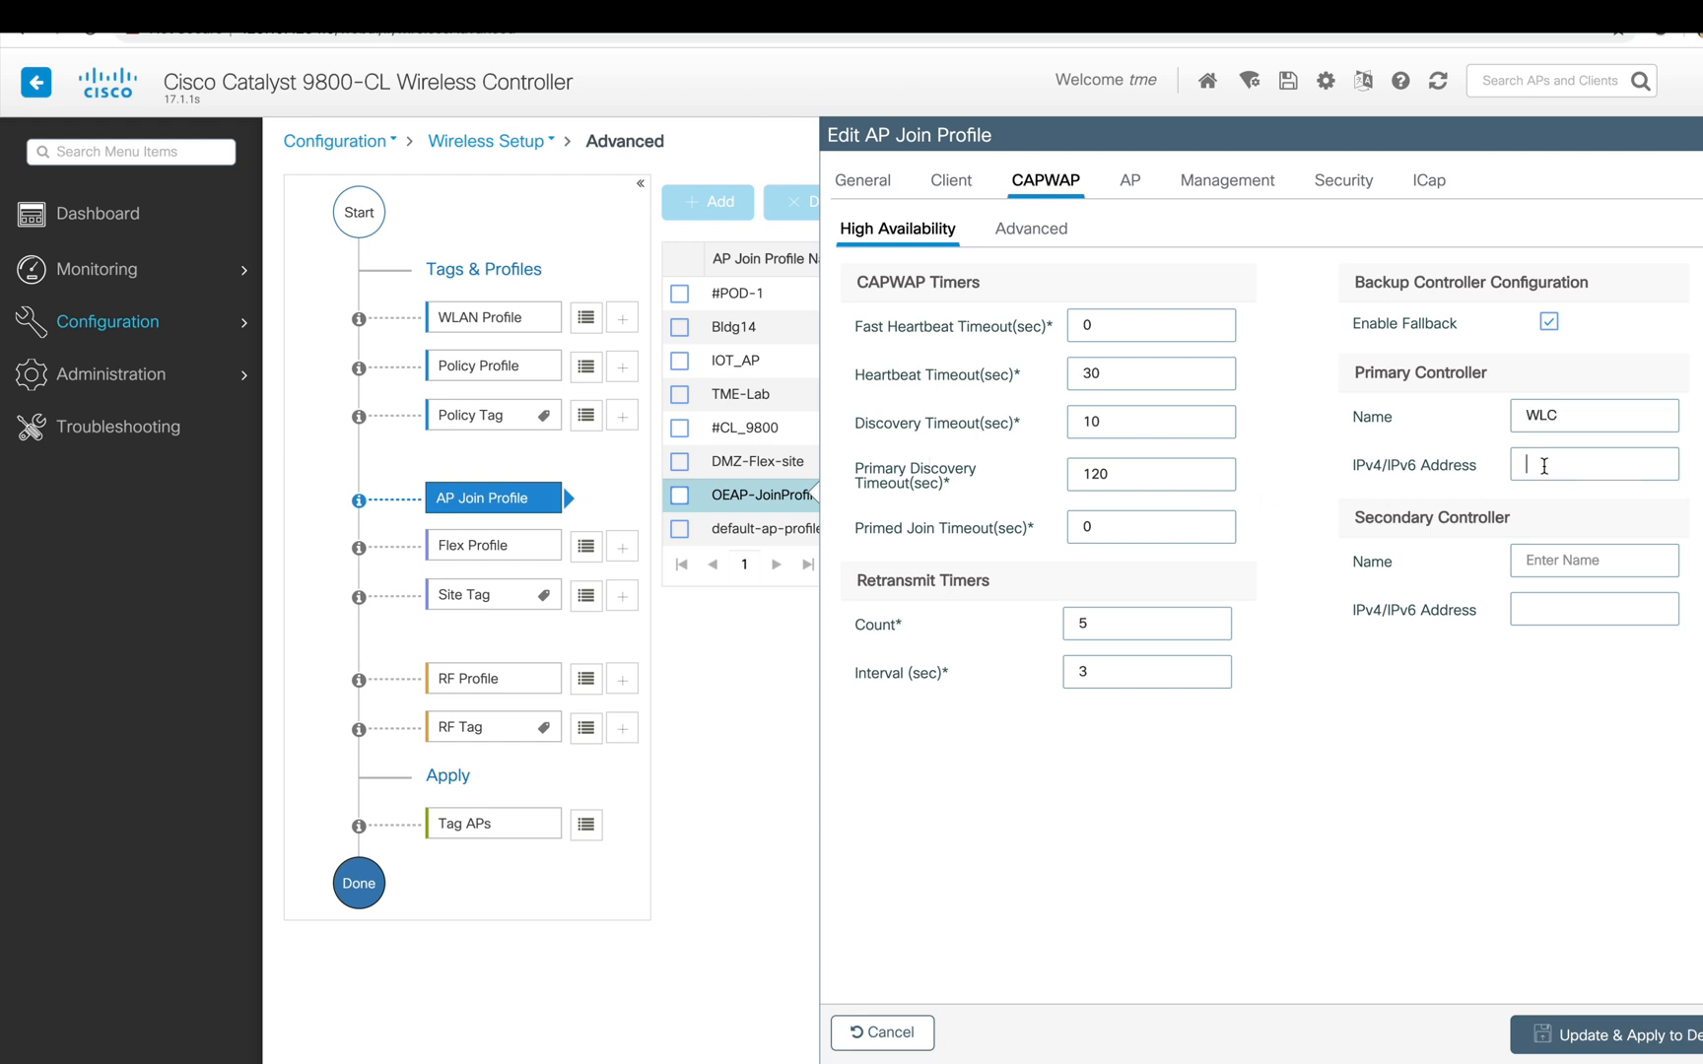
text(128.107.234.18)
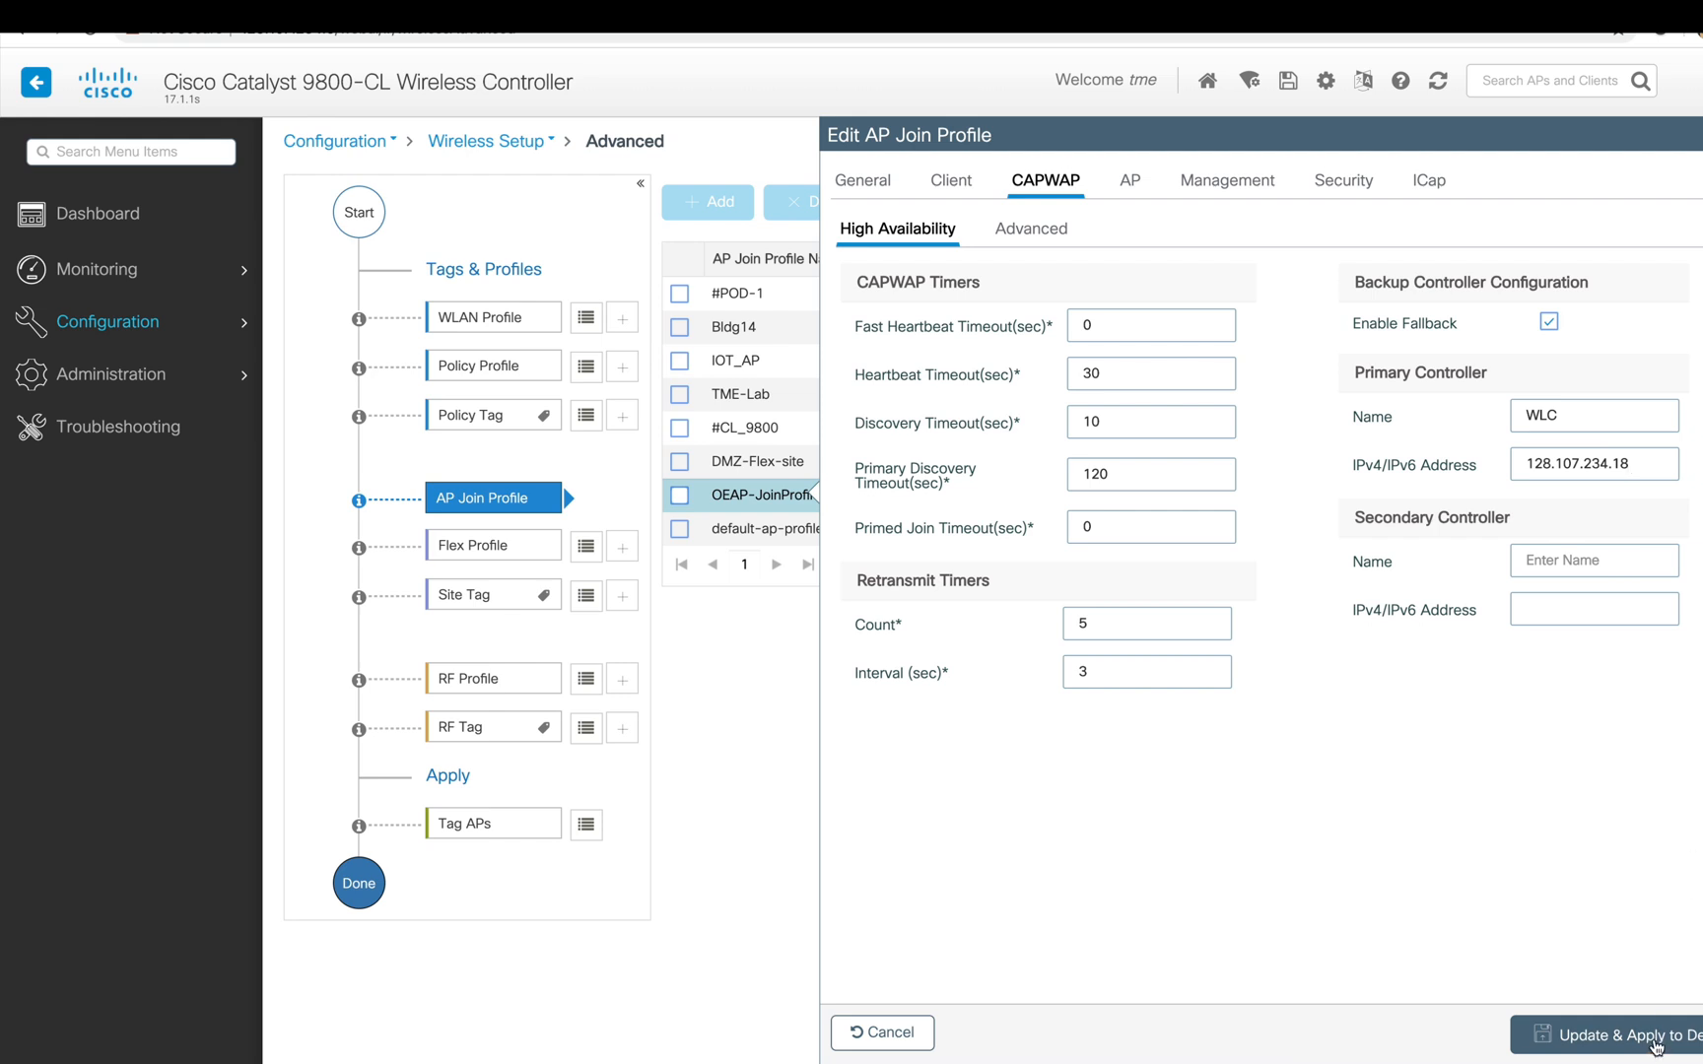
click(1616, 1035)
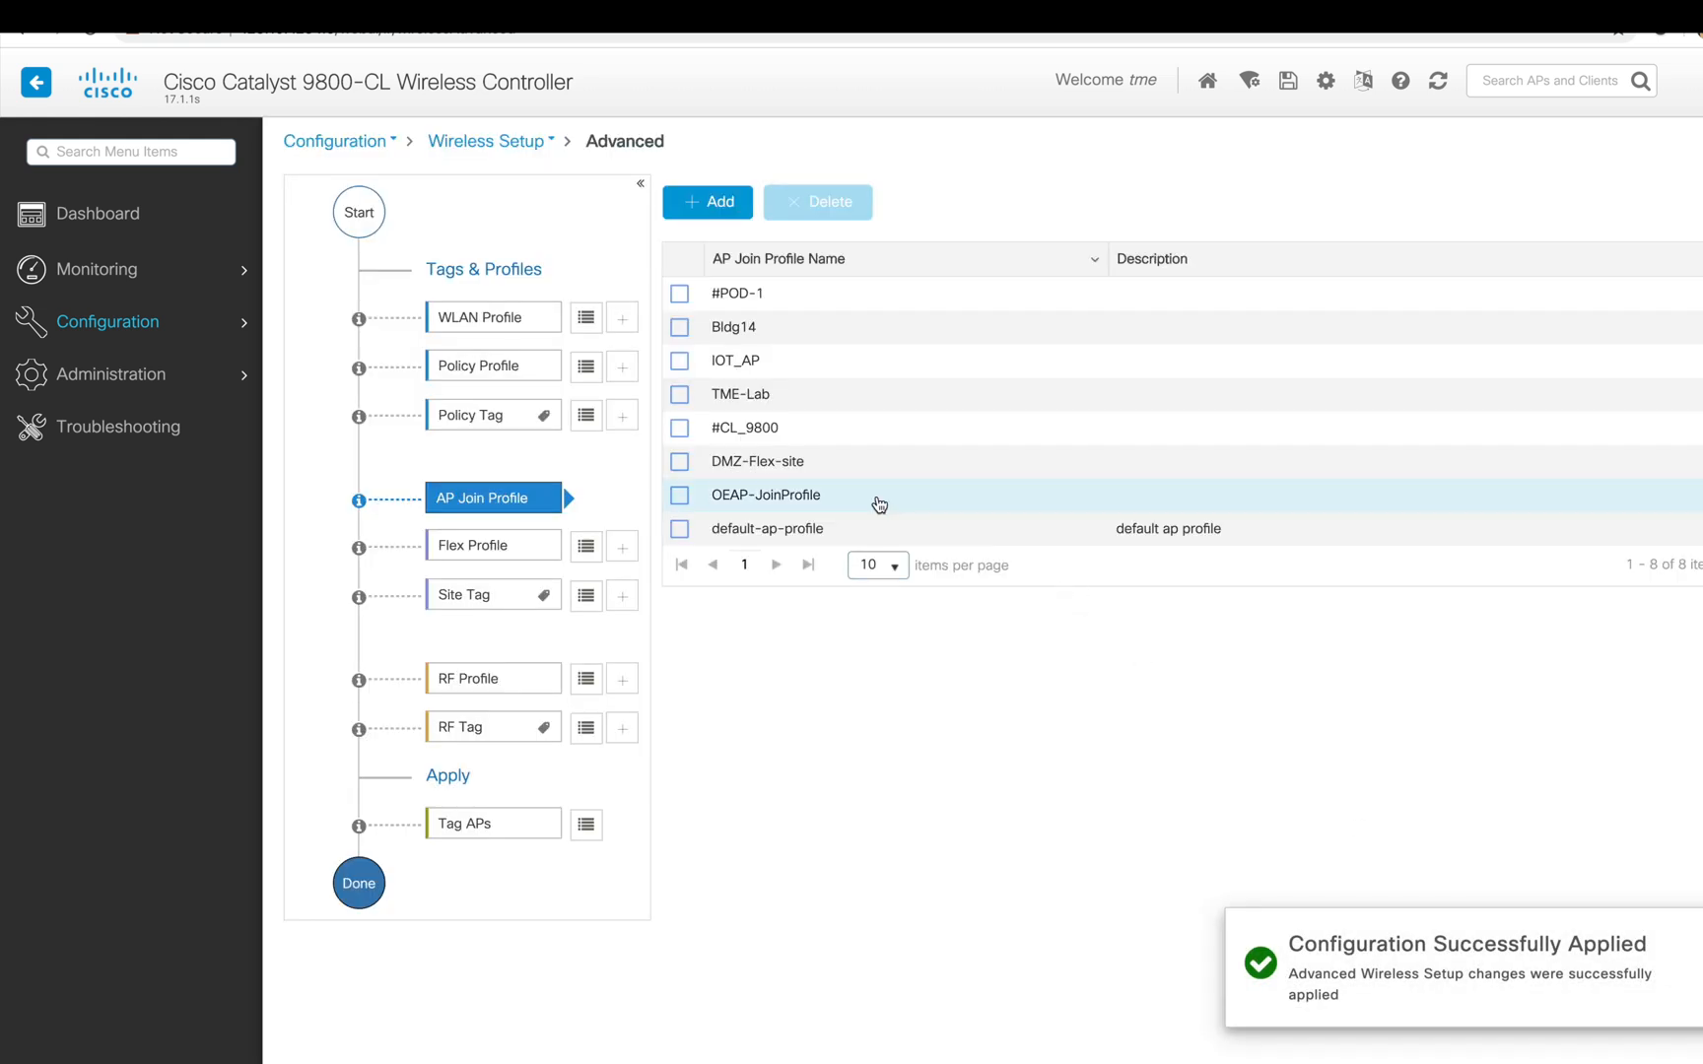
- Add flex profile OEAP-FlexProfile with Office Extend AP enabled
click(482, 546)
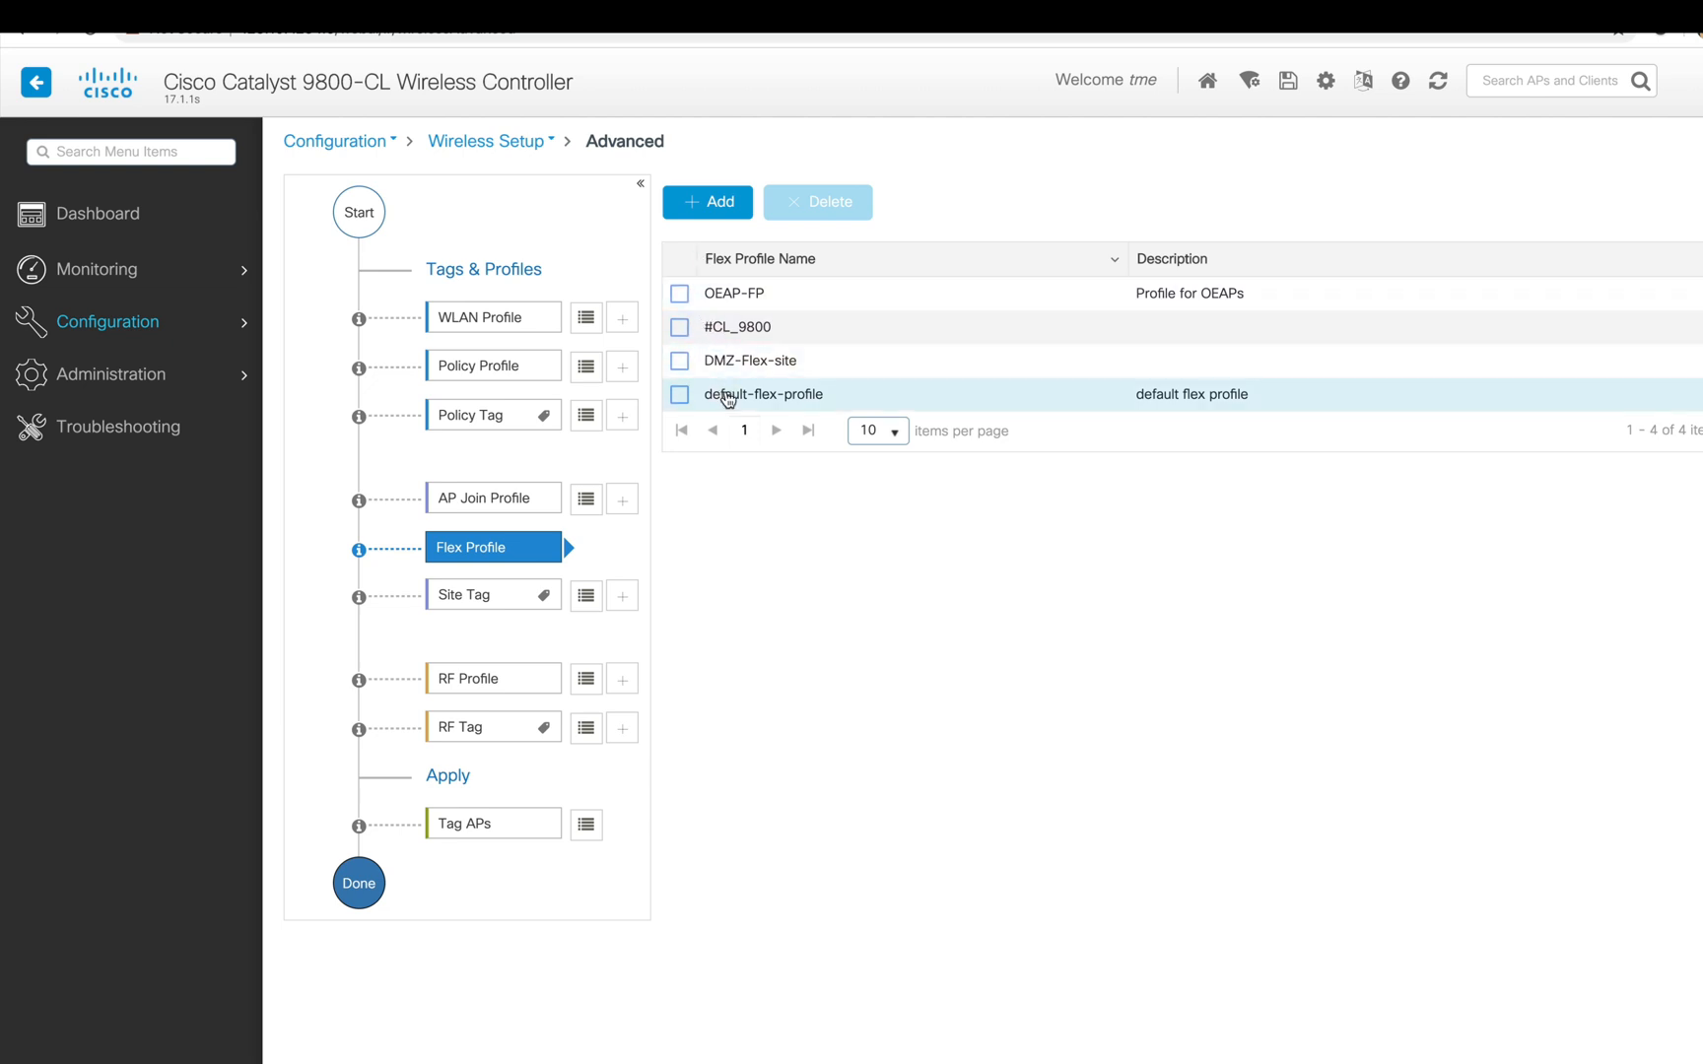
click(705, 201)
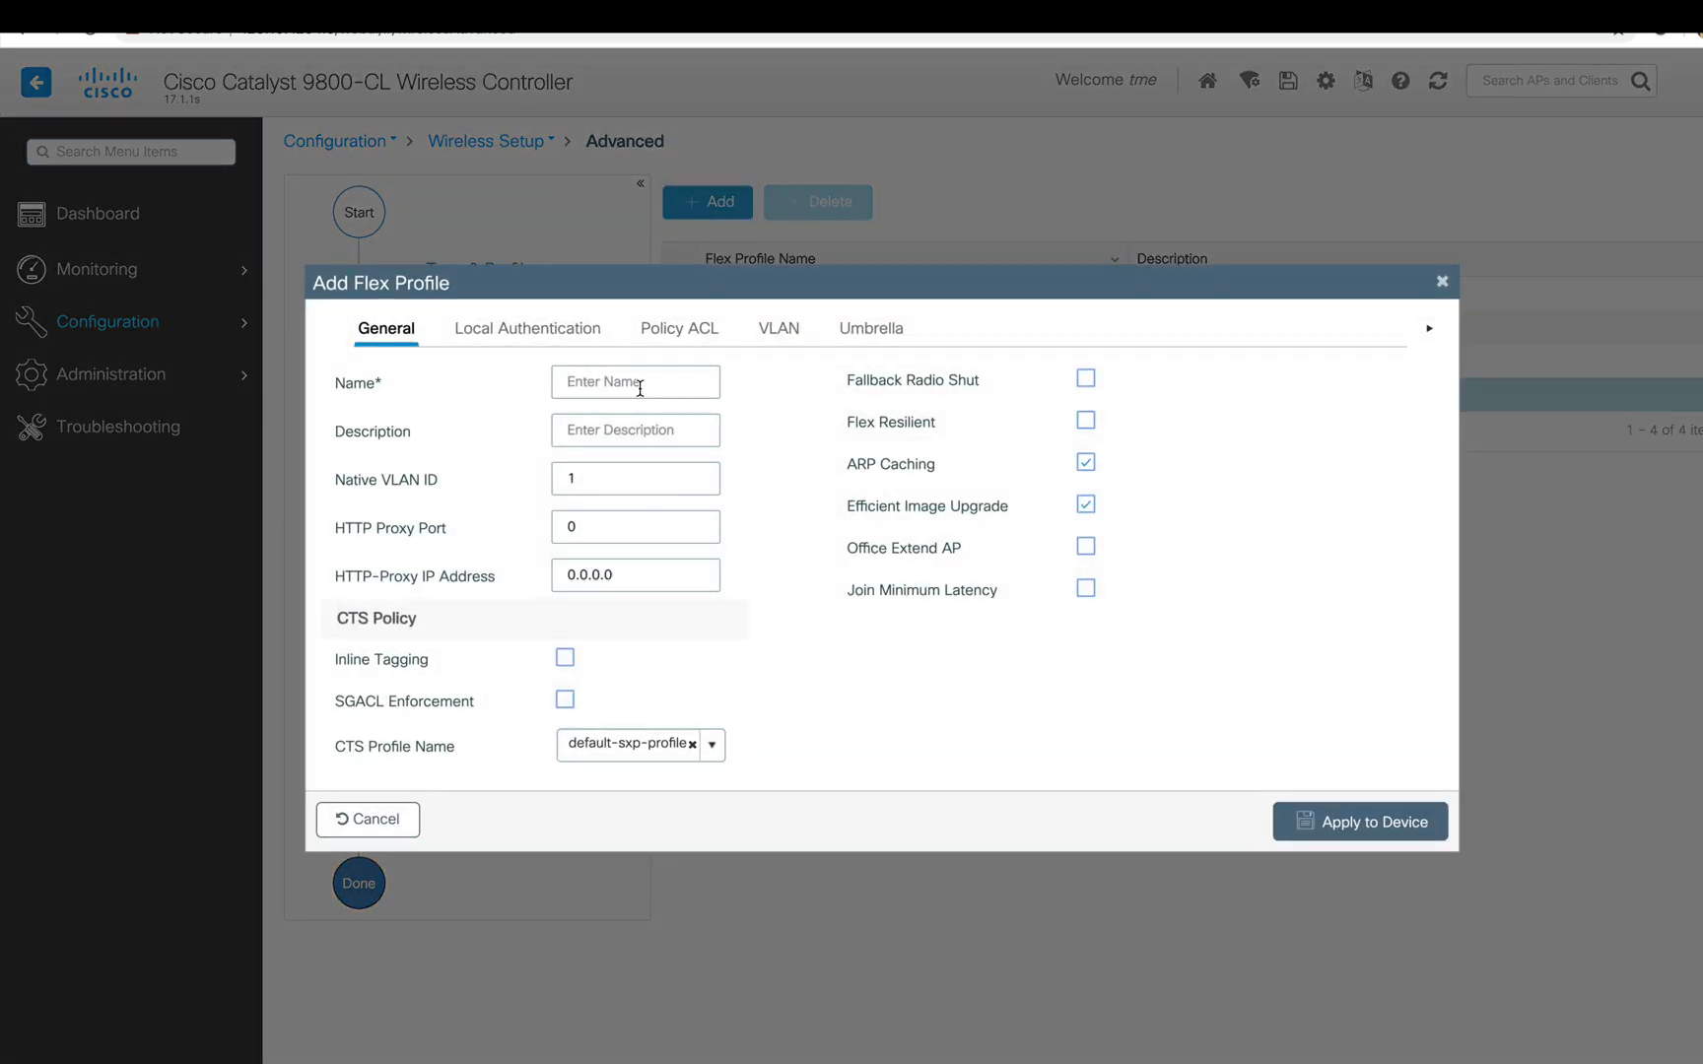
text(OEAP-FlexProfile)
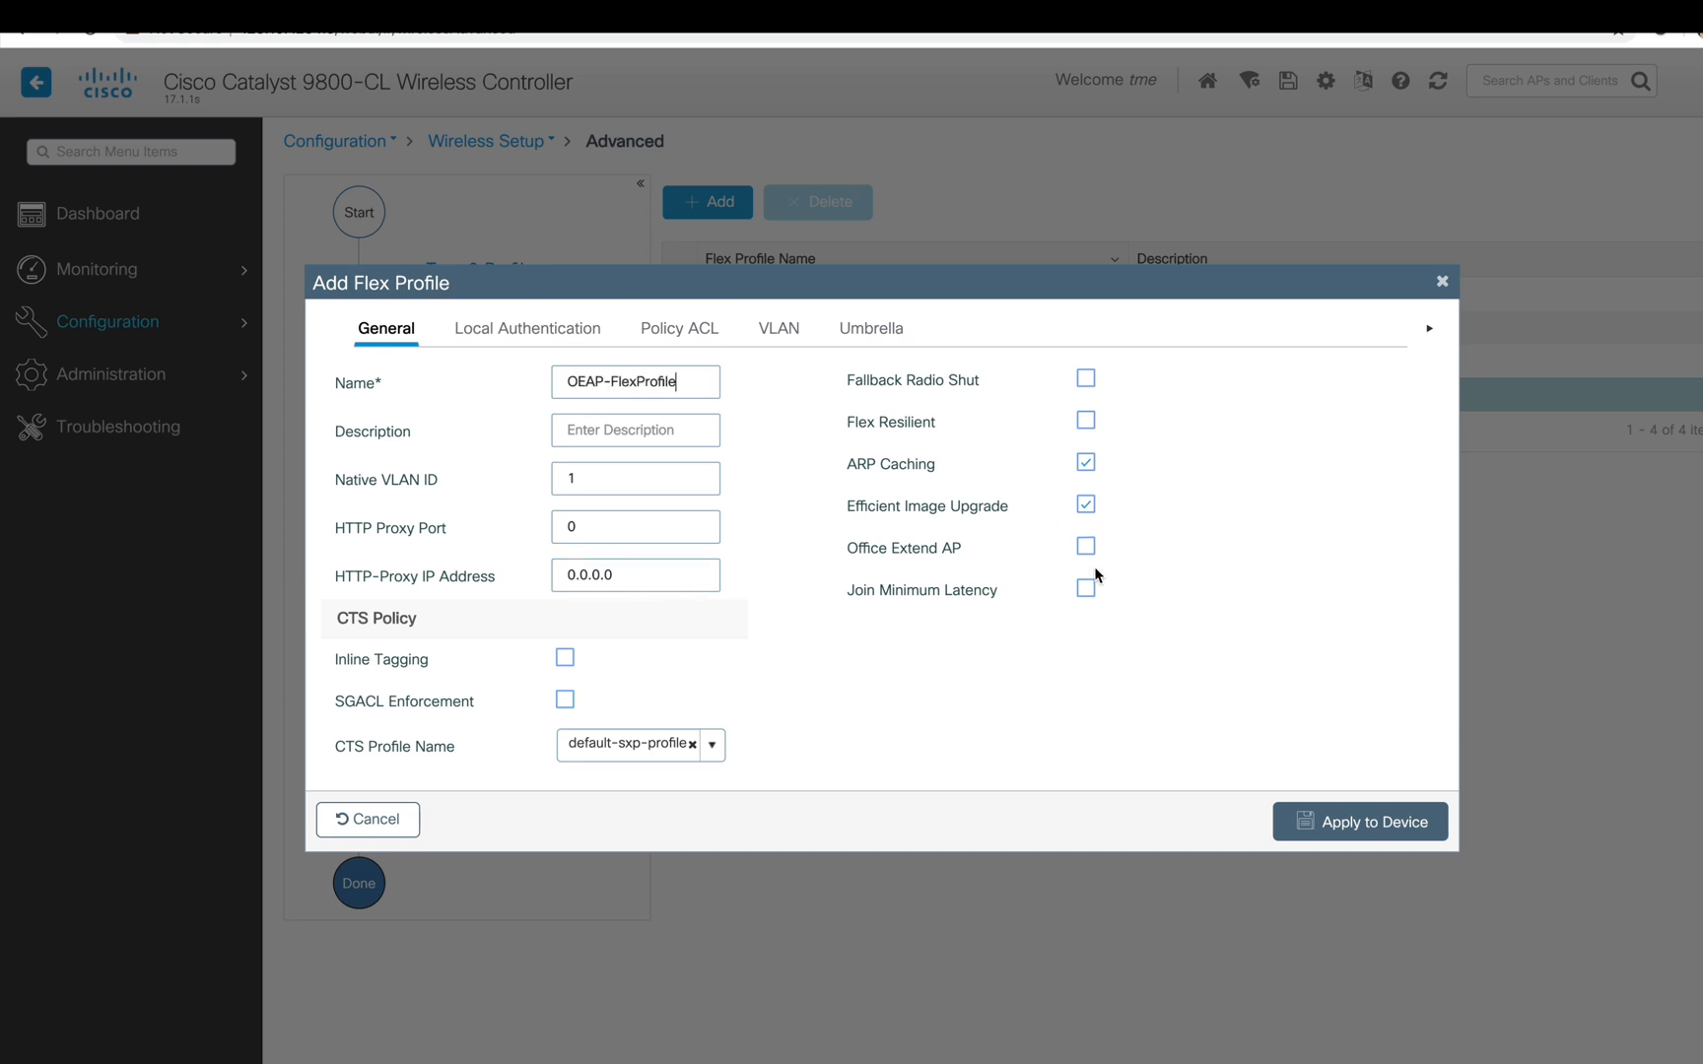
click(1084, 545)
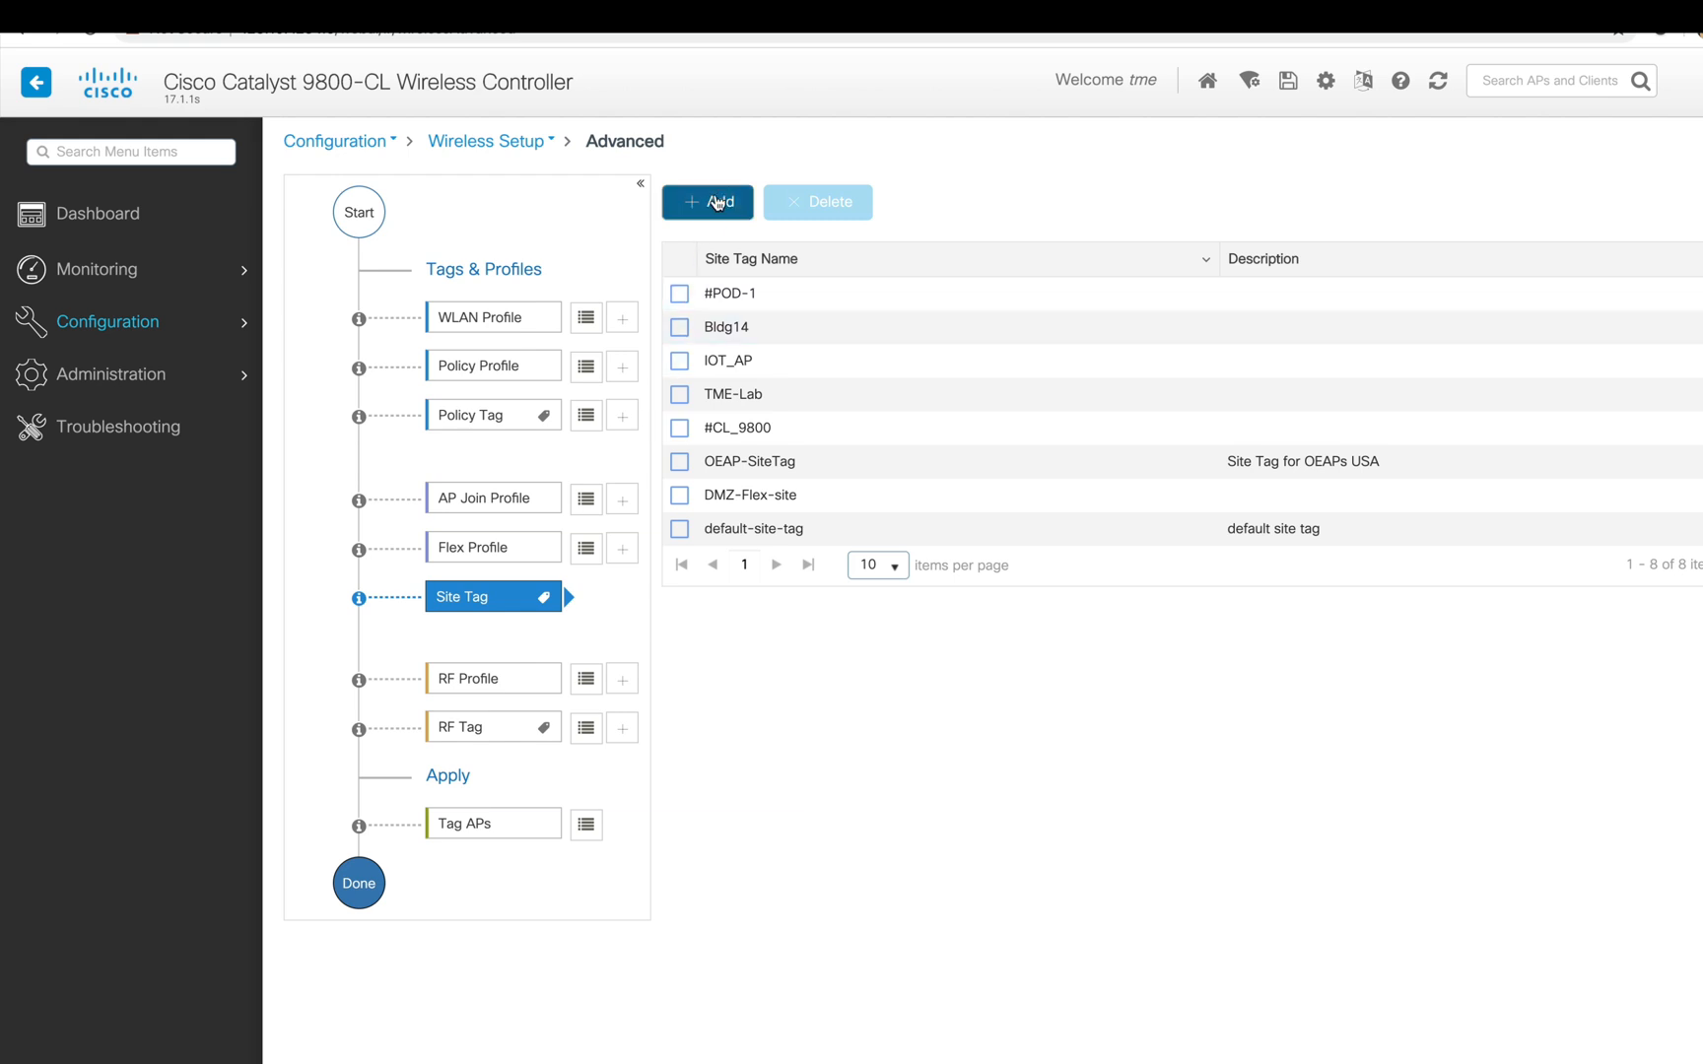
- Add site tag OEAP-SiteTag1 with OEAP-JoinProfile and OEAP-FlexProfile, local site off, and apply it
click(705, 201)
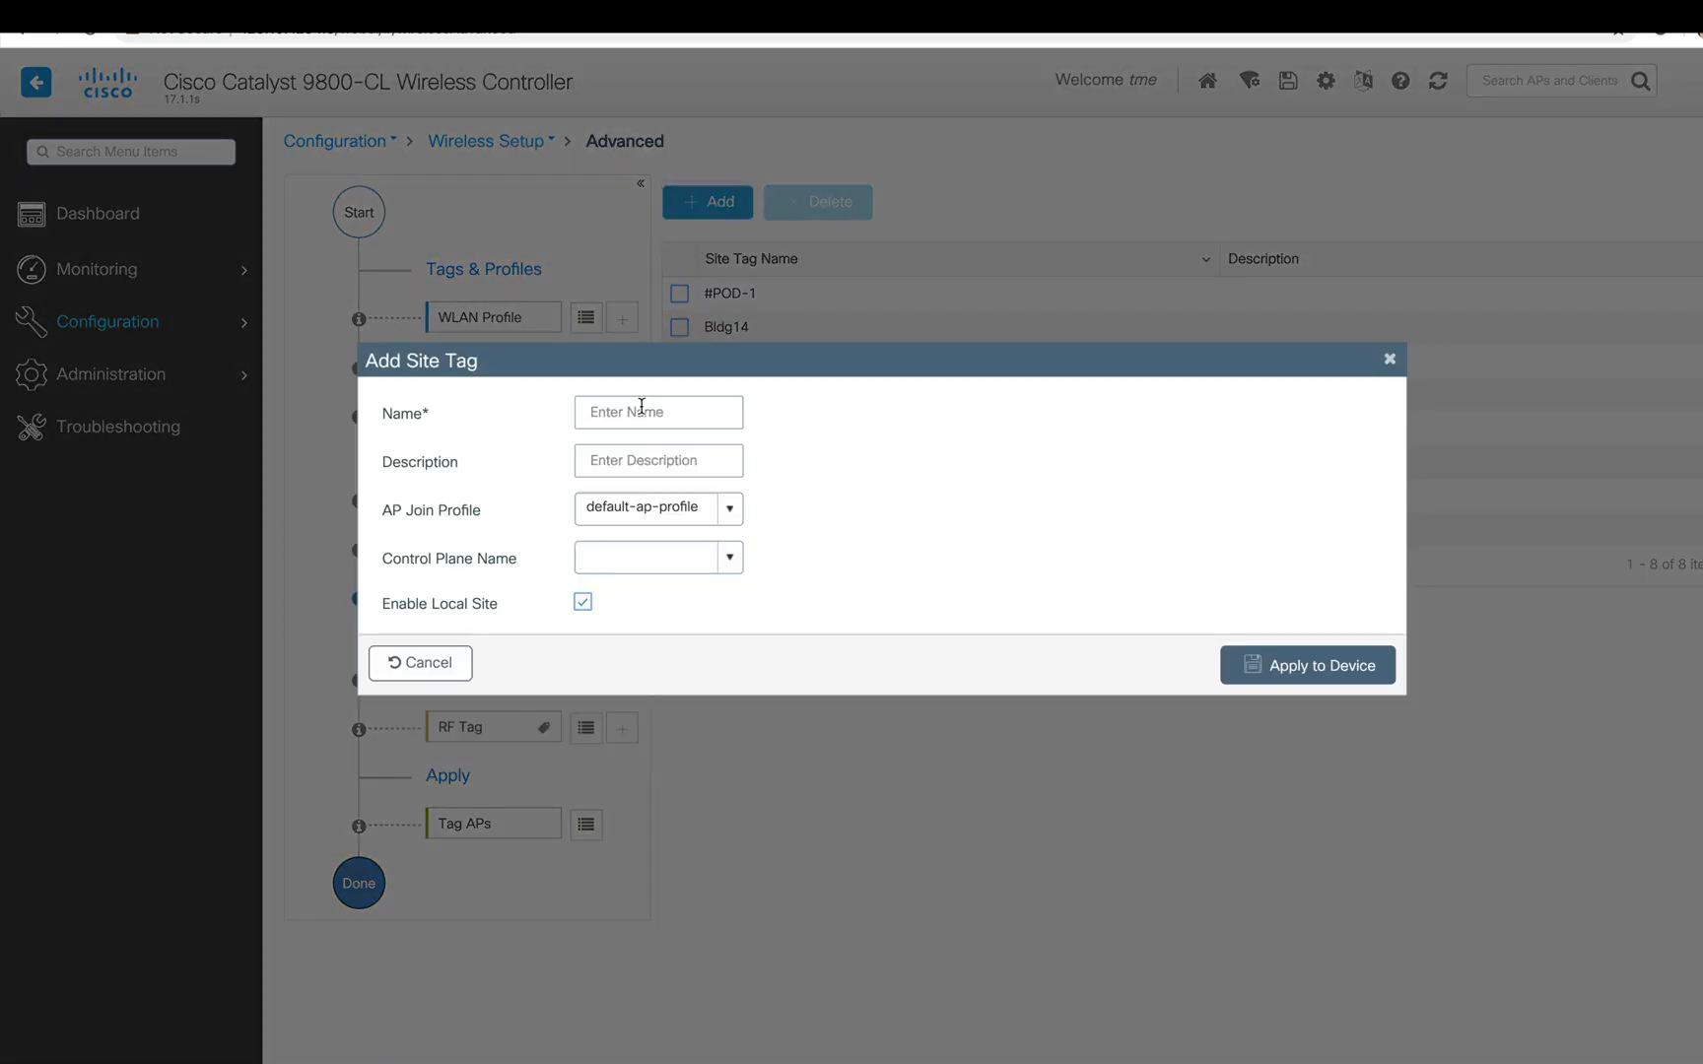
text(OEAP-SiteTag1)
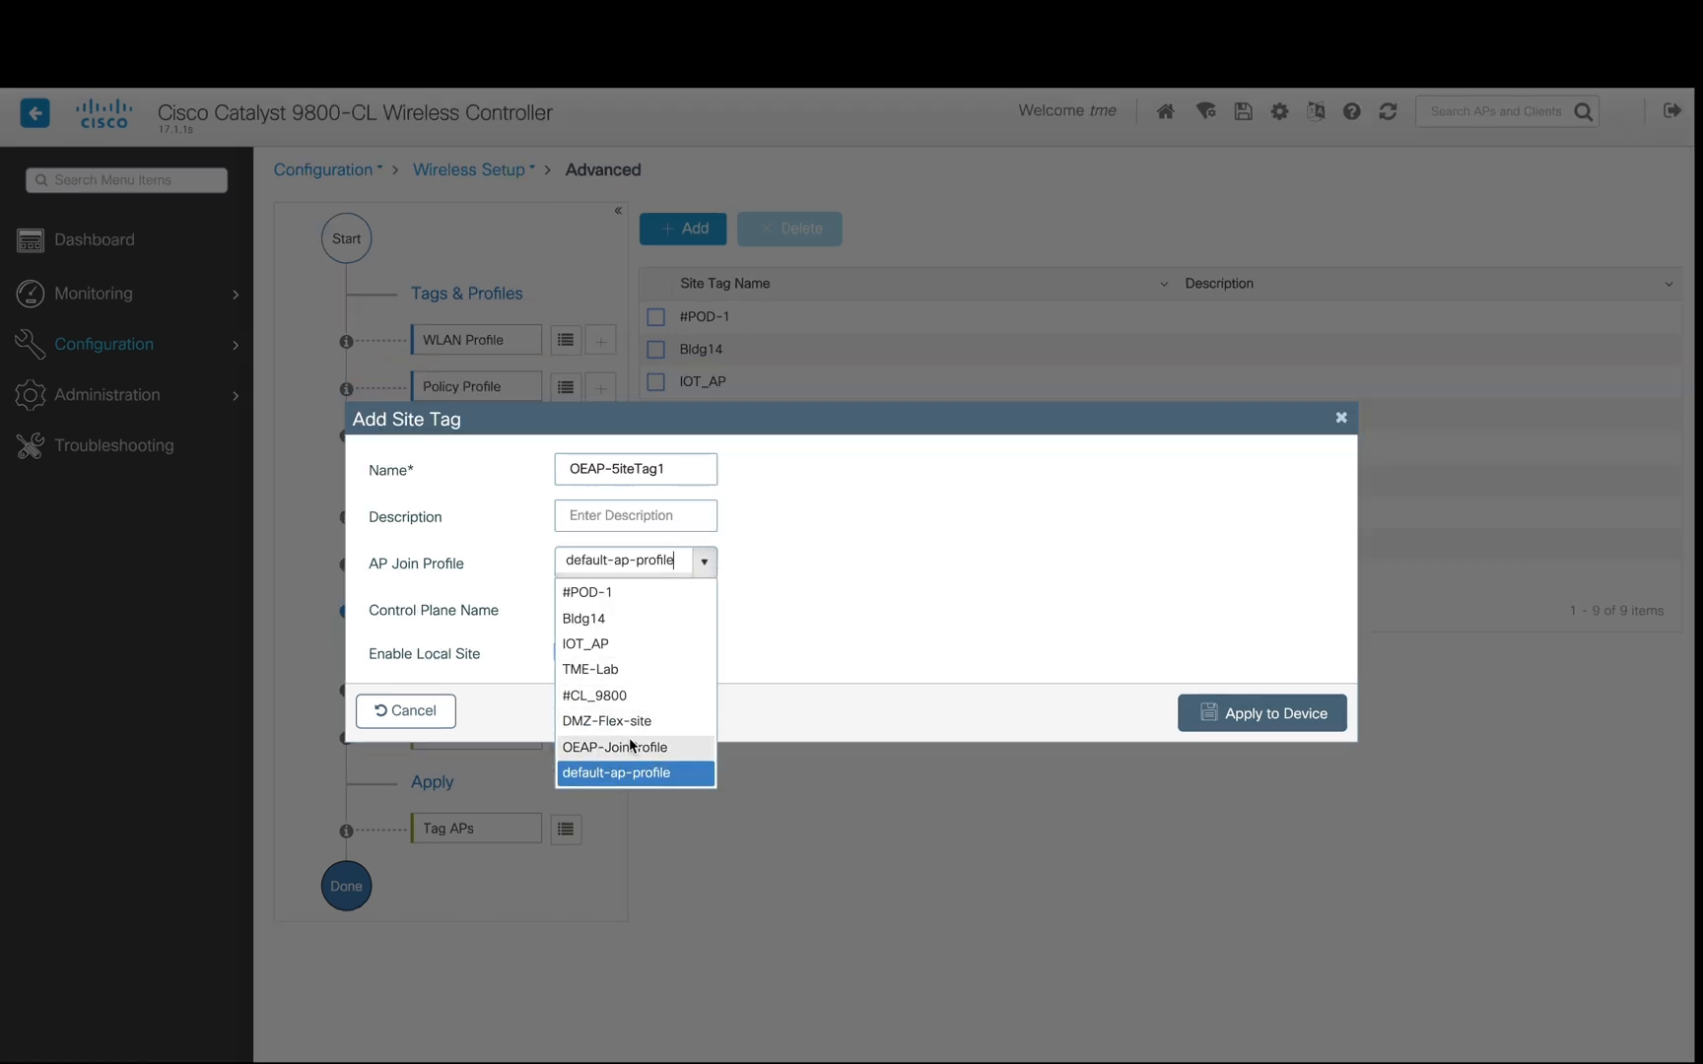
click(615, 747)
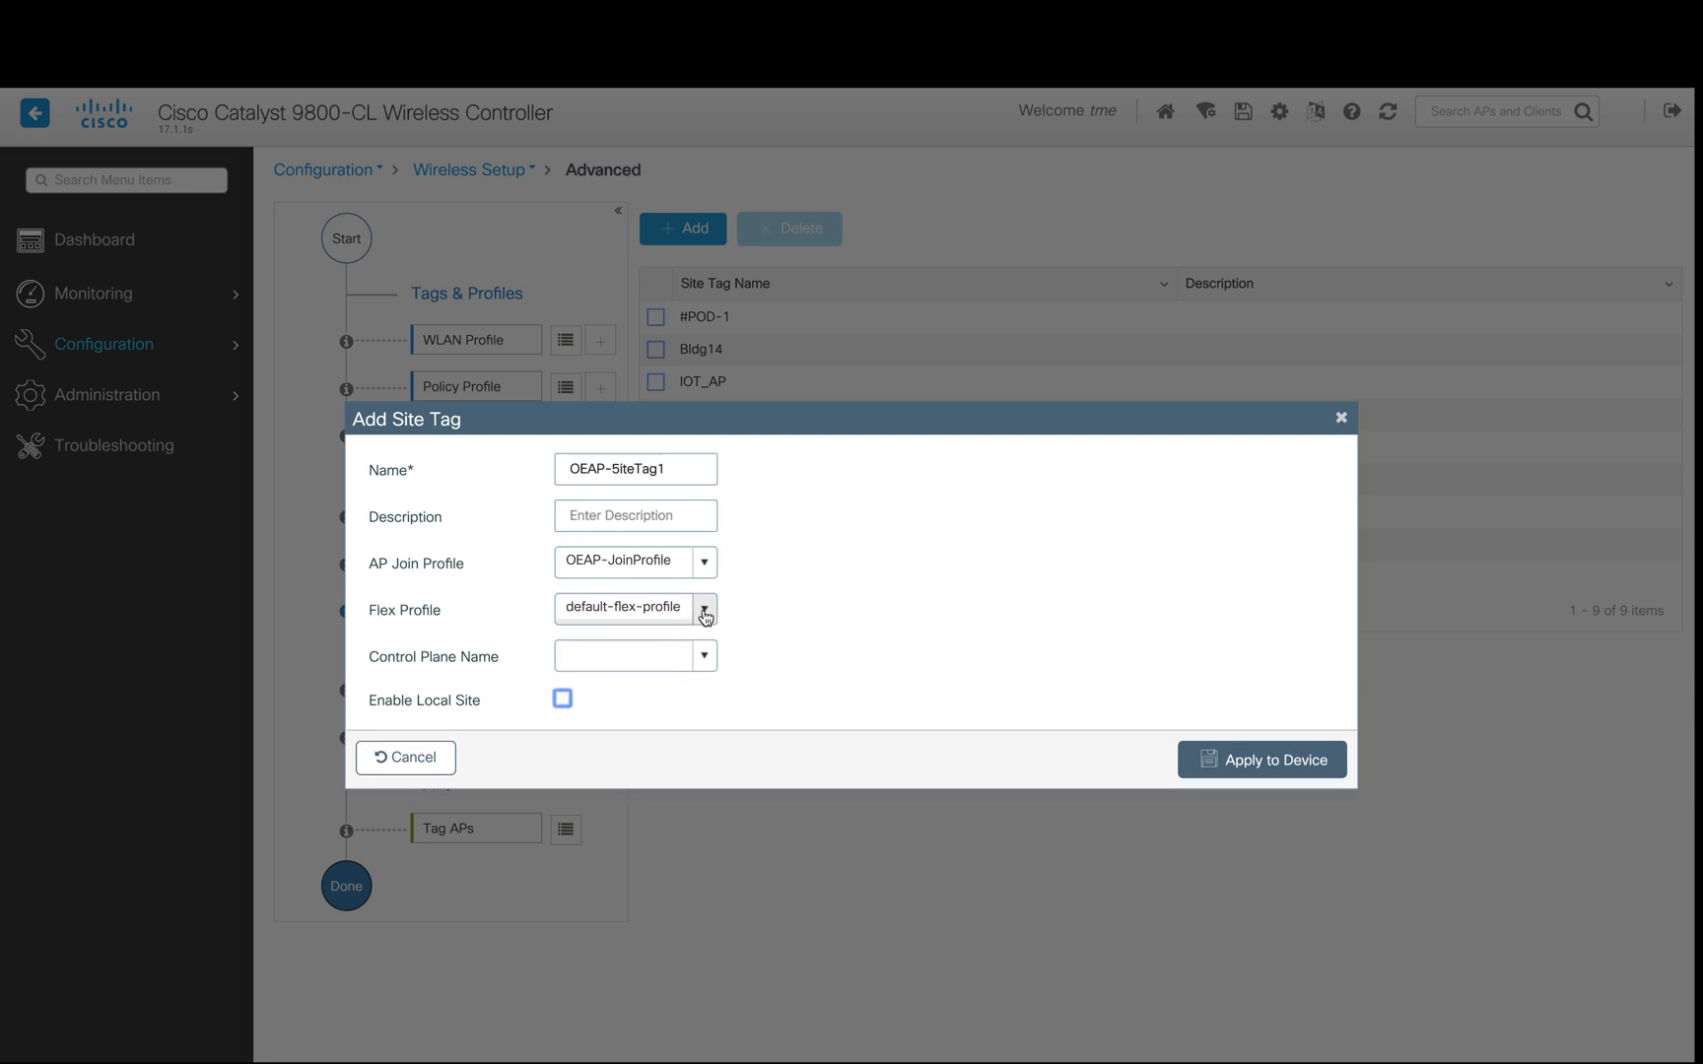
click(704, 609)
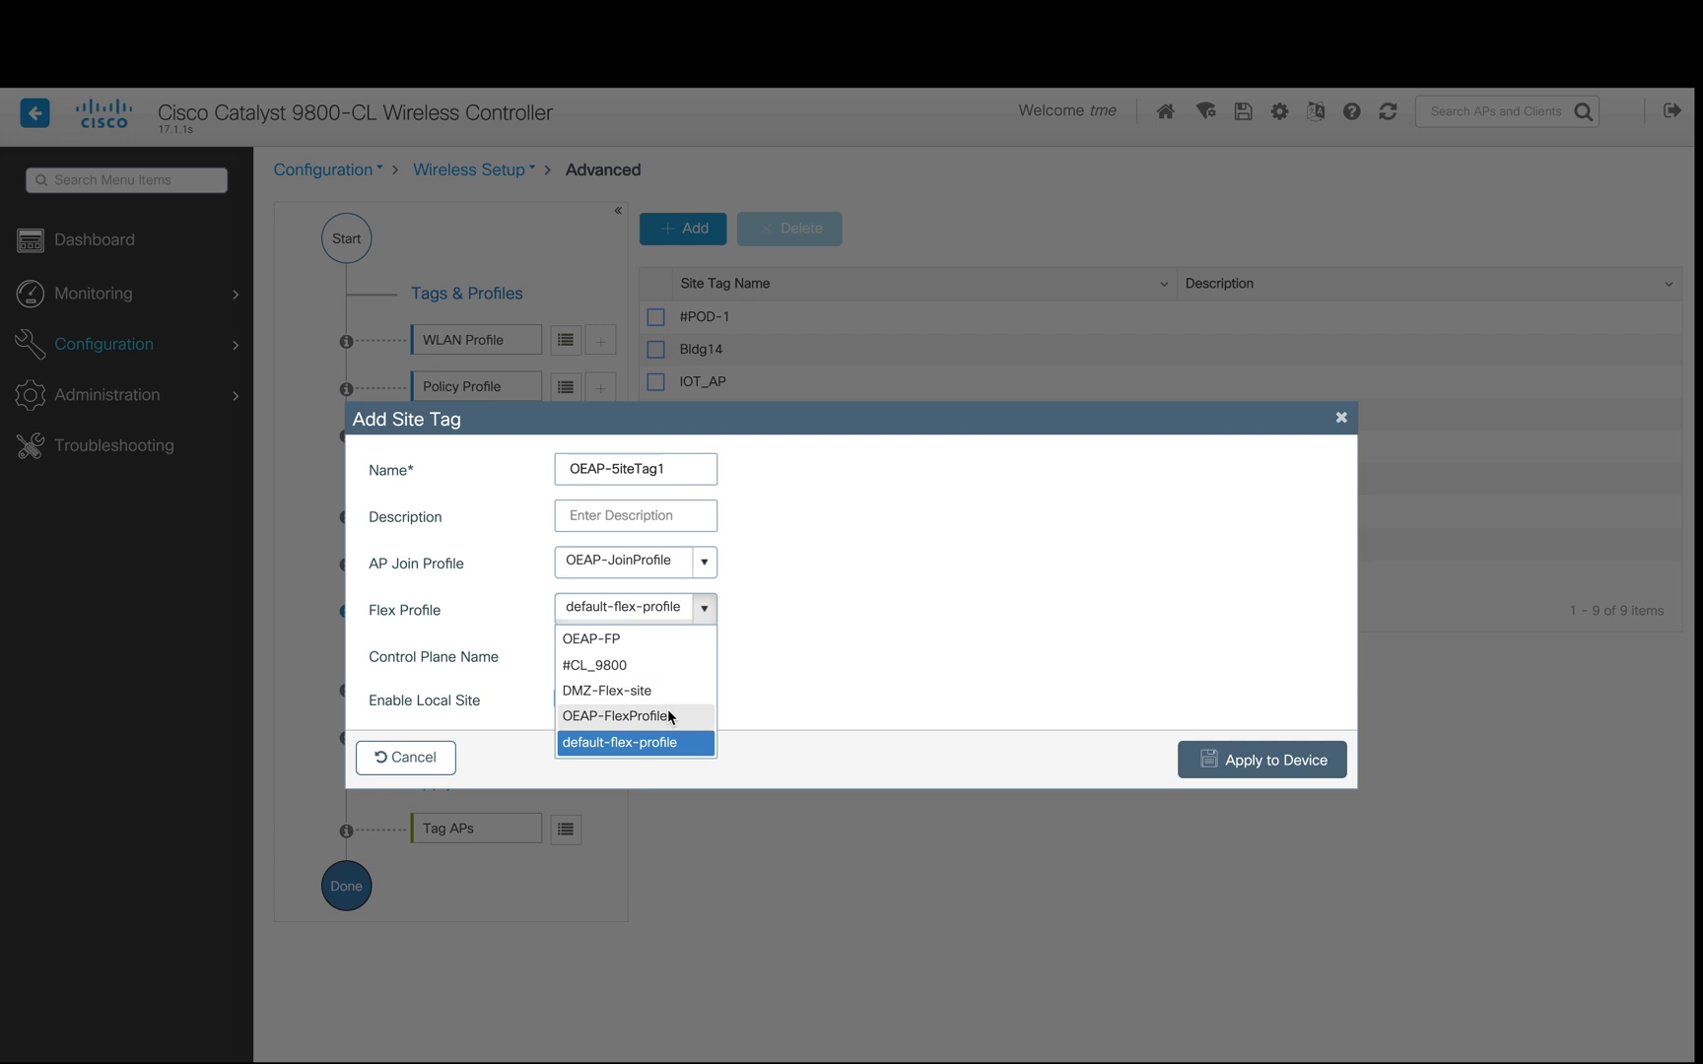
click(618, 716)
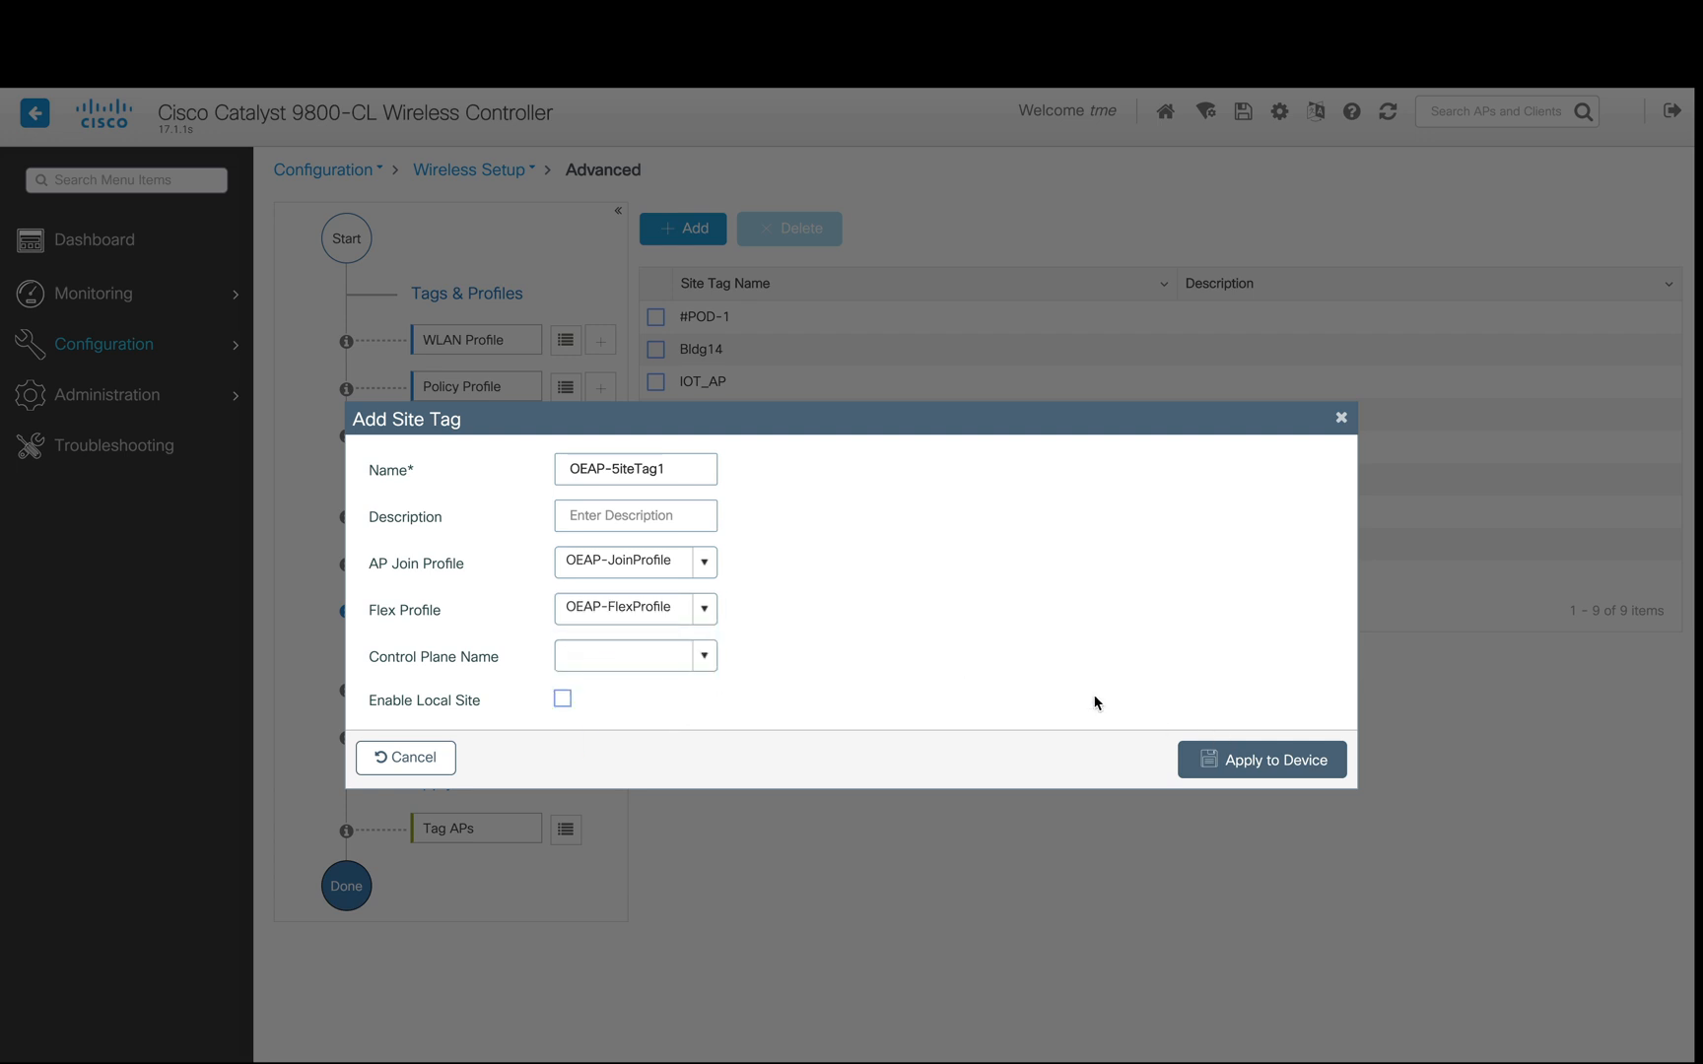
click(1261, 758)
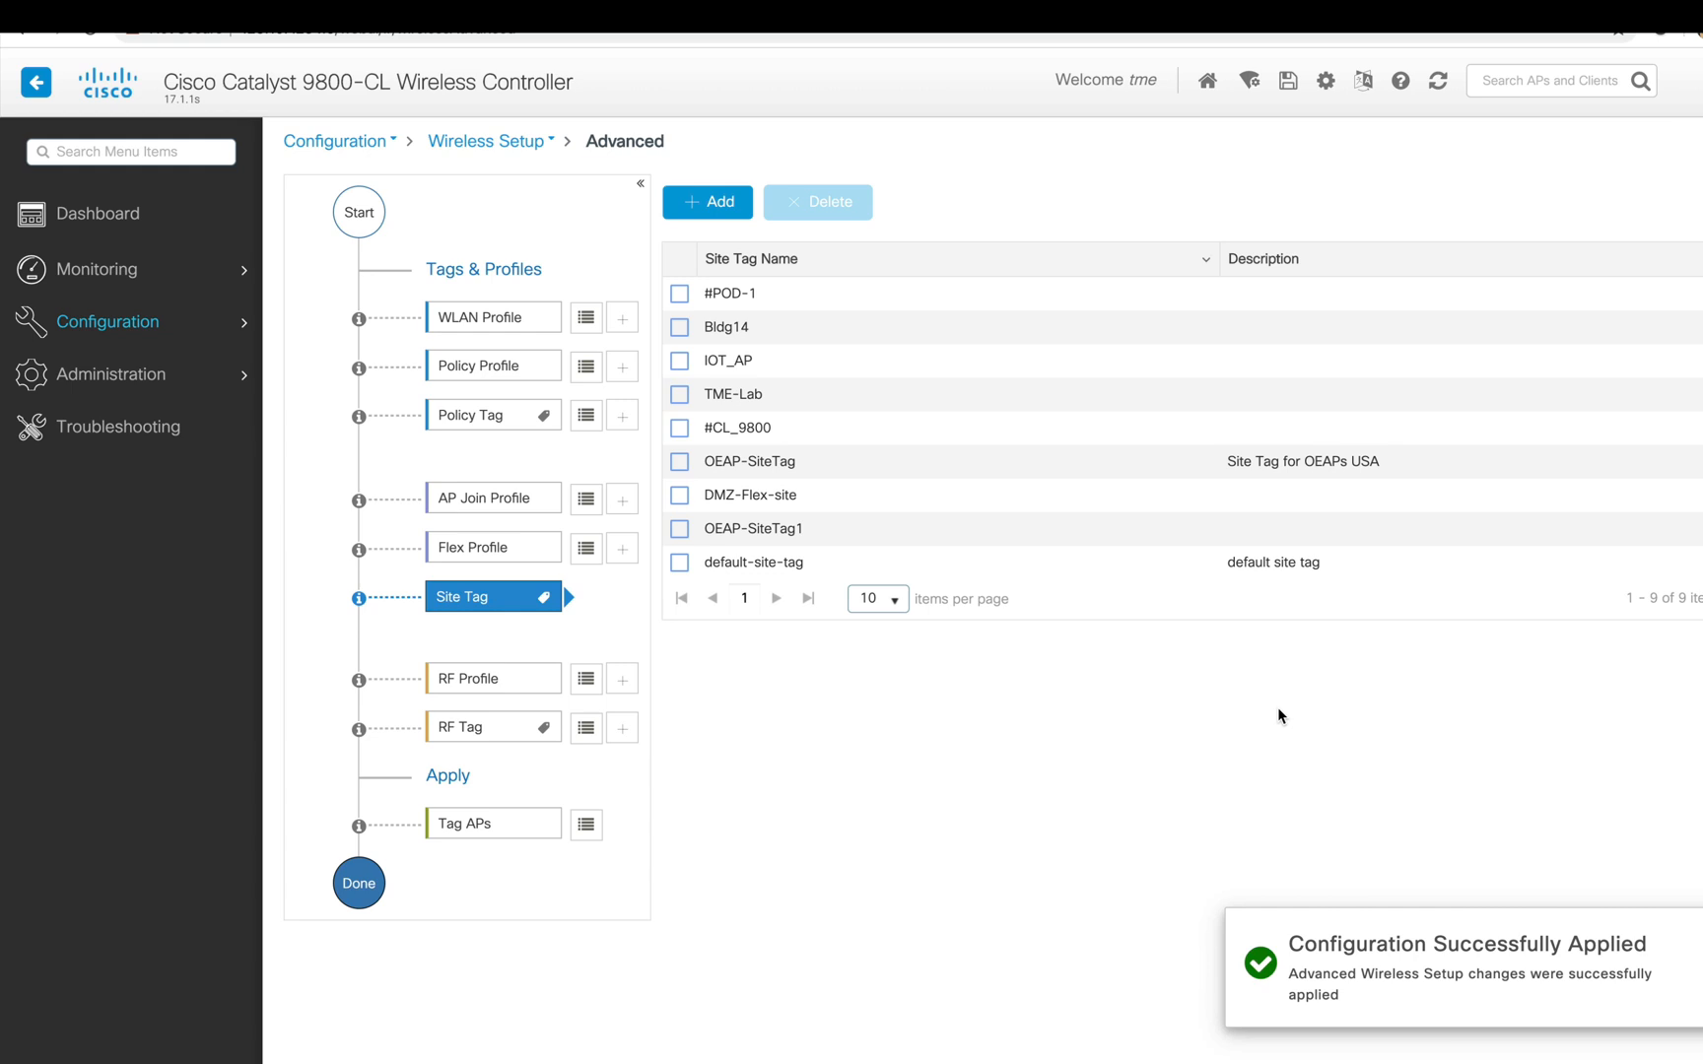
mouse_move(591, 693)
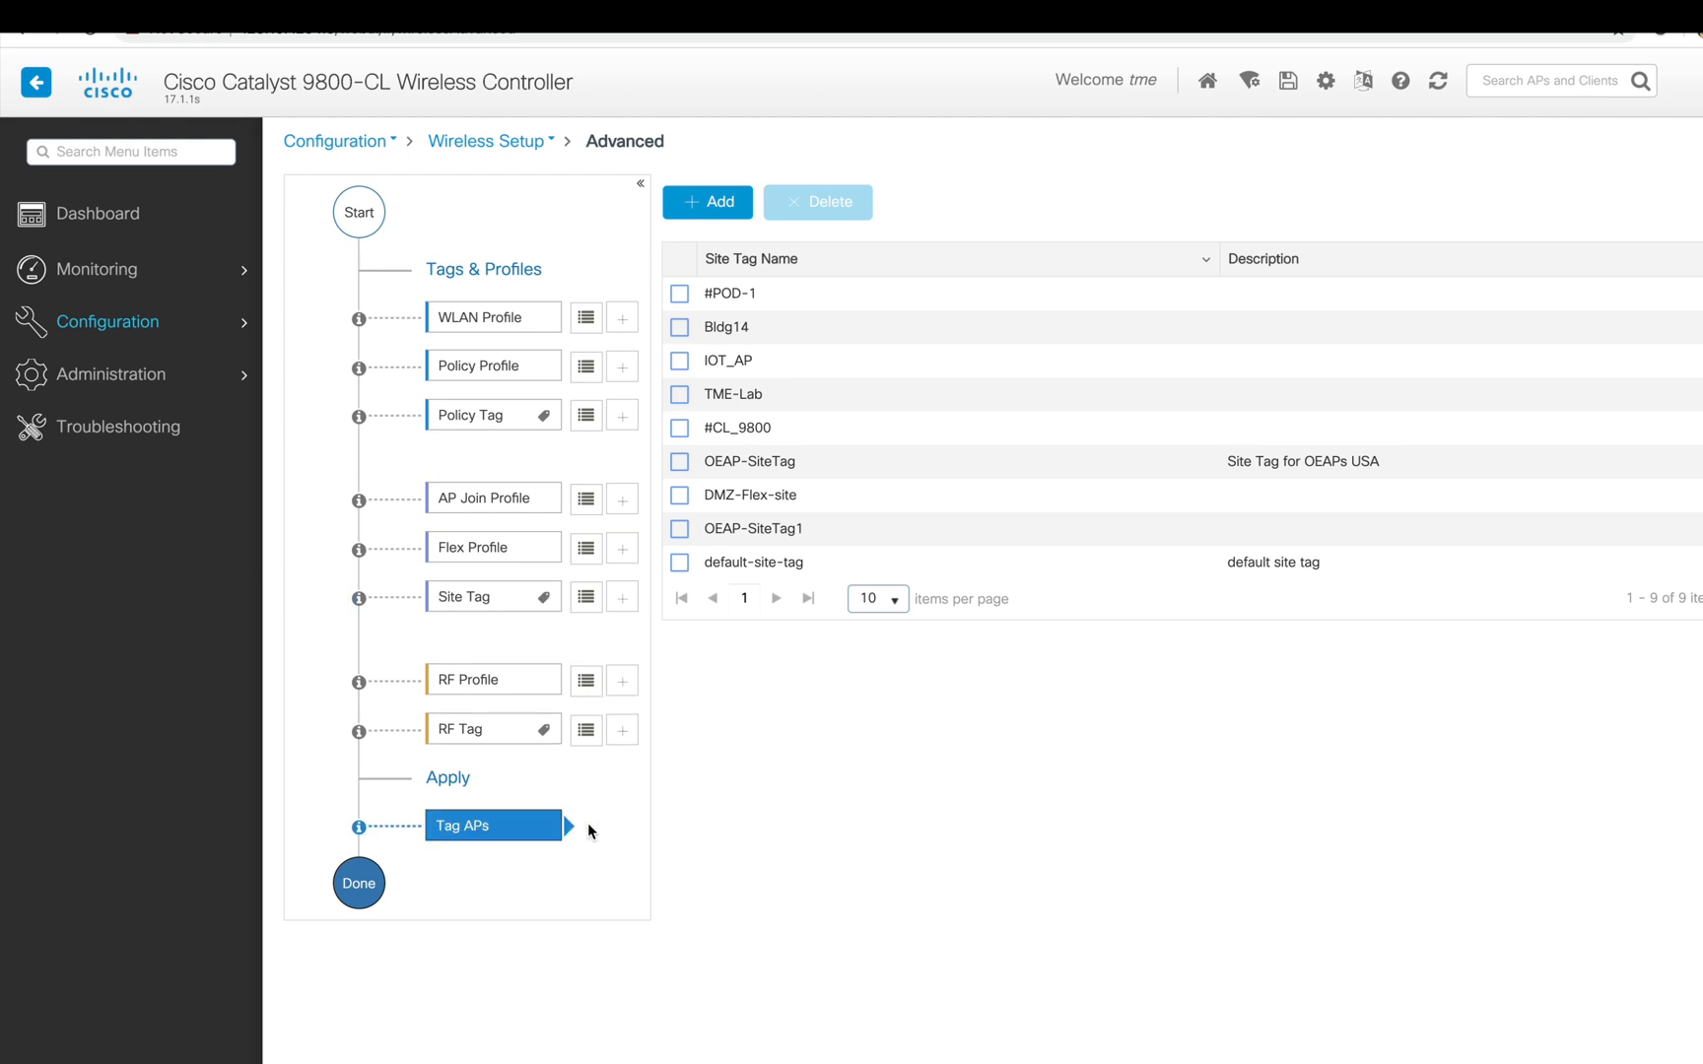
- Tag the selected APs with OEAP-PolicyTag, OEAP-SiteTag1 and default-rf-tag and apply to the device
click(463, 826)
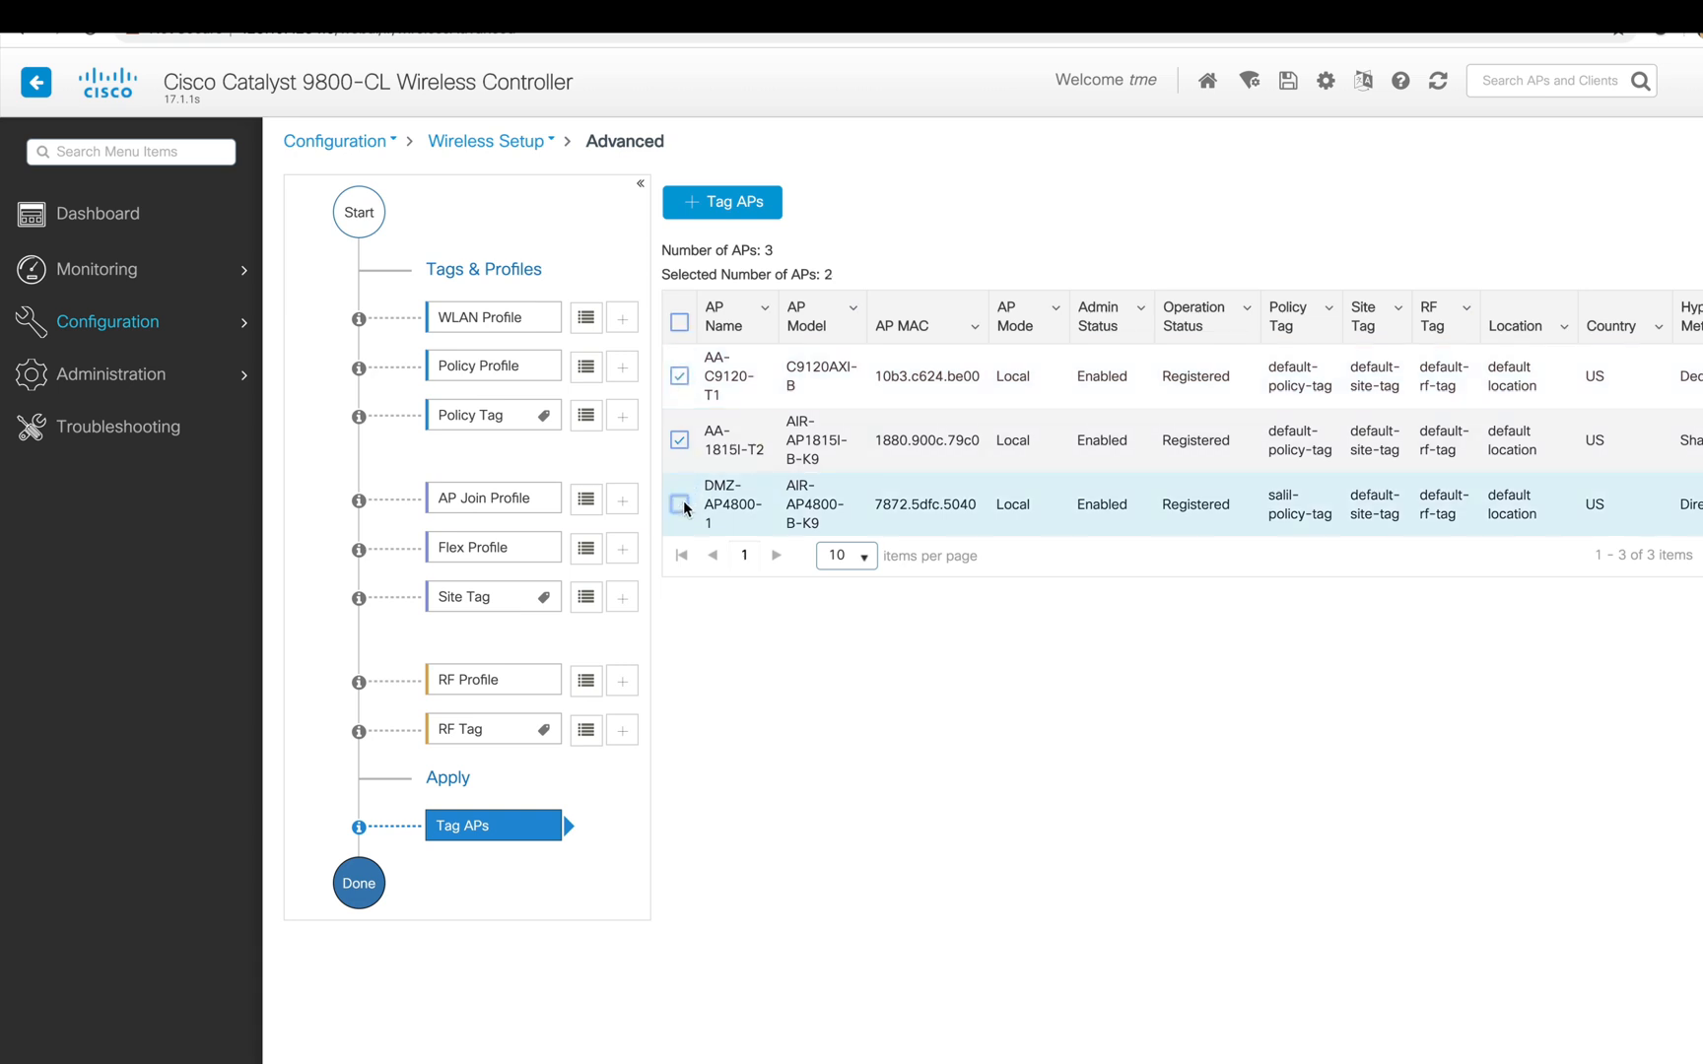
click(680, 504)
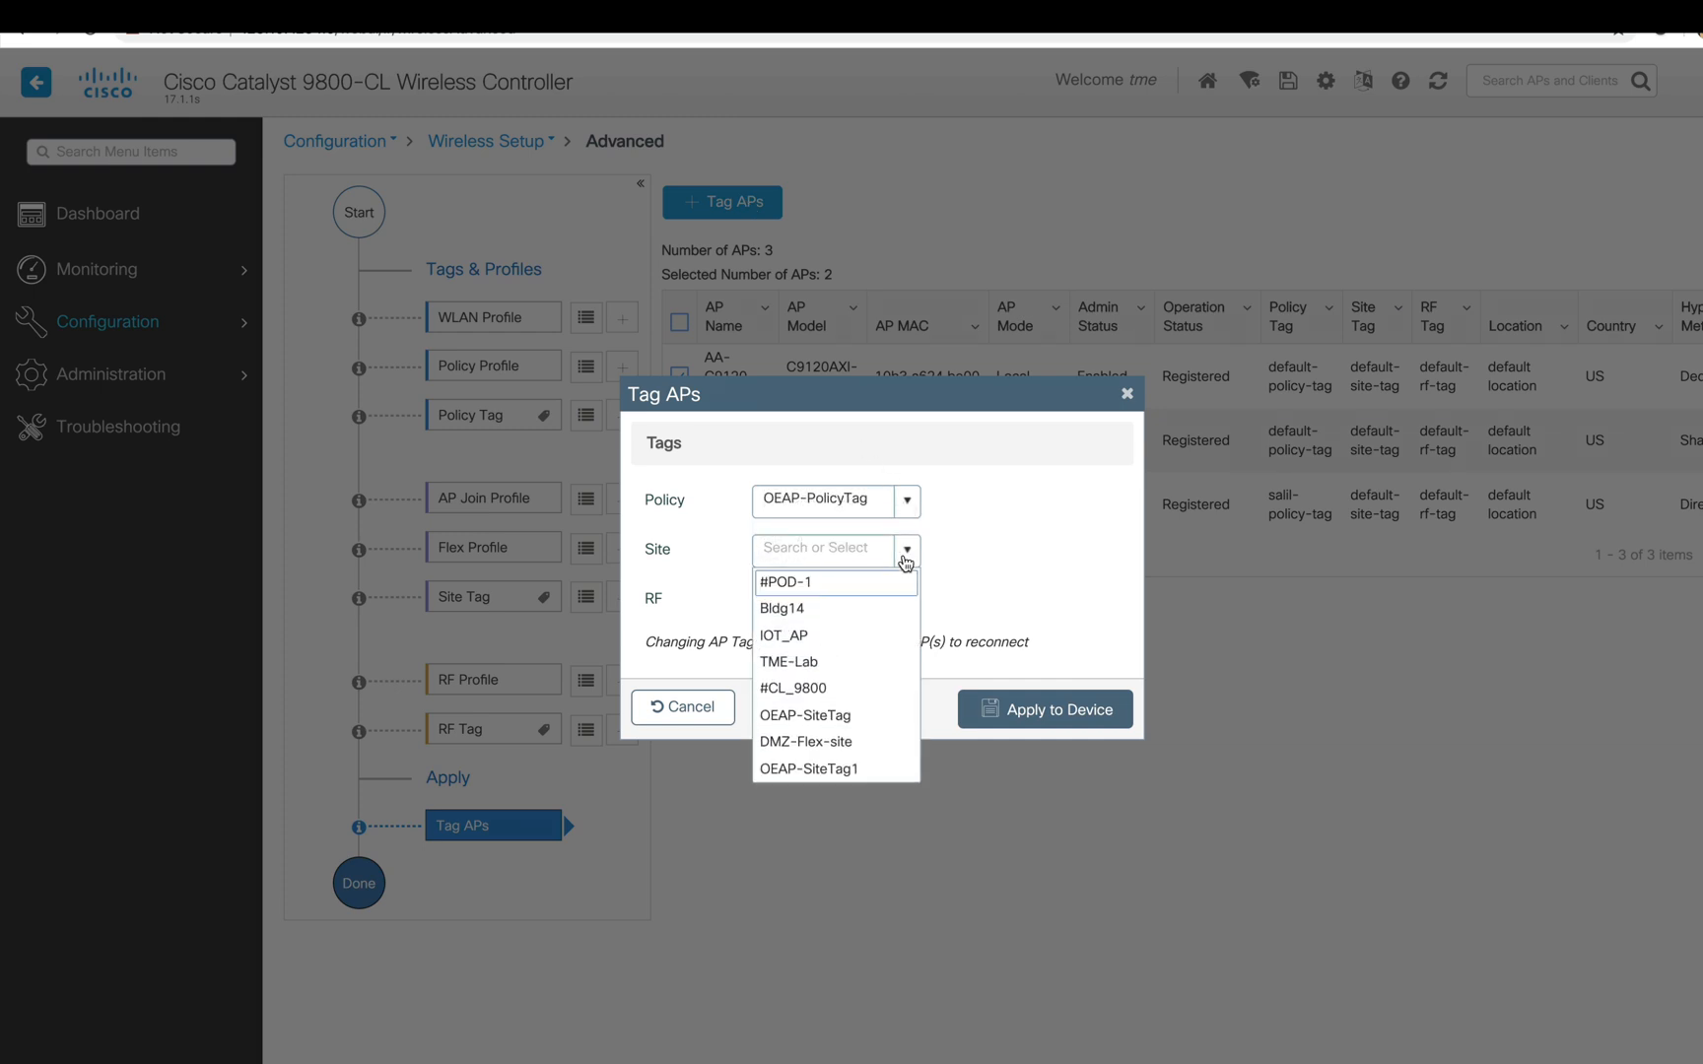
mouse_move(806, 715)
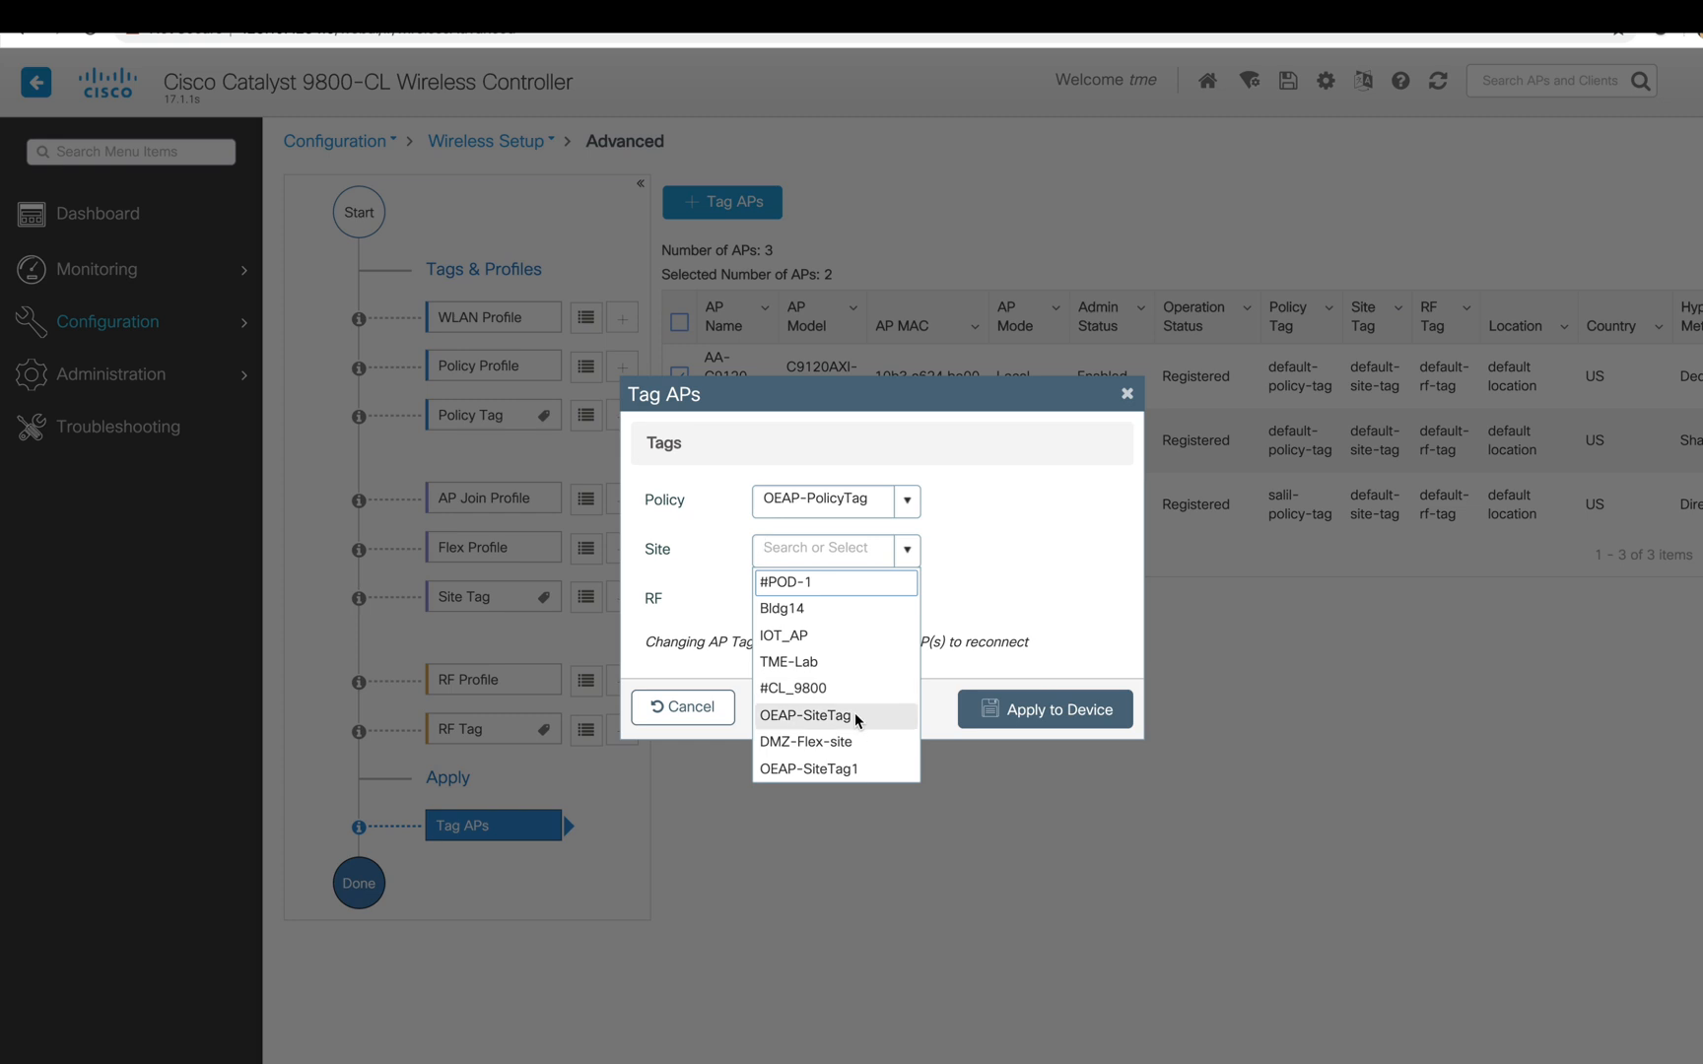
click(808, 769)
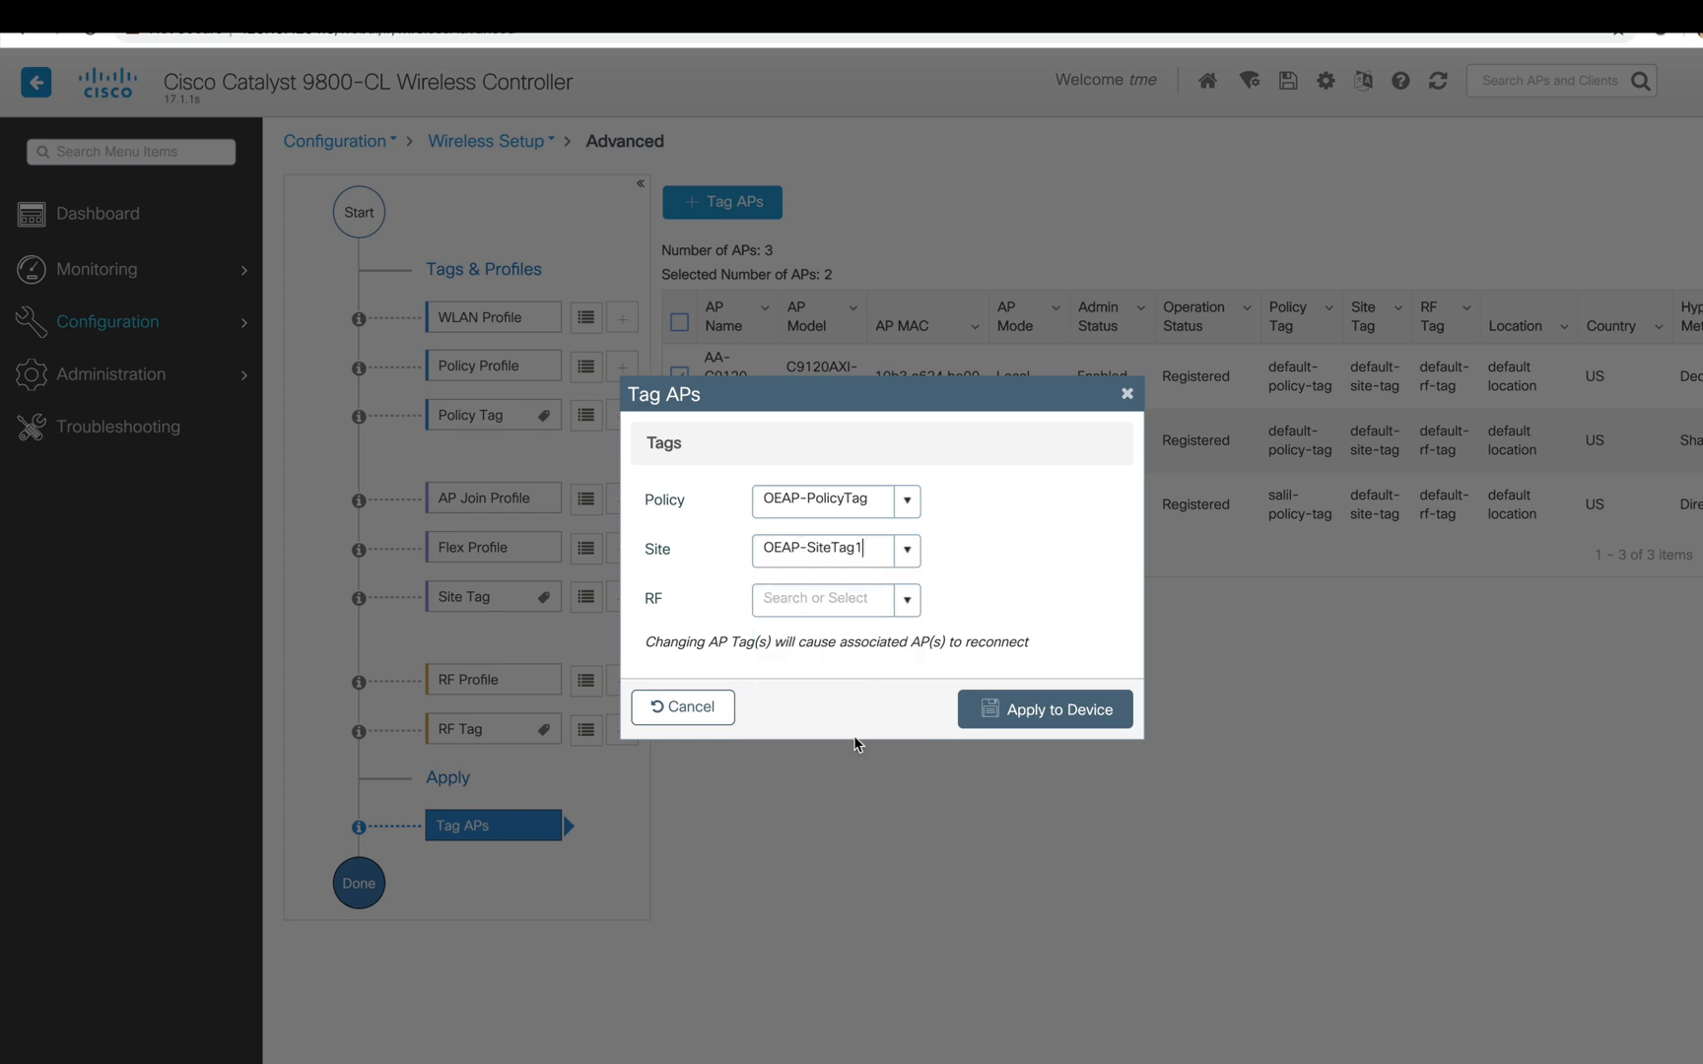
click(826, 599)
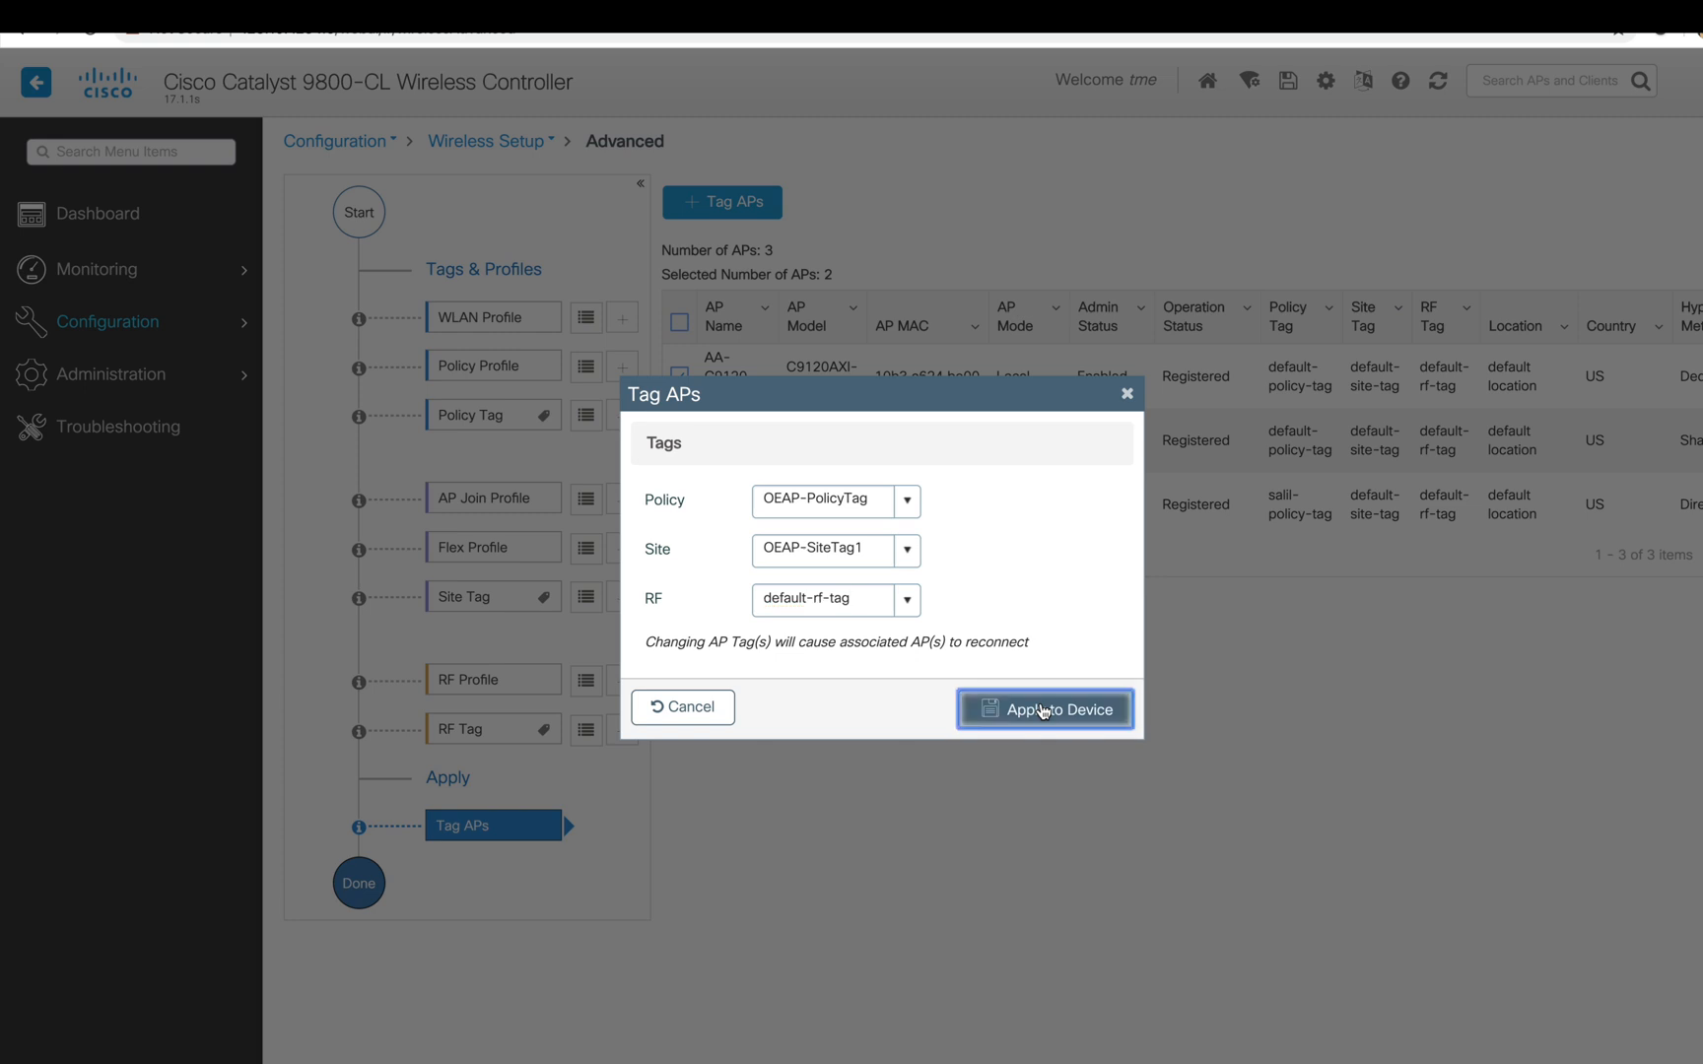
click(1045, 709)
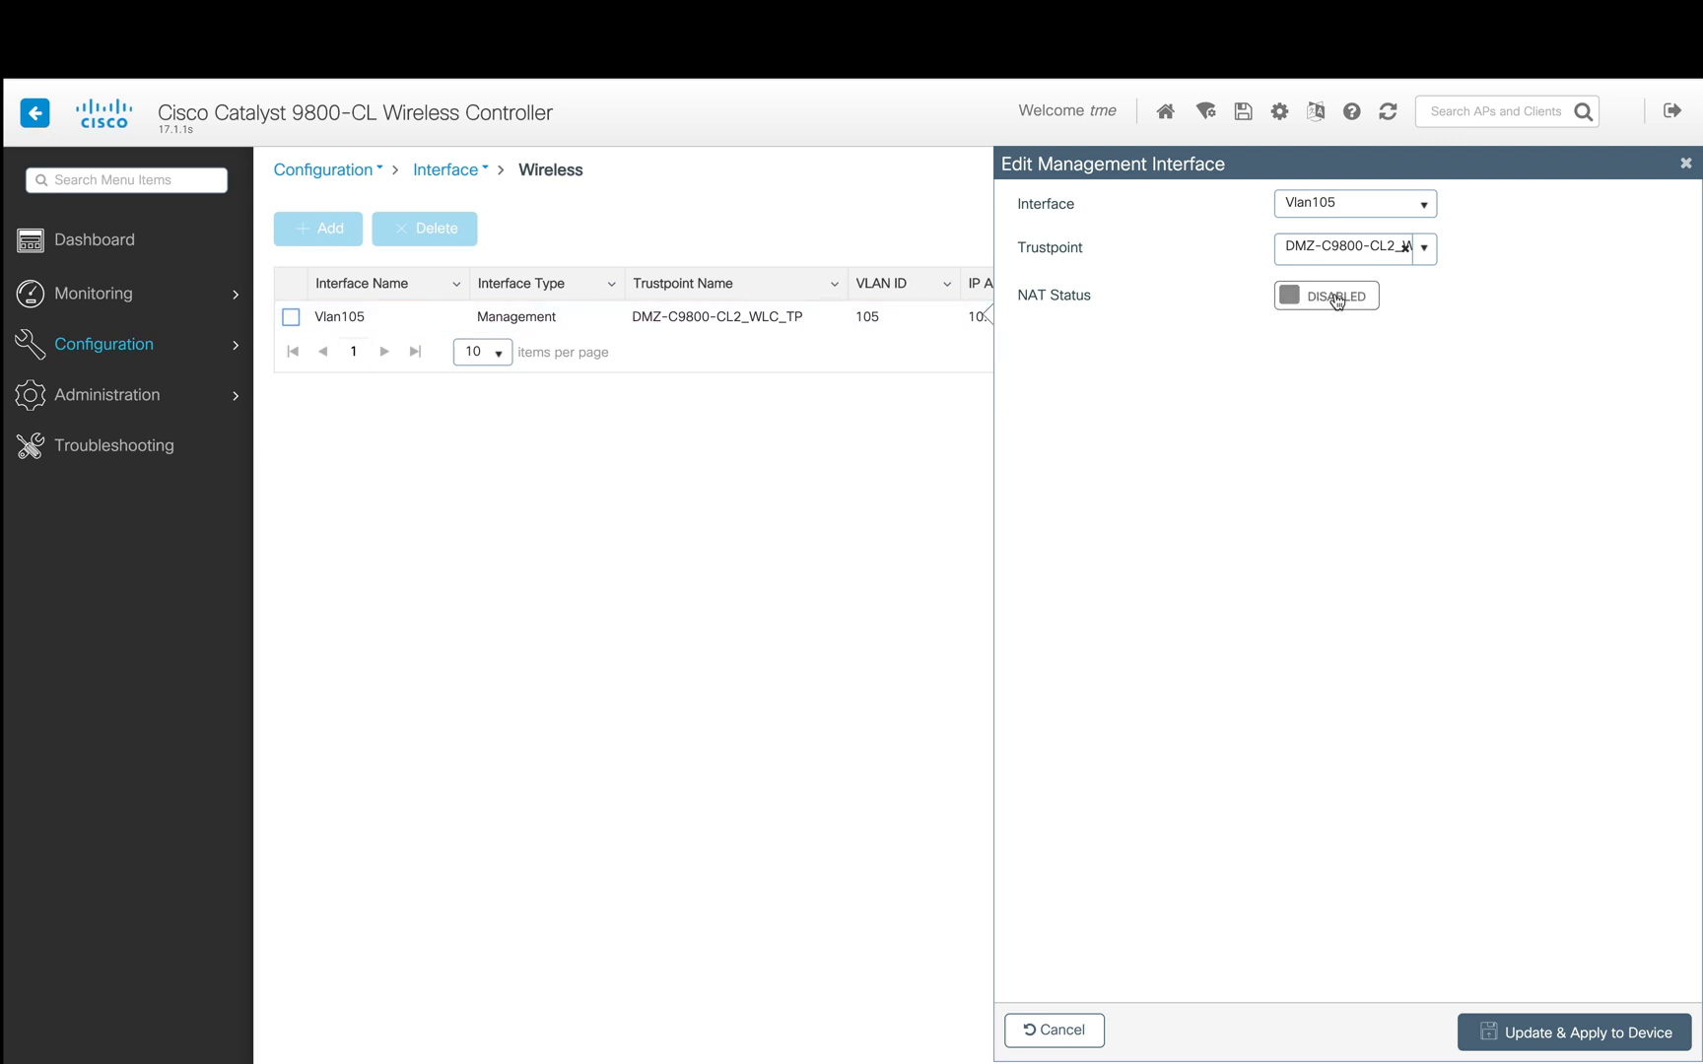
- Enable NAT on Vlan105 with IP 128.107.234.9, private and public CAPWAP discovery, and apply
click(1324, 294)
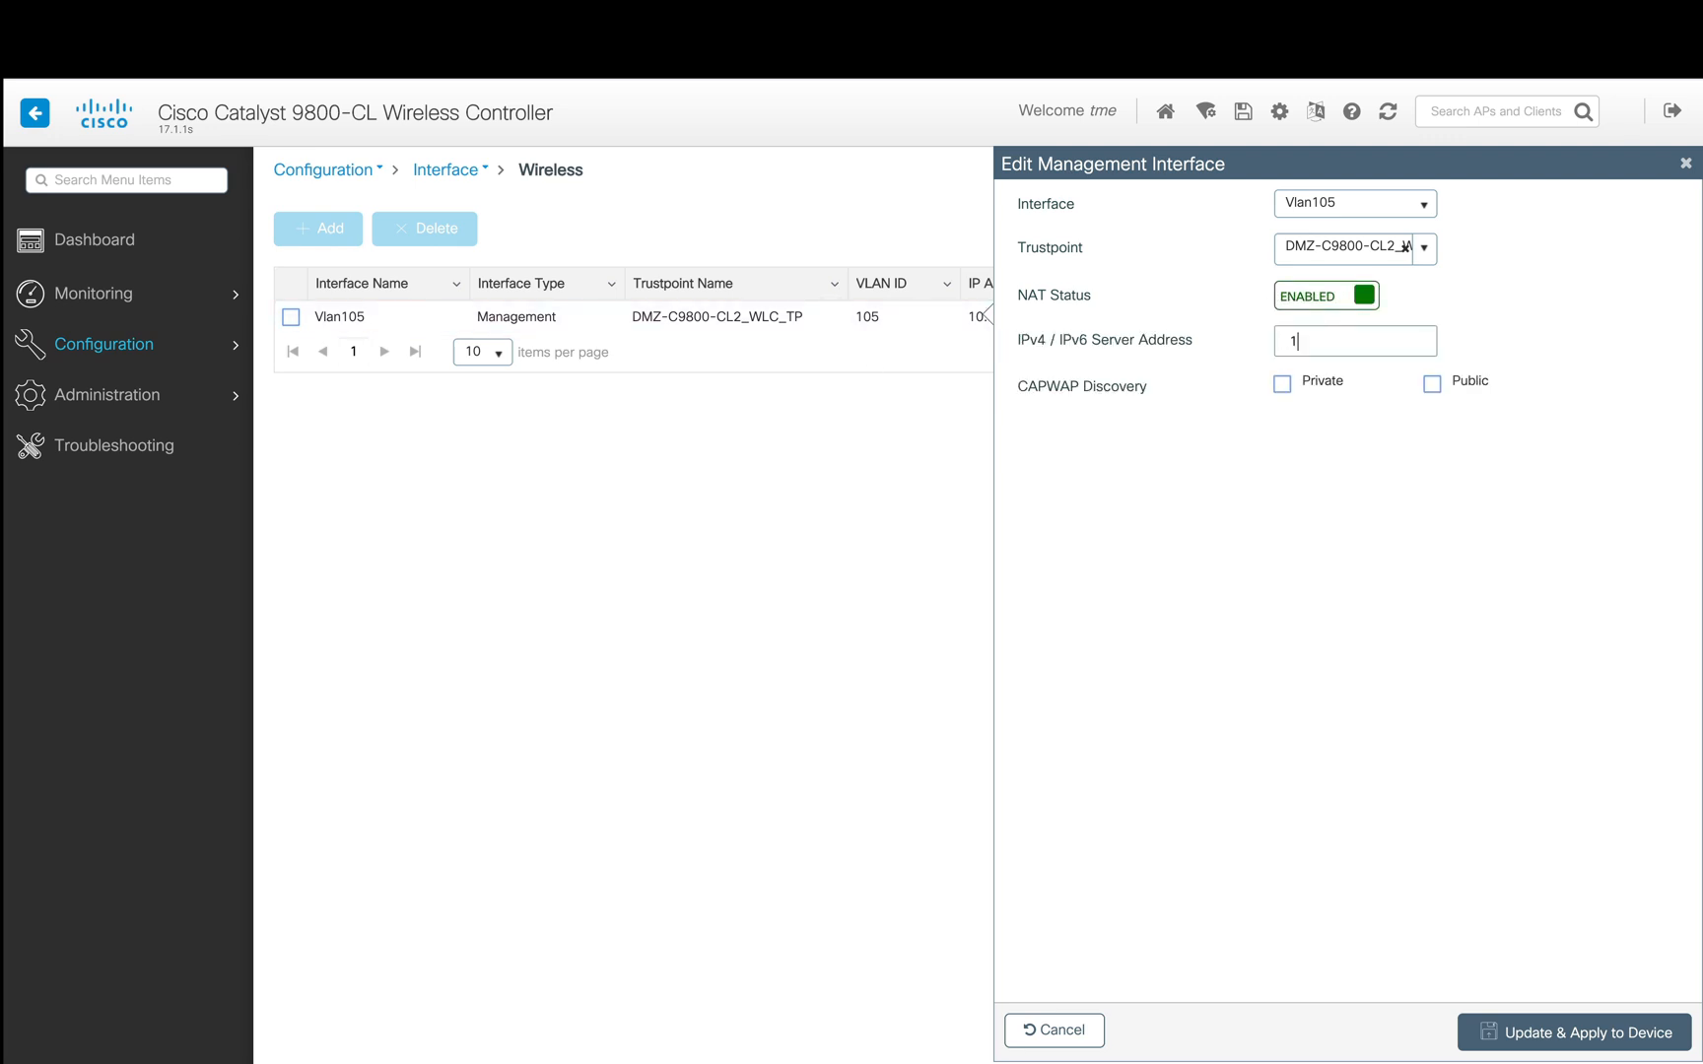
text(28.107.234.9)
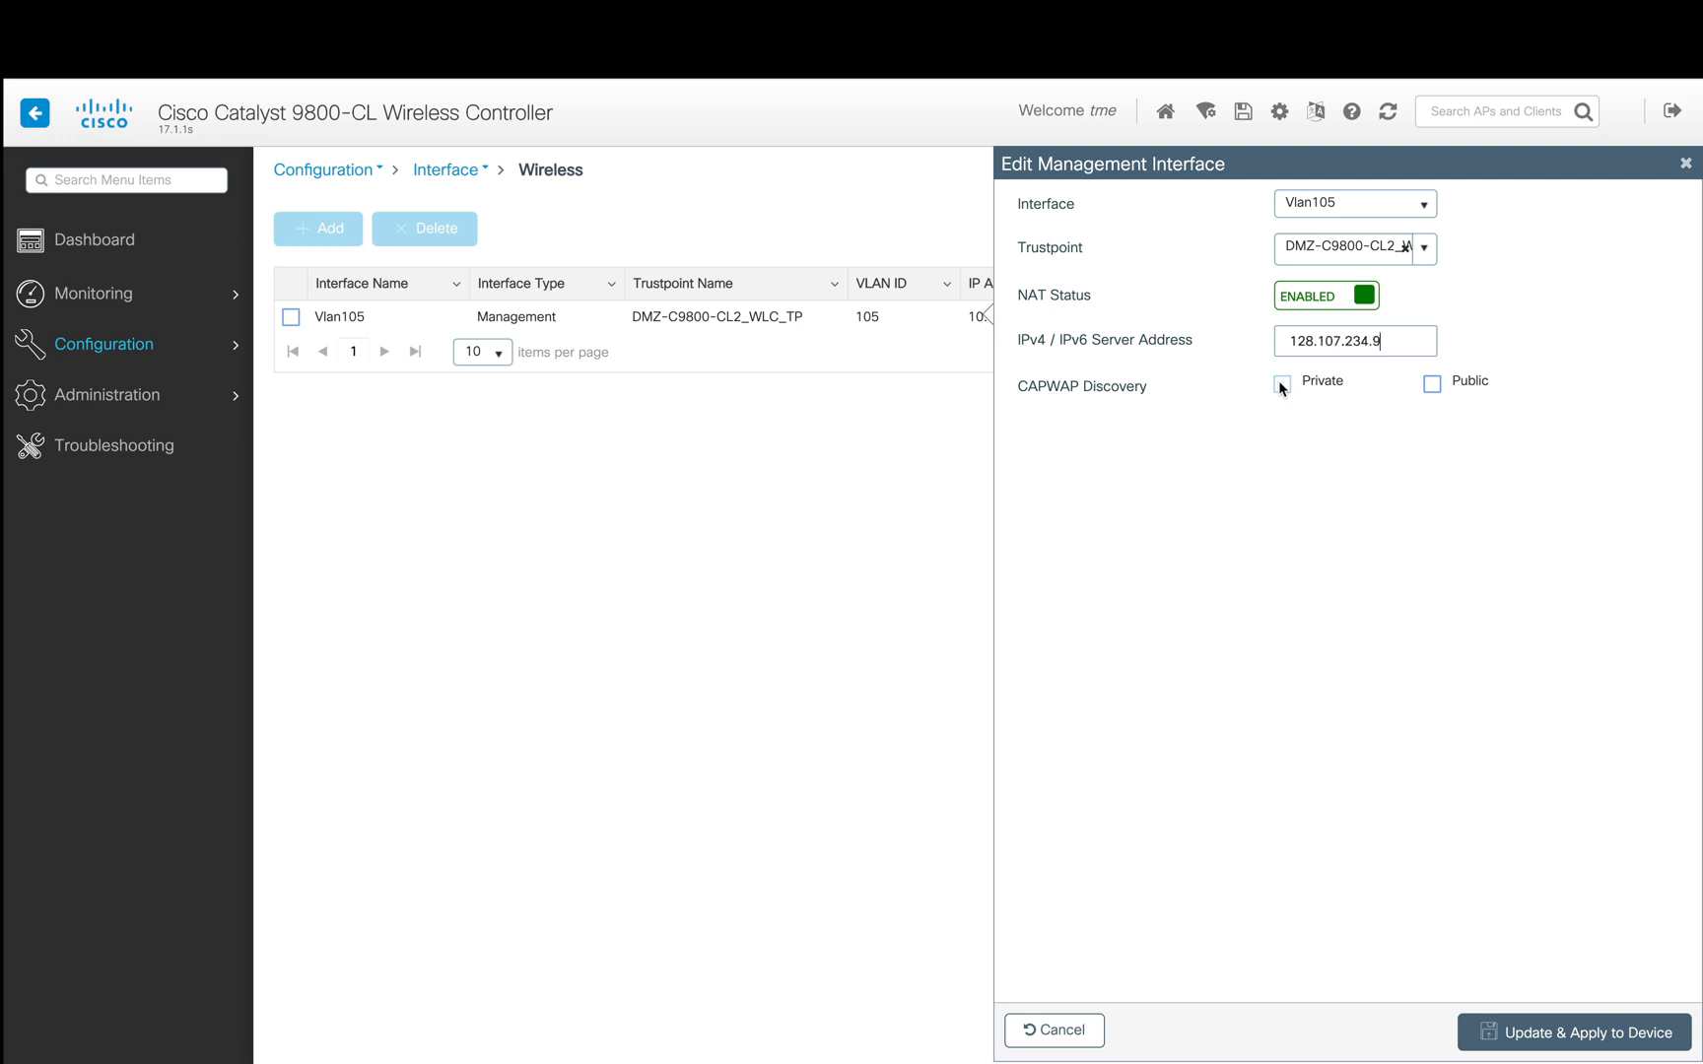
click(1281, 380)
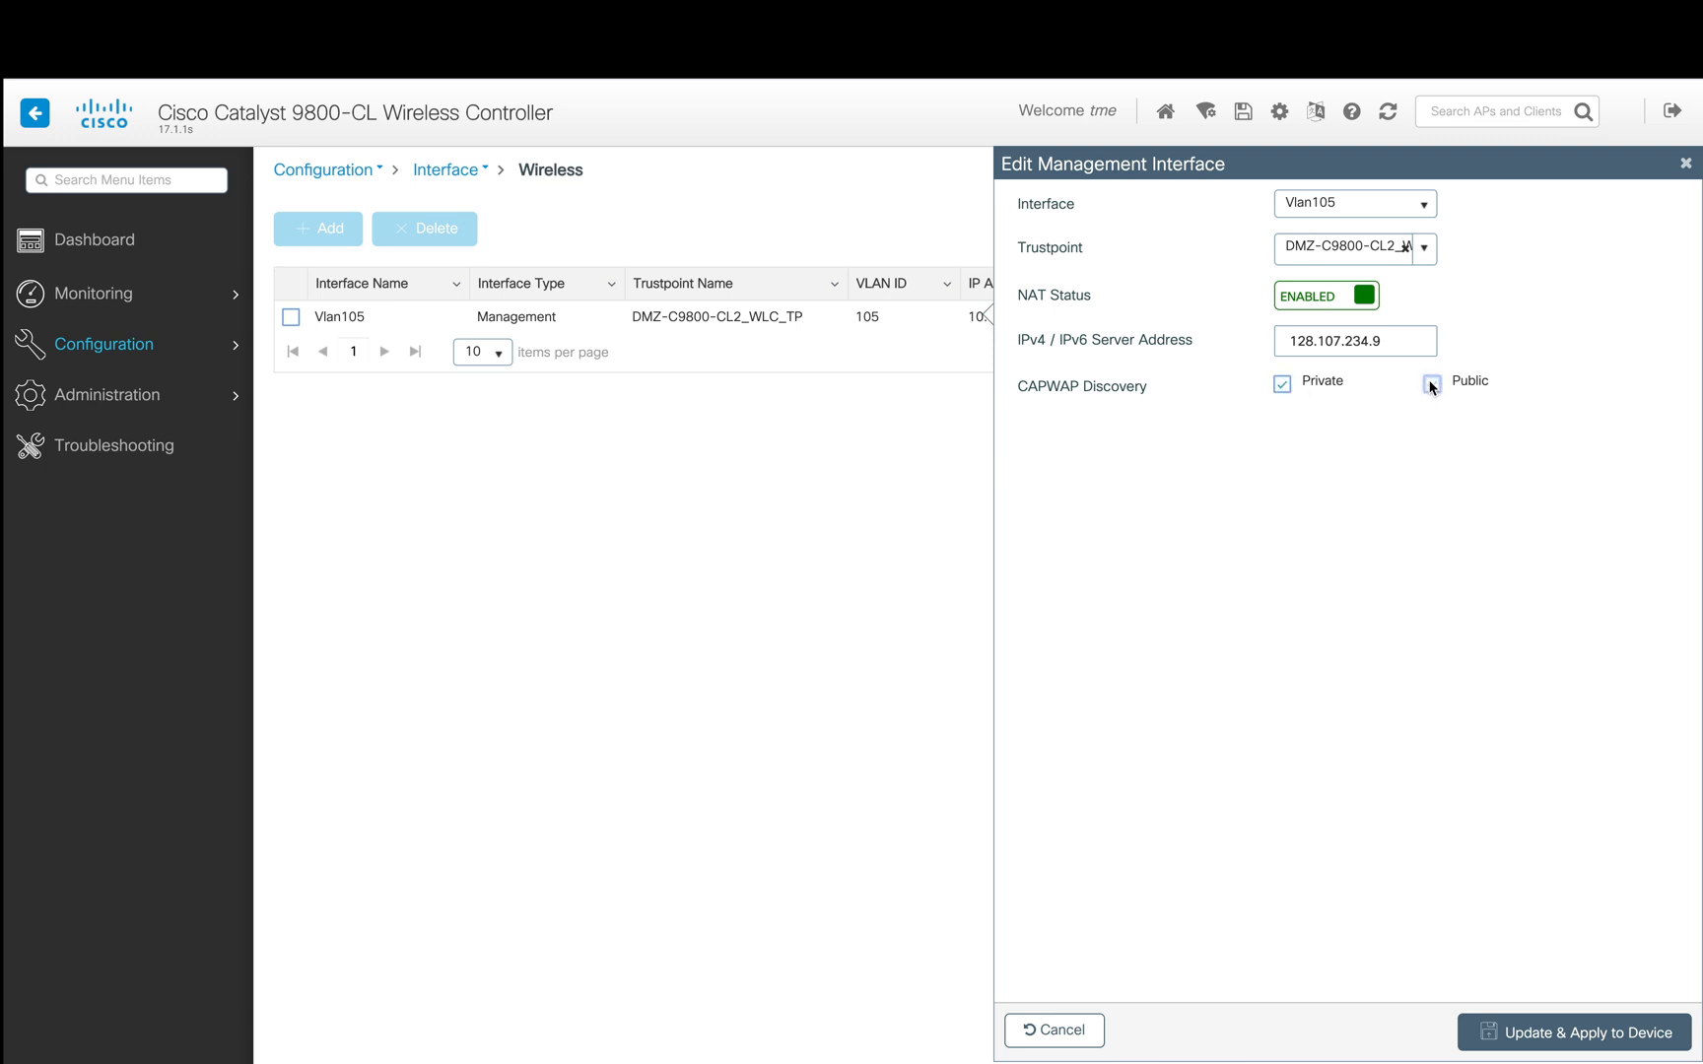
click(1431, 381)
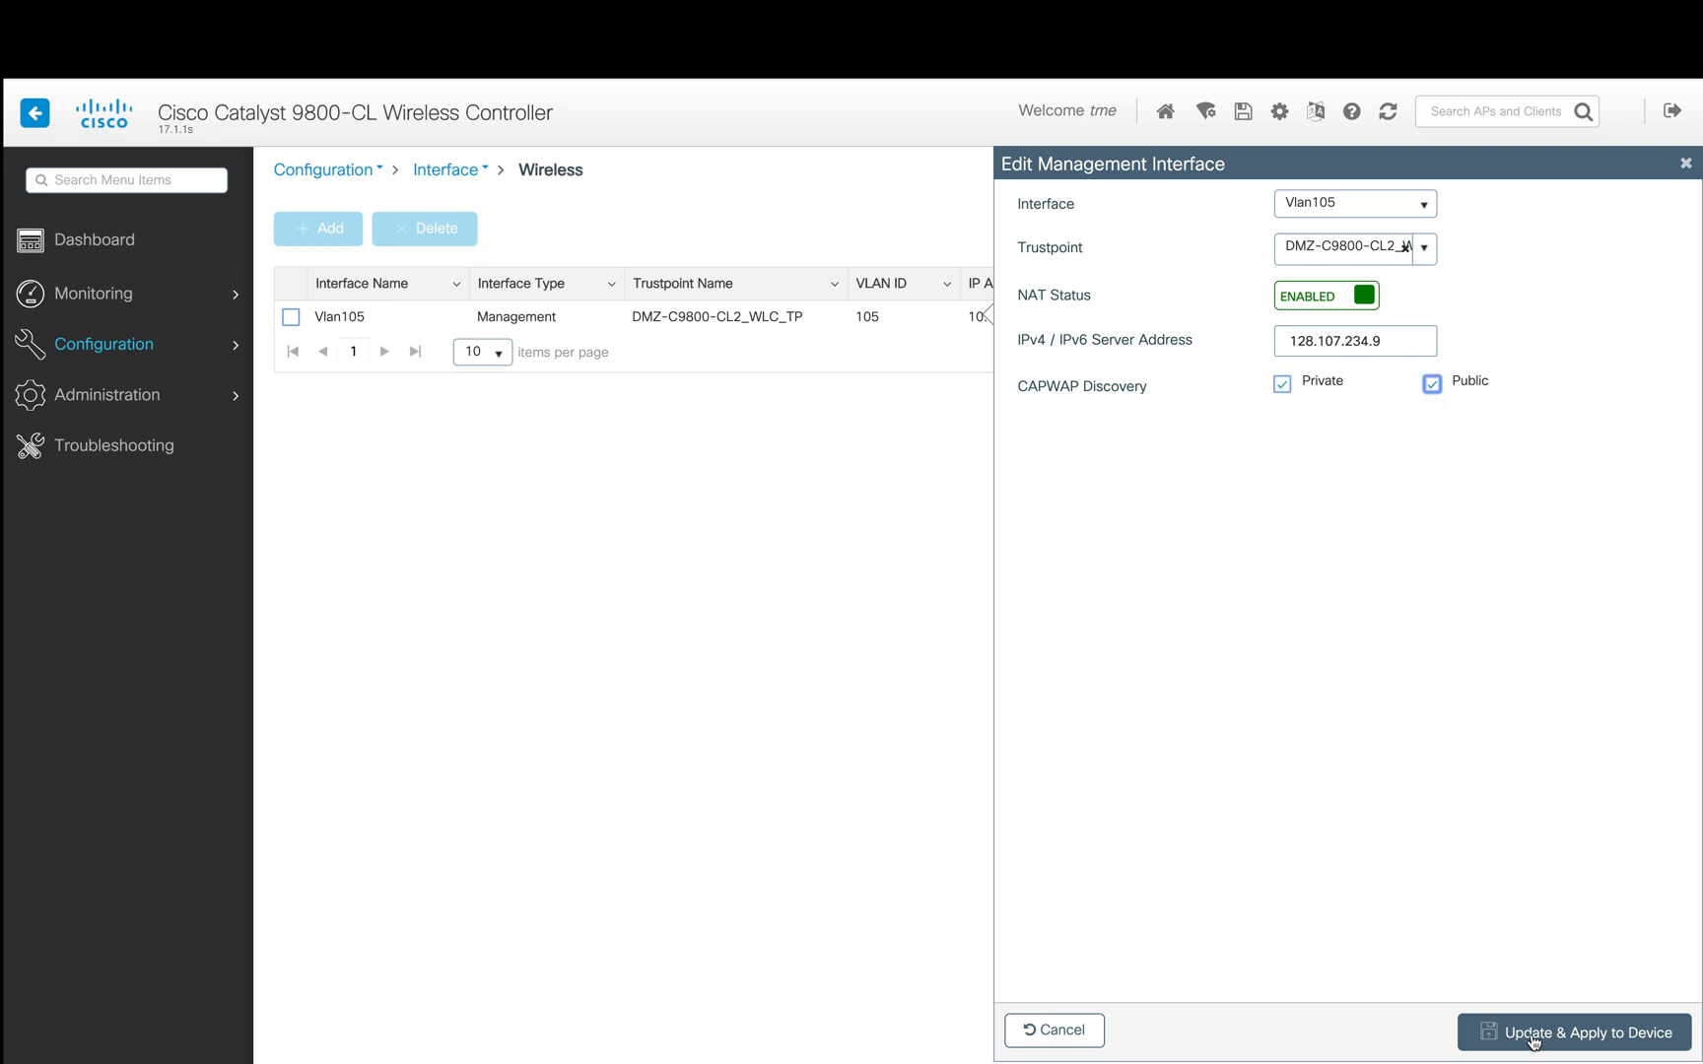
click(1579, 1033)
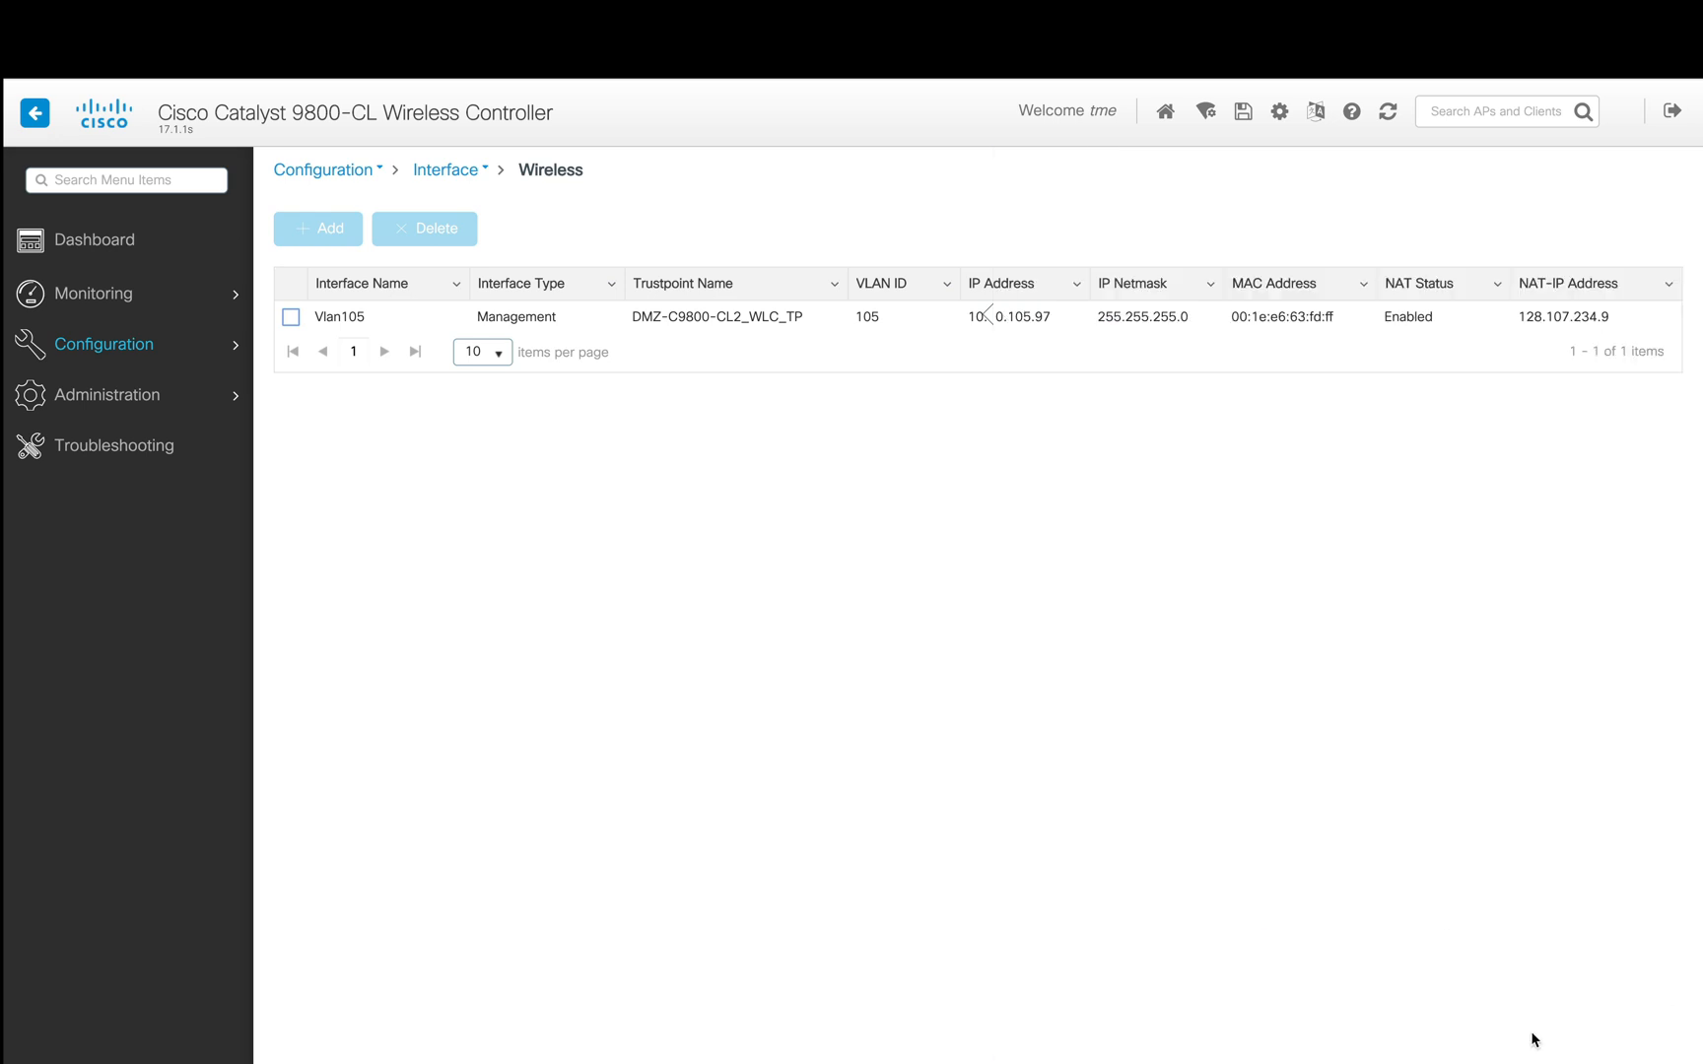